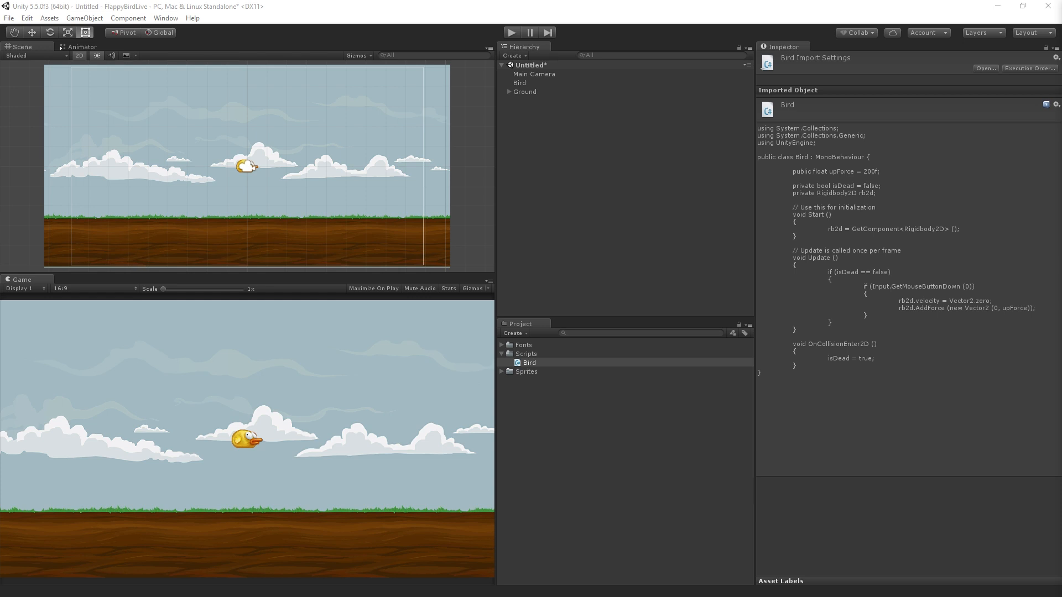
{"action": "mouse_move", "coordinate": [785, 203]}
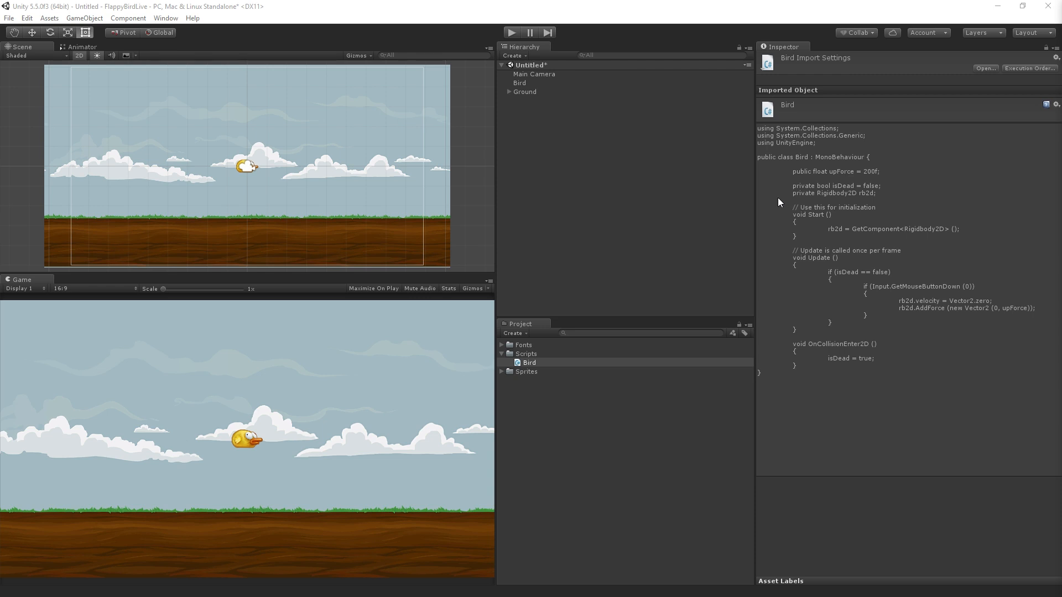
{"action": "mouse_move", "coordinate": [756, 184]}
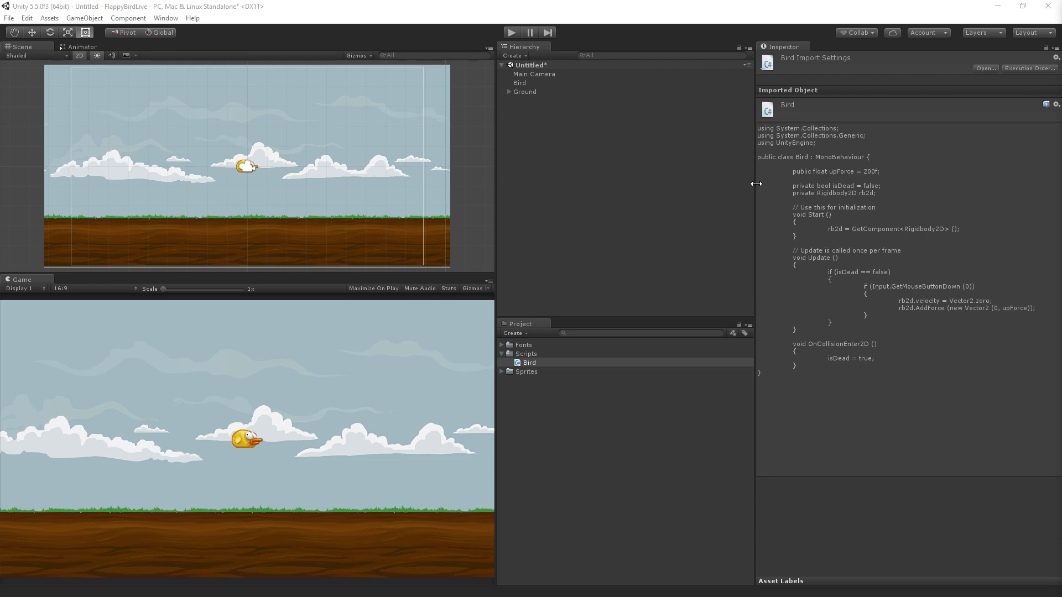
Select the Bird GameObject to show its Rigidbody 2D, Polygon Collider 2D and Bird script.
{"action": "left_click", "coordinate": [520, 83]}
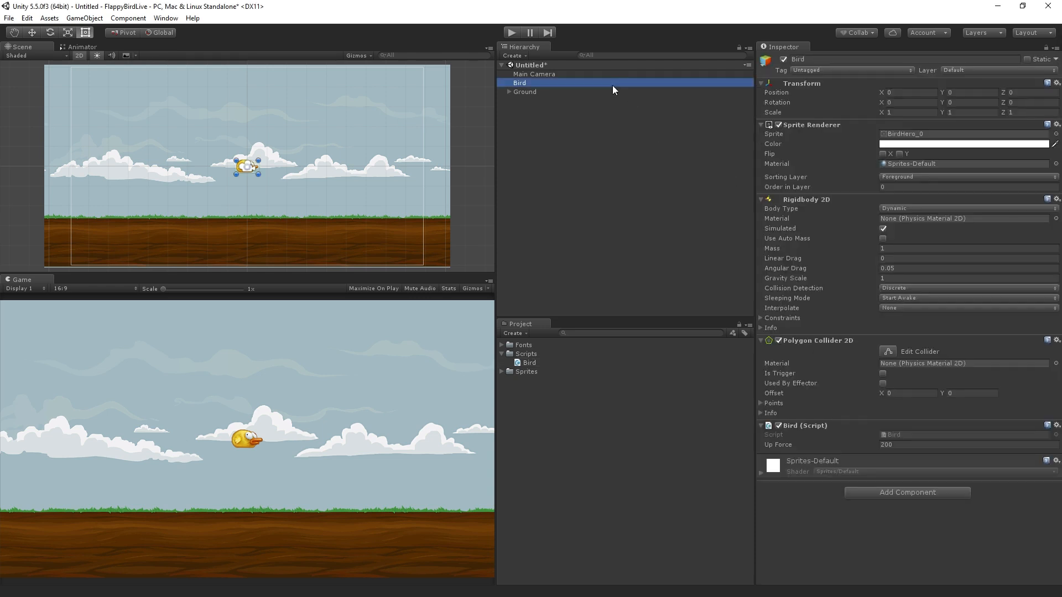
{"action": "mouse_move", "coordinate": [584, 88]}
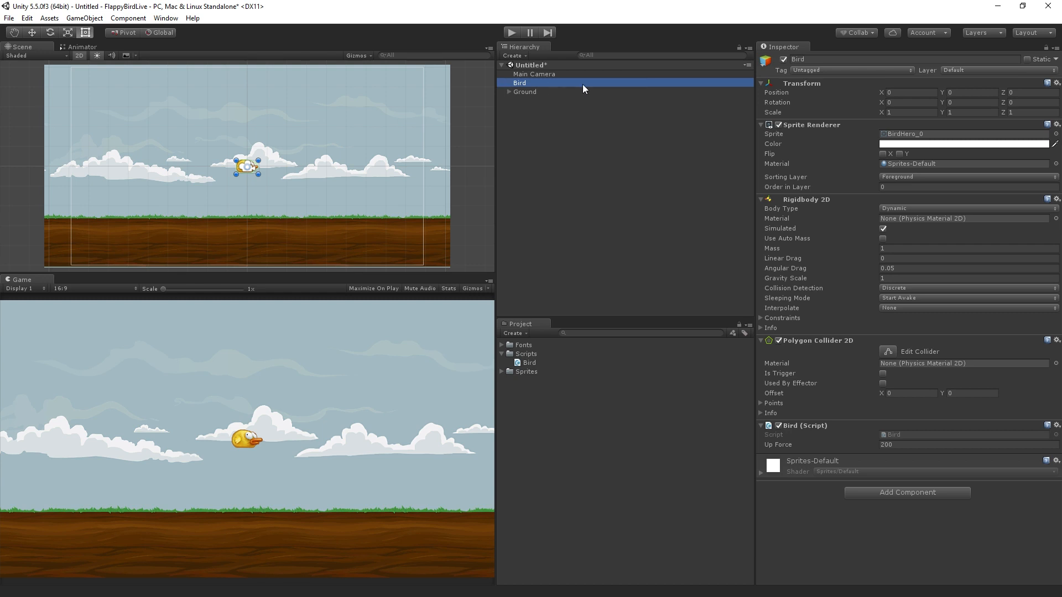
{"action": "mouse_move", "coordinate": [176, 71]}
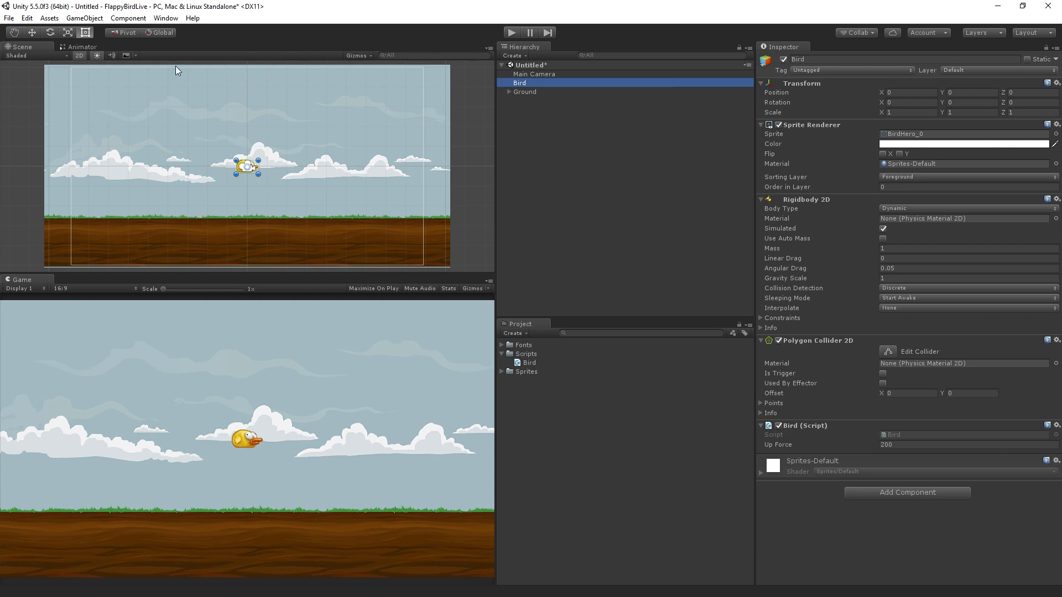
Open the Animation window for the Bird from the Window menu.
{"action": "left_click", "coordinate": [164, 18]}
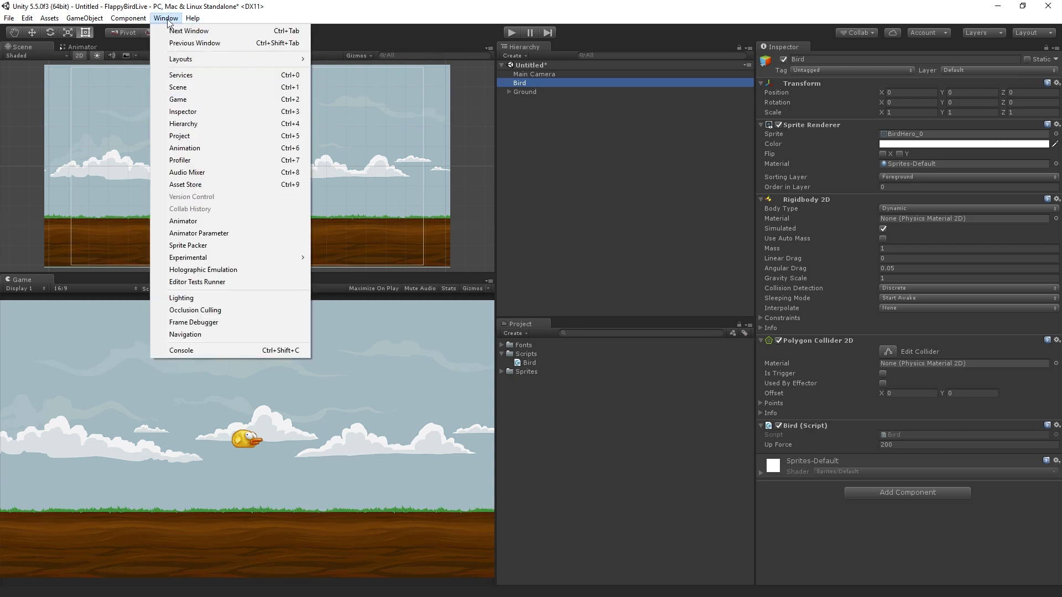
{"action": "mouse_move", "coordinate": [185, 147]}
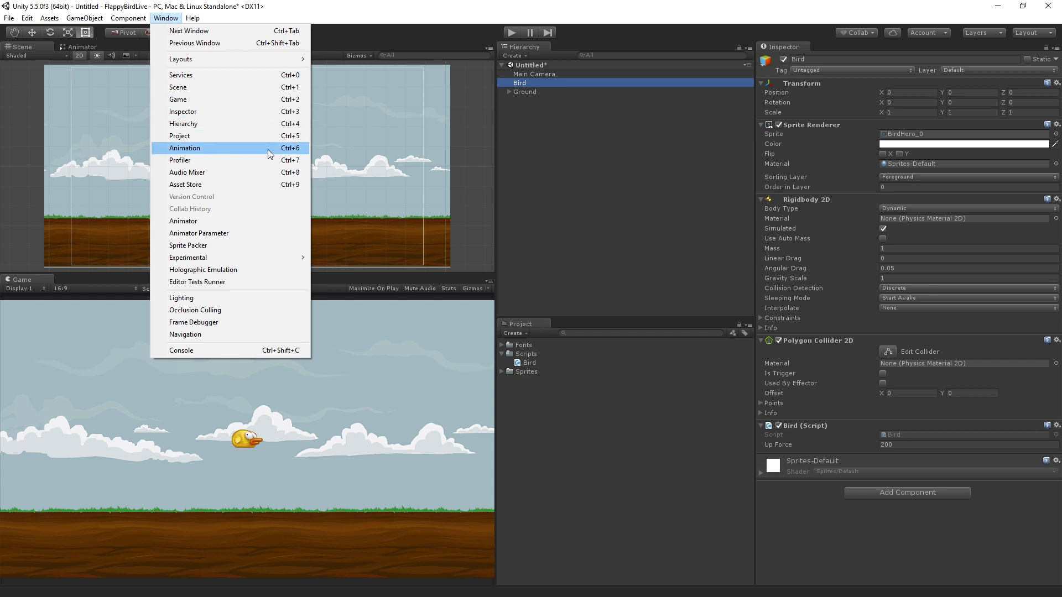
{"action": "mouse_move", "coordinate": [271, 156]}
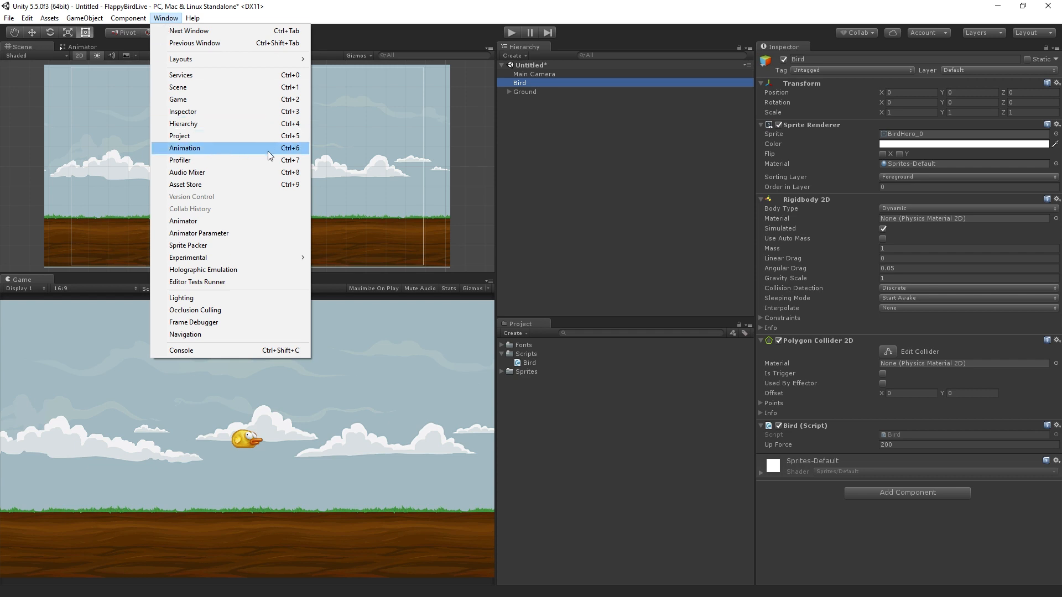
{"action": "left_click", "coordinate": [185, 148]}
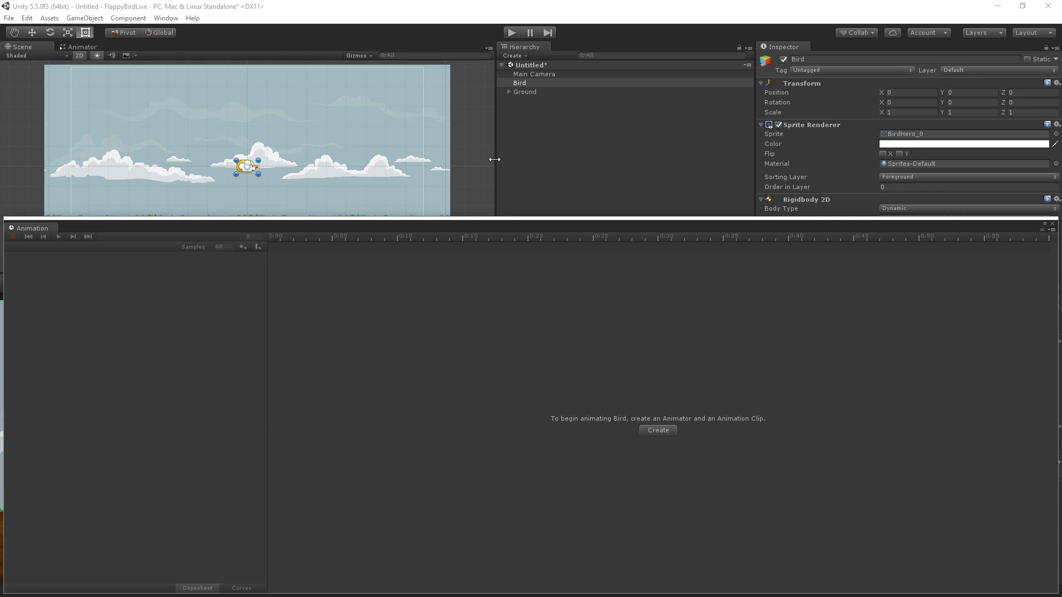
{"action": "mouse_move", "coordinate": [39, 233]}
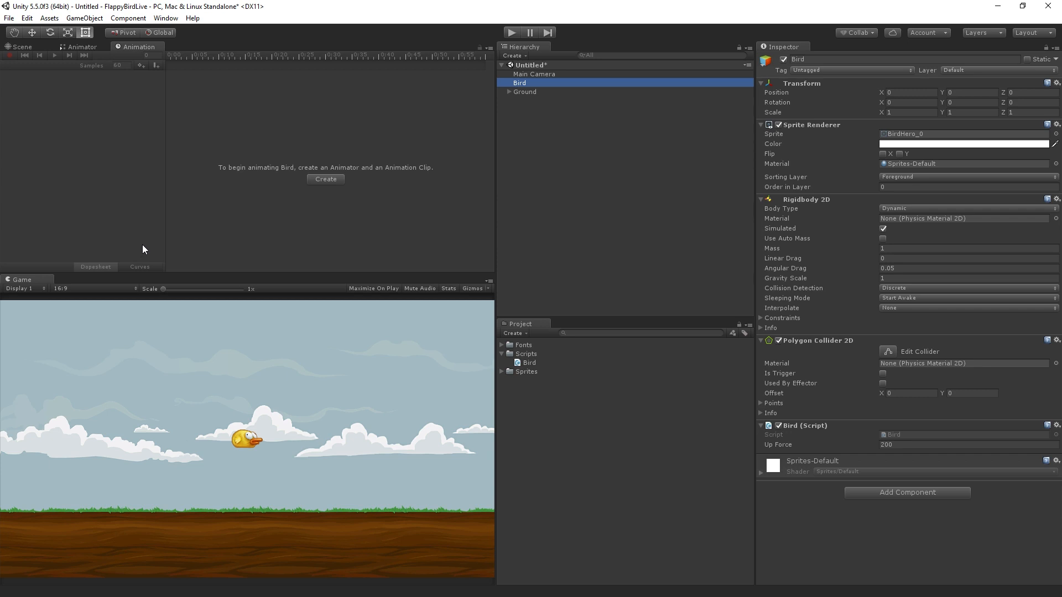
{"action": "mouse_move", "coordinate": [436, 131]}
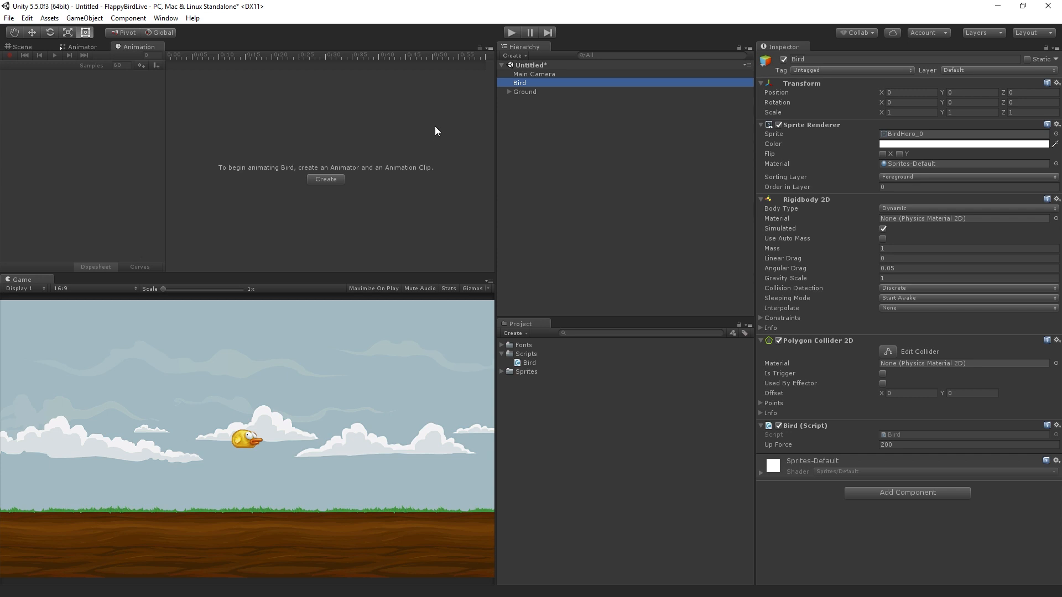
{"action": "mouse_move", "coordinate": [415, 202]}
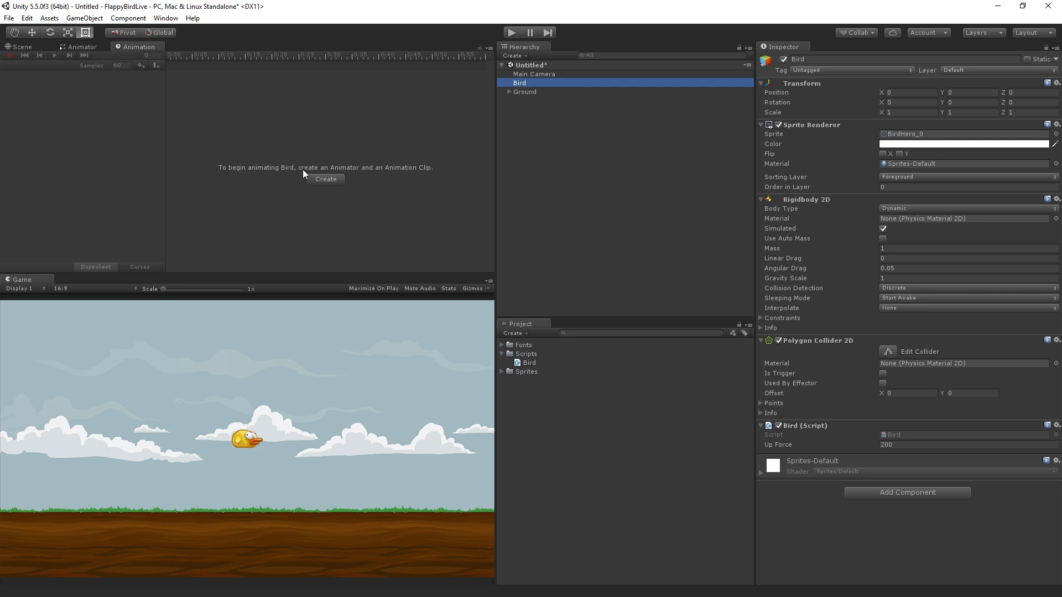
{"action": "mouse_move", "coordinate": [326, 179]}
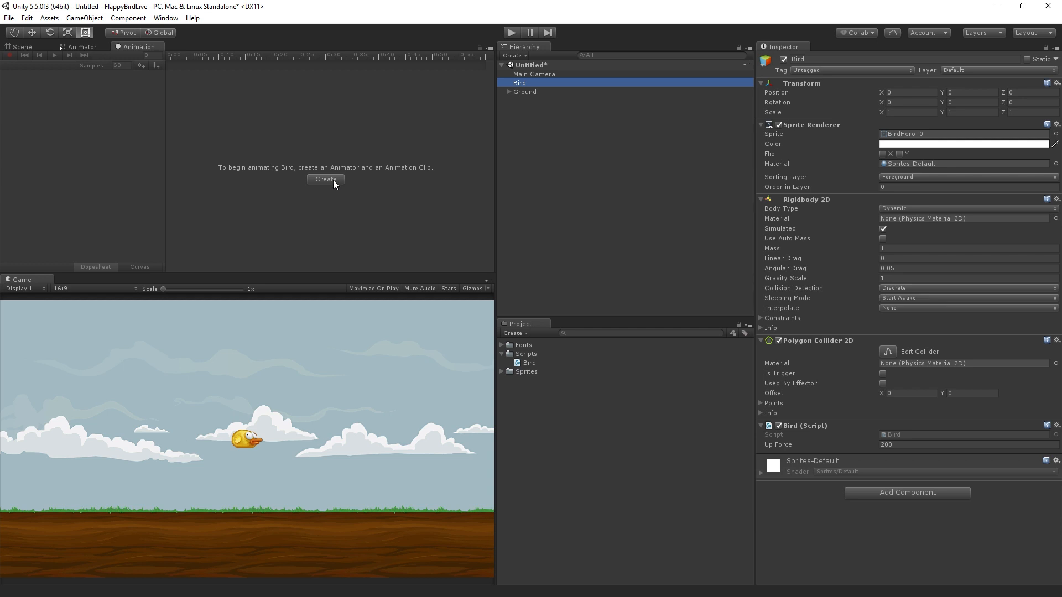
Create the Idle clip and save it into a new Animation folder inside Assets.
{"action": "left_click", "coordinate": [325, 179]}
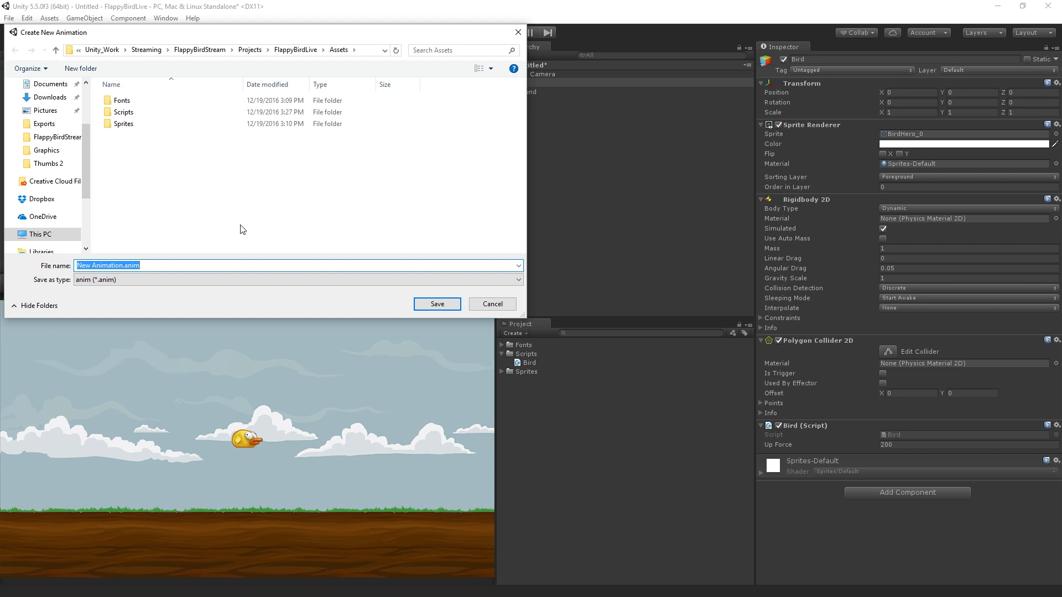
{"action": "type", "text": "Idle"}
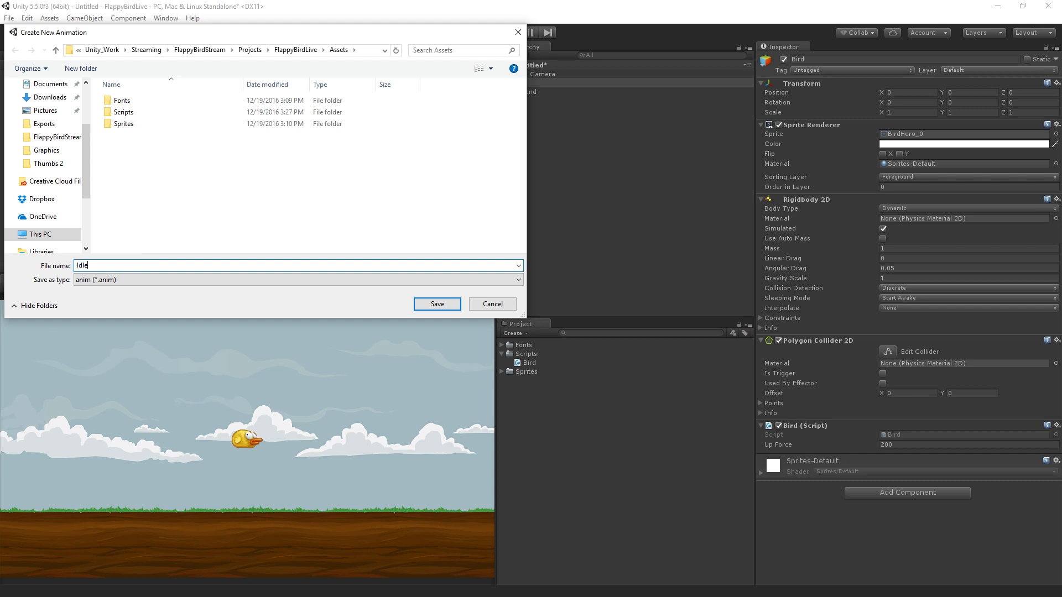
{"action": "mouse_move", "coordinate": [223, 443]}
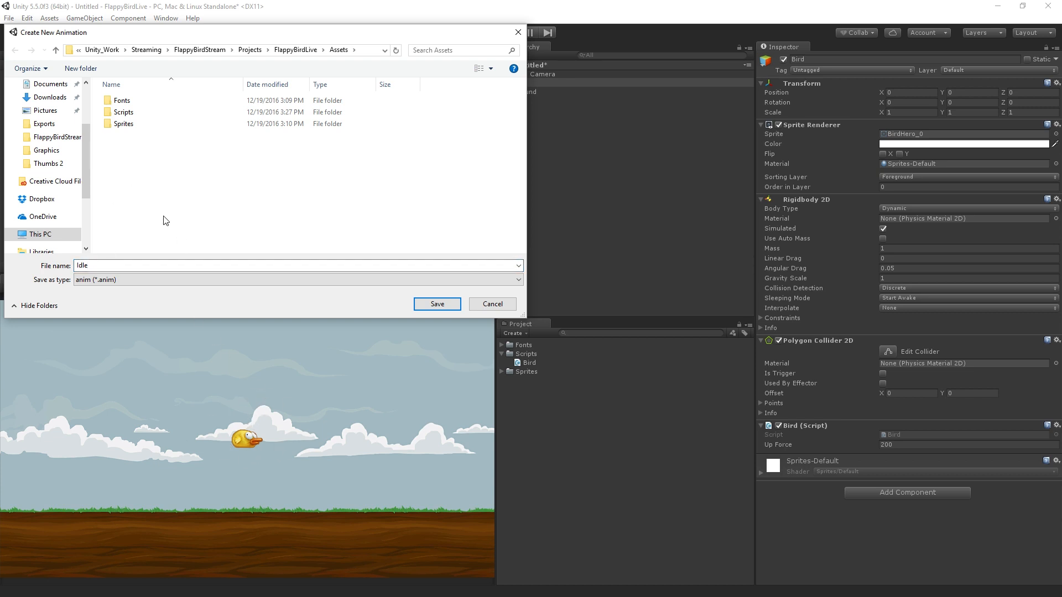
{"action": "left_click", "coordinate": [80, 67]}
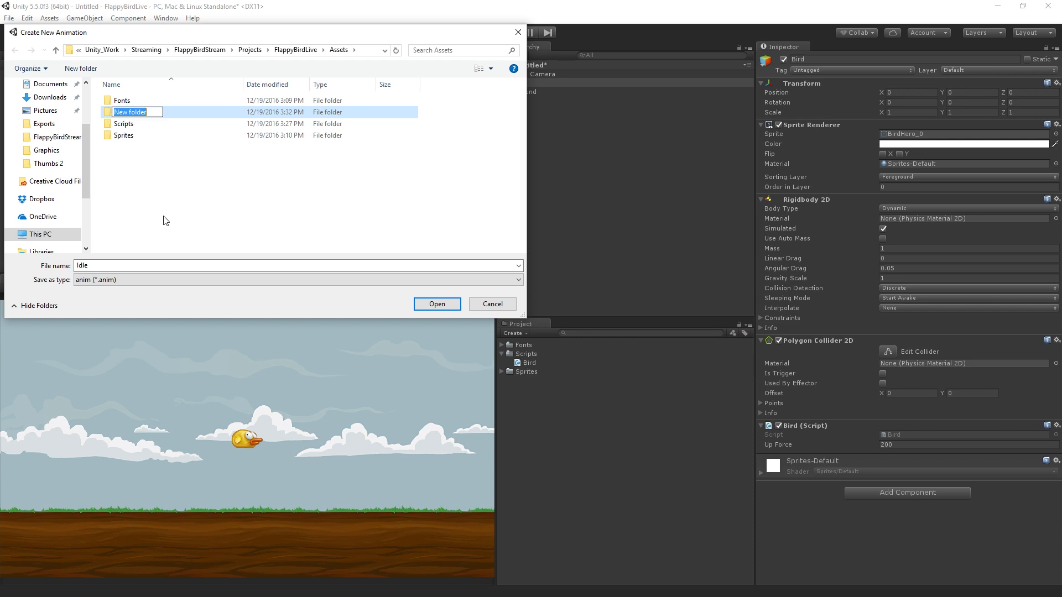
{"action": "type", "text": "Animation"}
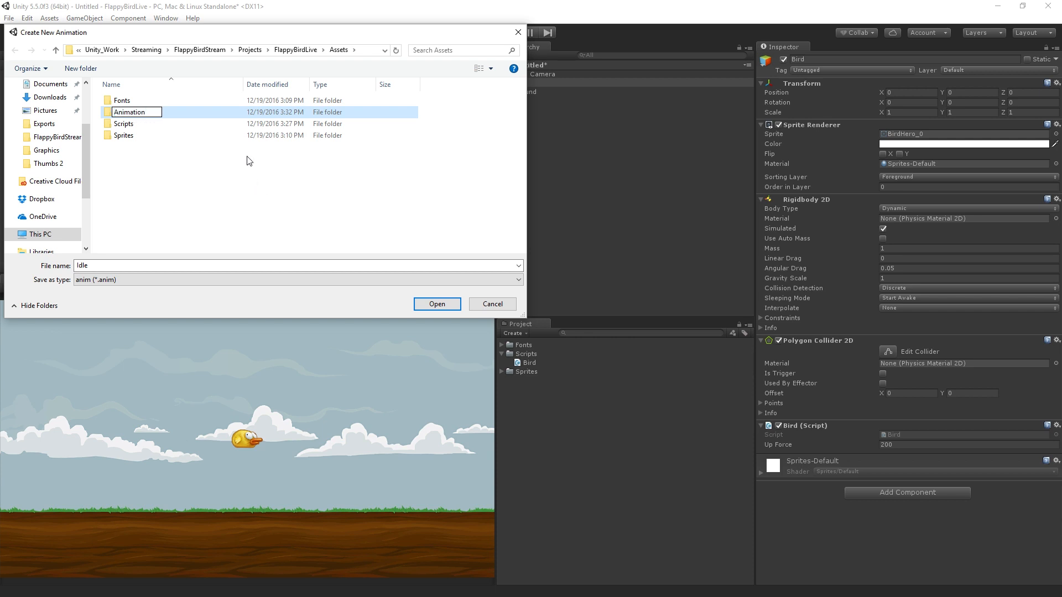
{"action": "double_click", "coordinate": [130, 111]}
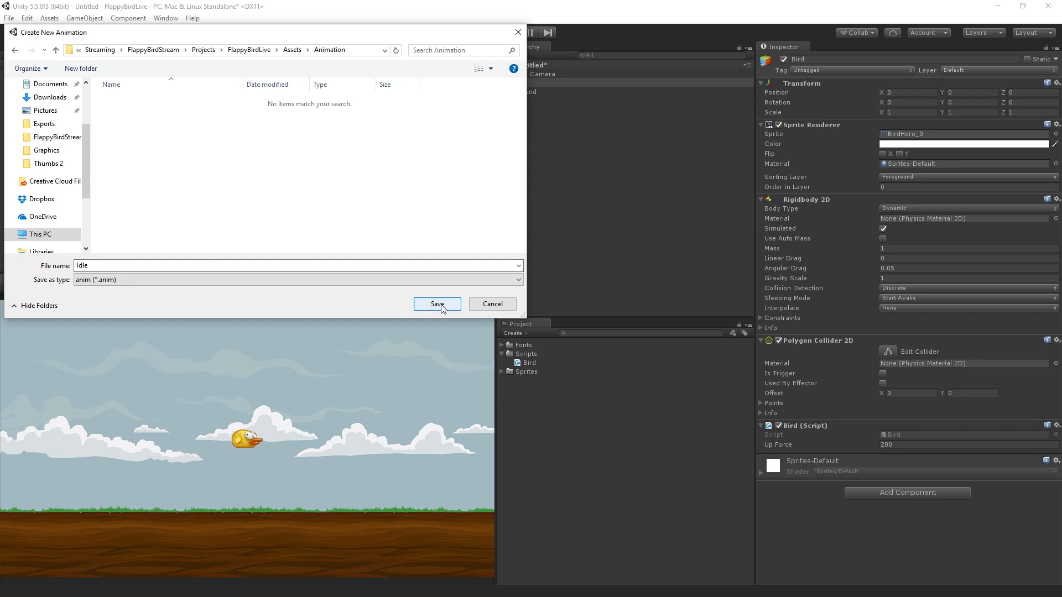
{"action": "left_click", "coordinate": [437, 303]}
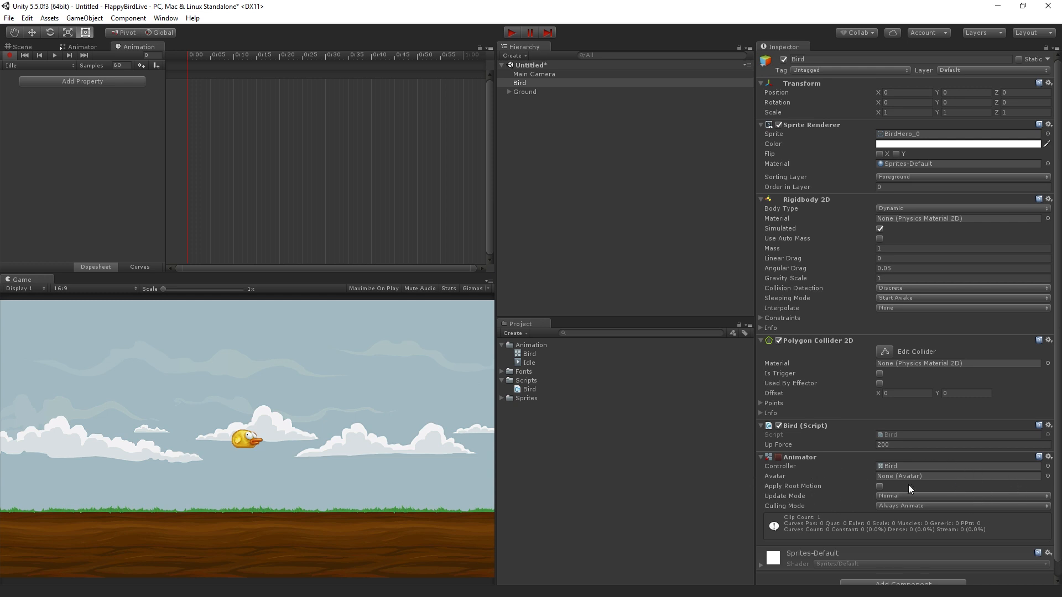
{"action": "mouse_move", "coordinate": [982, 478]}
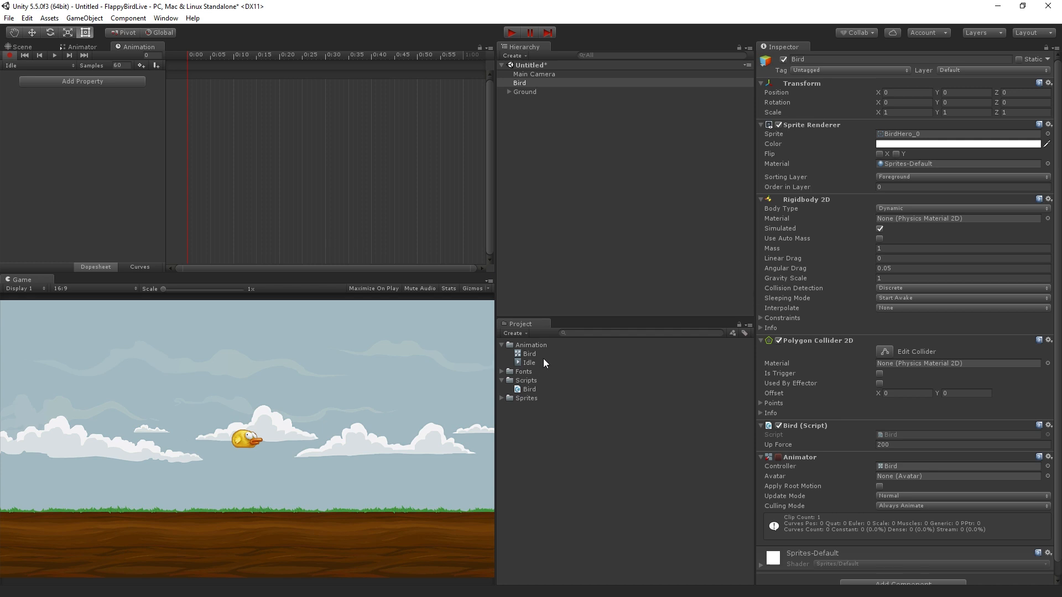
Inspect the Bird animator controller asset, then reselect the Bird object's components.
{"action": "left_click", "coordinate": [529, 354]}
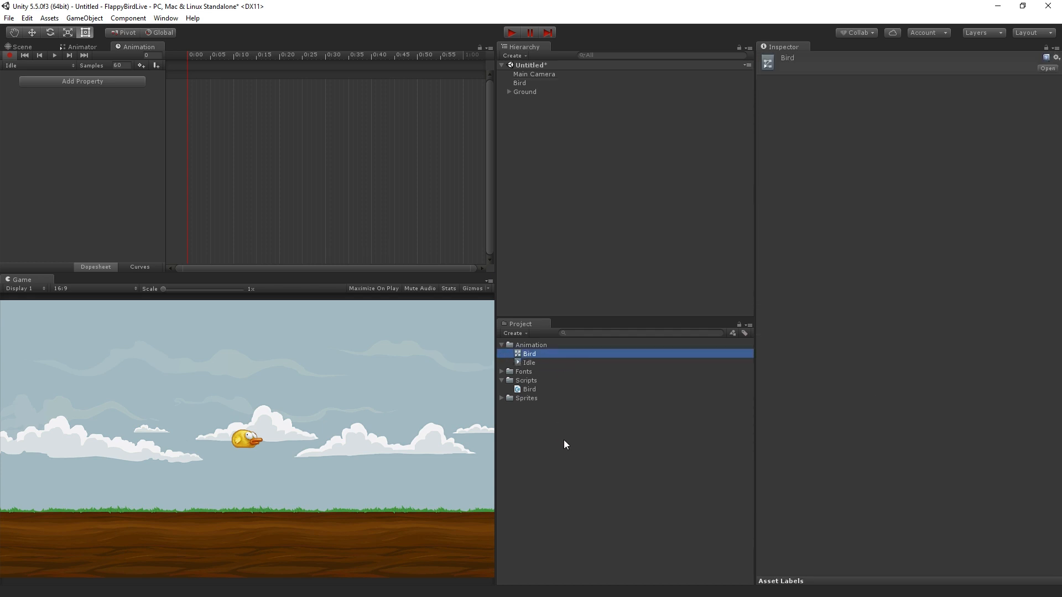
{"action": "mouse_move", "coordinate": [616, 402]}
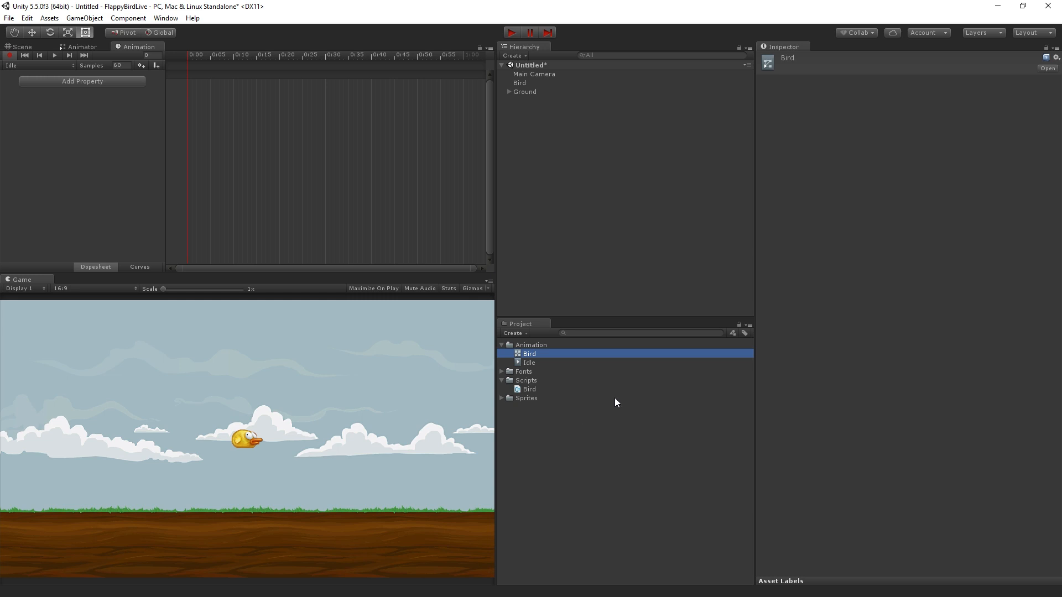
{"action": "mouse_move", "coordinate": [533, 359]}
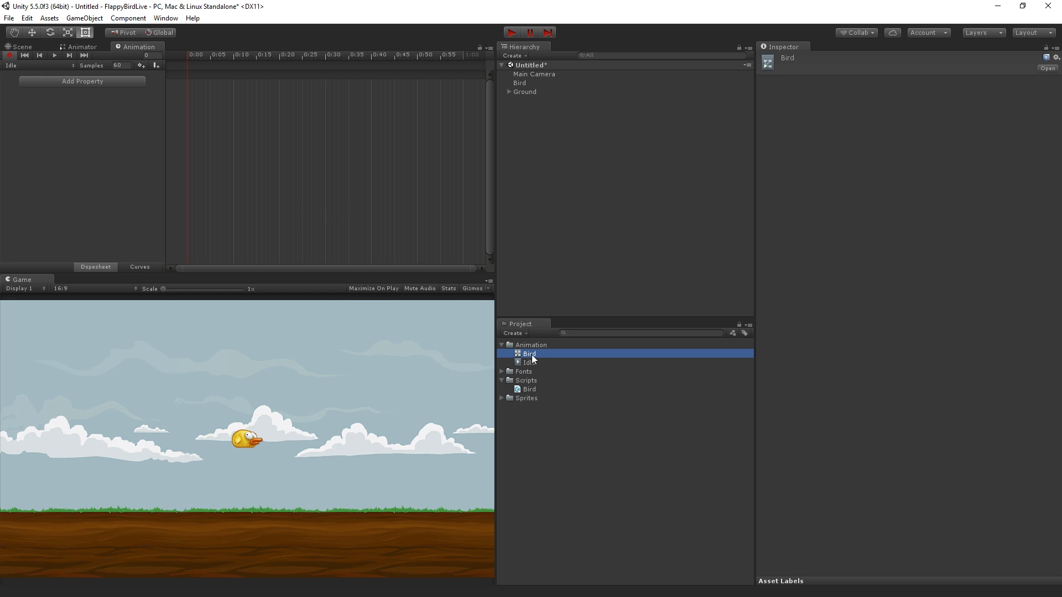
{"action": "left_click", "coordinate": [520, 83]}
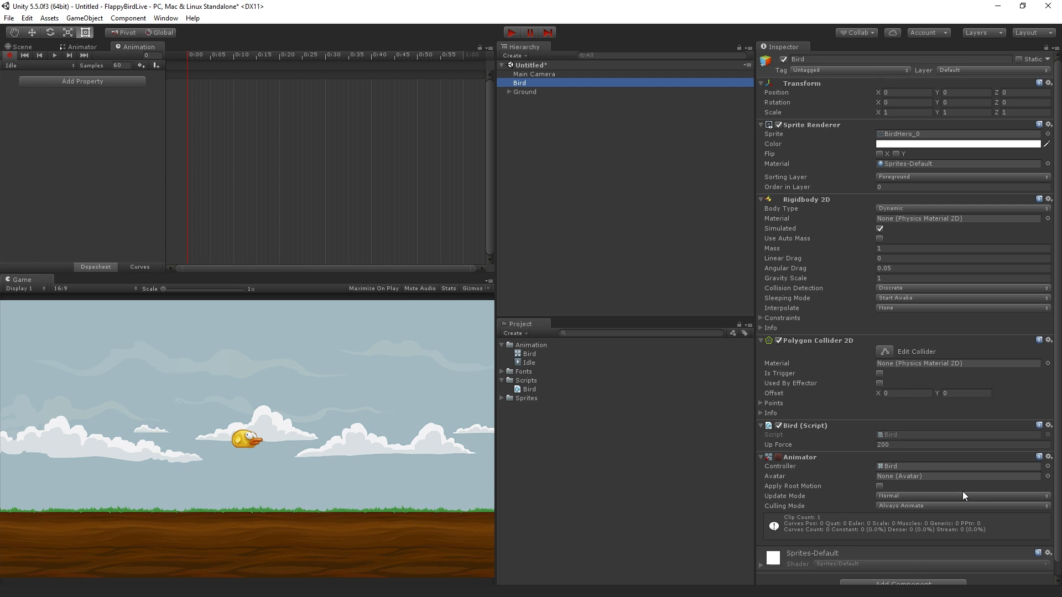
{"action": "mouse_move", "coordinate": [961, 492]}
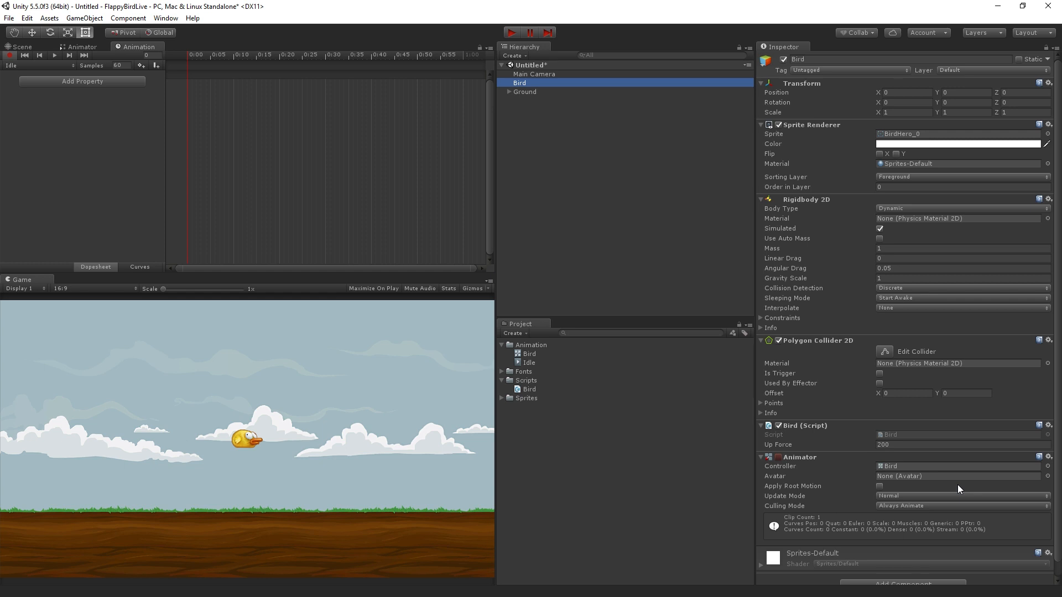
{"action": "mouse_move", "coordinate": [848, 147]}
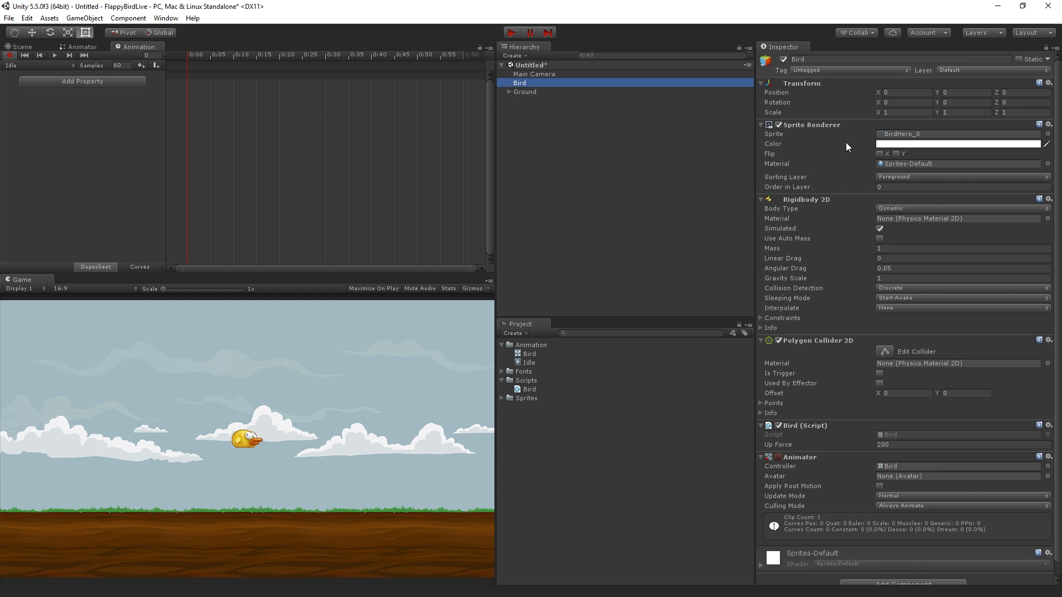
{"action": "mouse_move", "coordinate": [894, 151]}
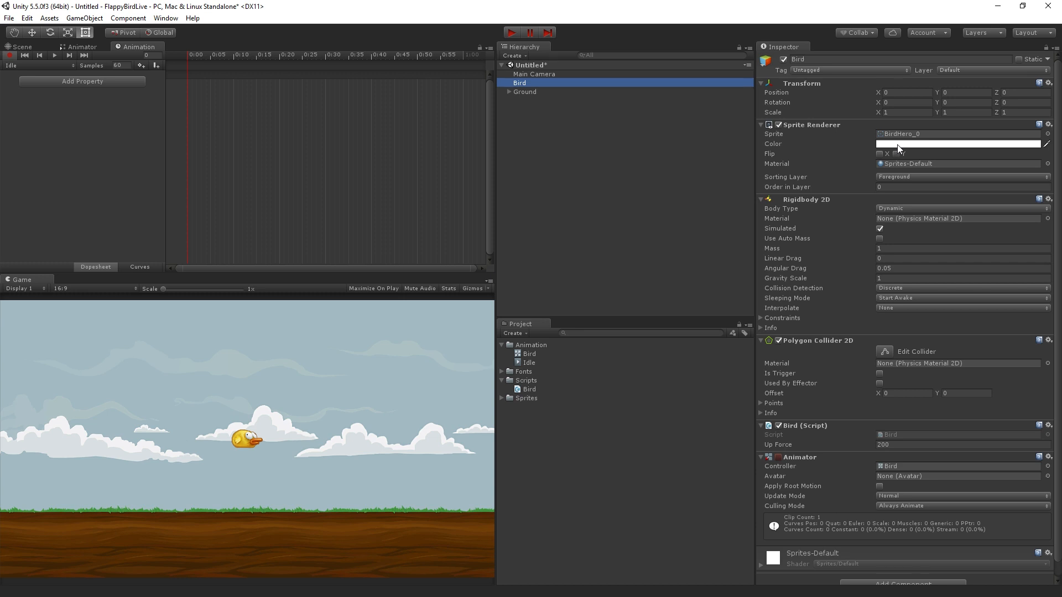
{"action": "mouse_move", "coordinate": [247, 161]}
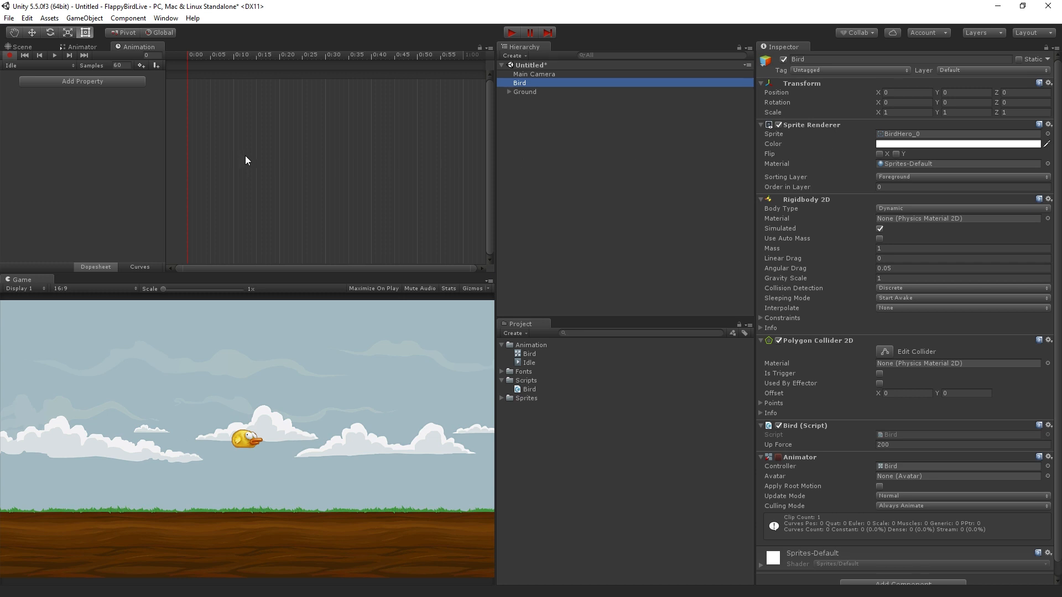
{"action": "mouse_move", "coordinate": [126, 84]}
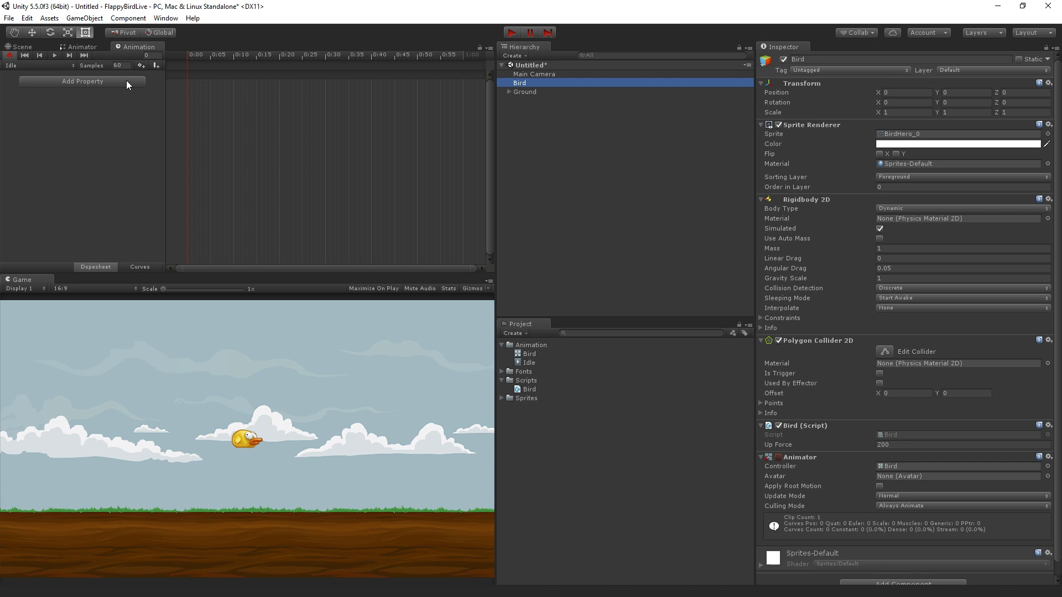
Animate the Bird's Sprite Renderer Sprite in Idle, keeping one start keyframe for copying.
{"action": "left_click", "coordinate": [81, 81]}
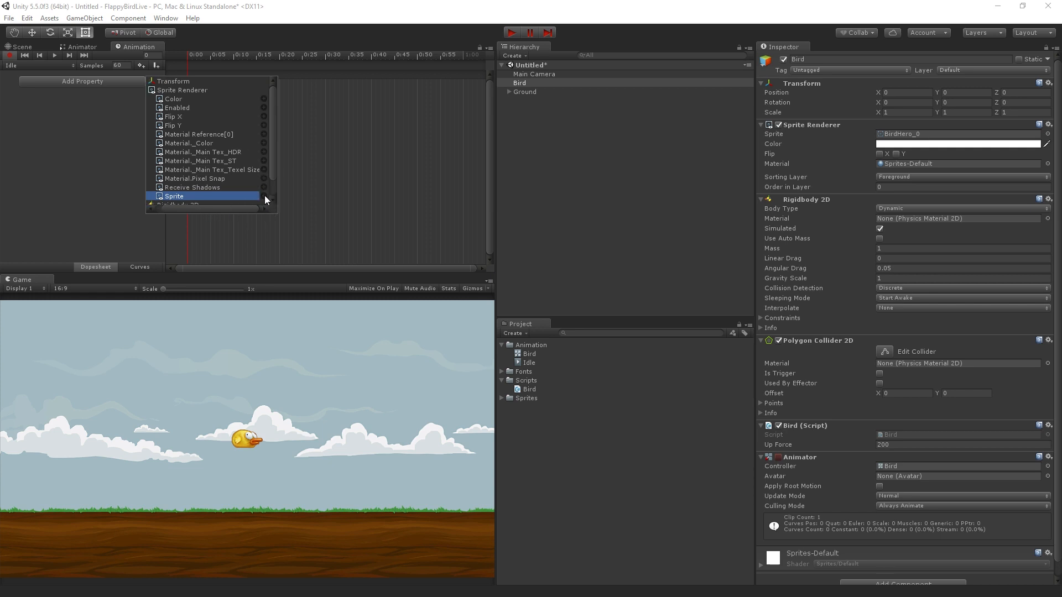
{"action": "left_click", "coordinate": [173, 197]}
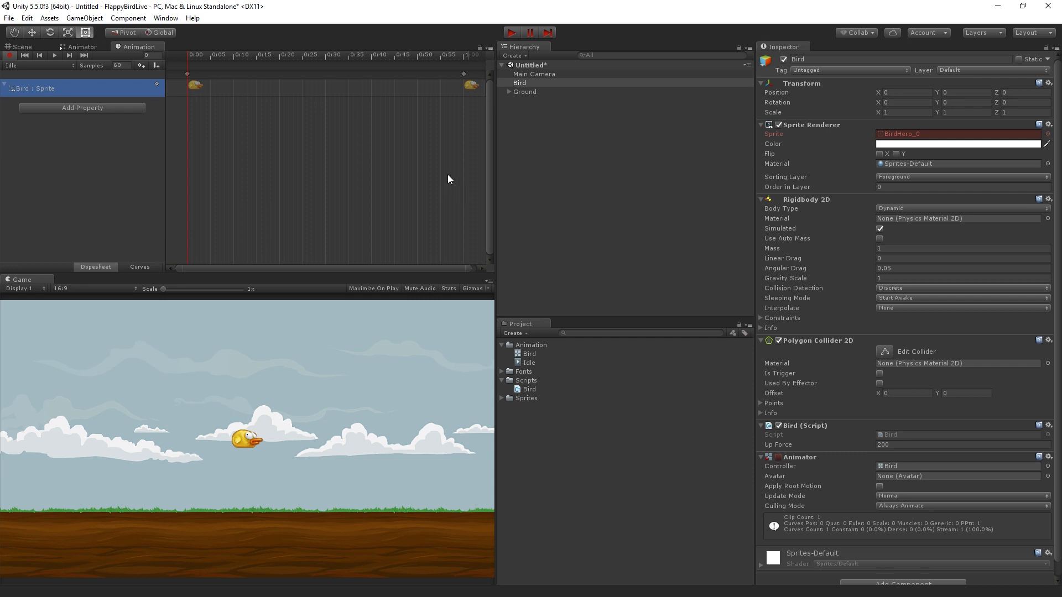
{"action": "mouse_move", "coordinate": [436, 81]}
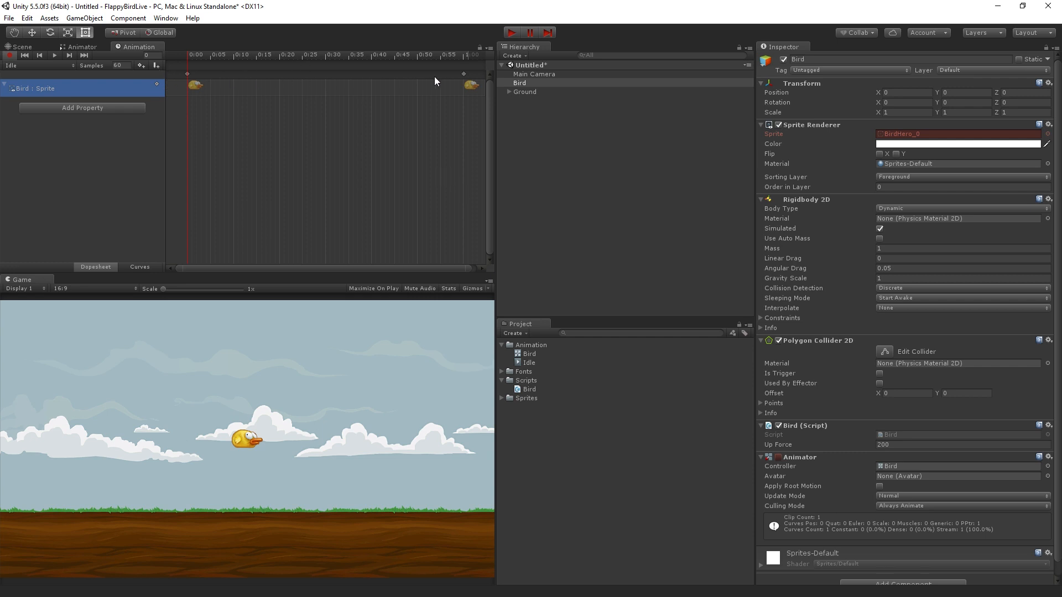
{"action": "mouse_move", "coordinate": [466, 74]}
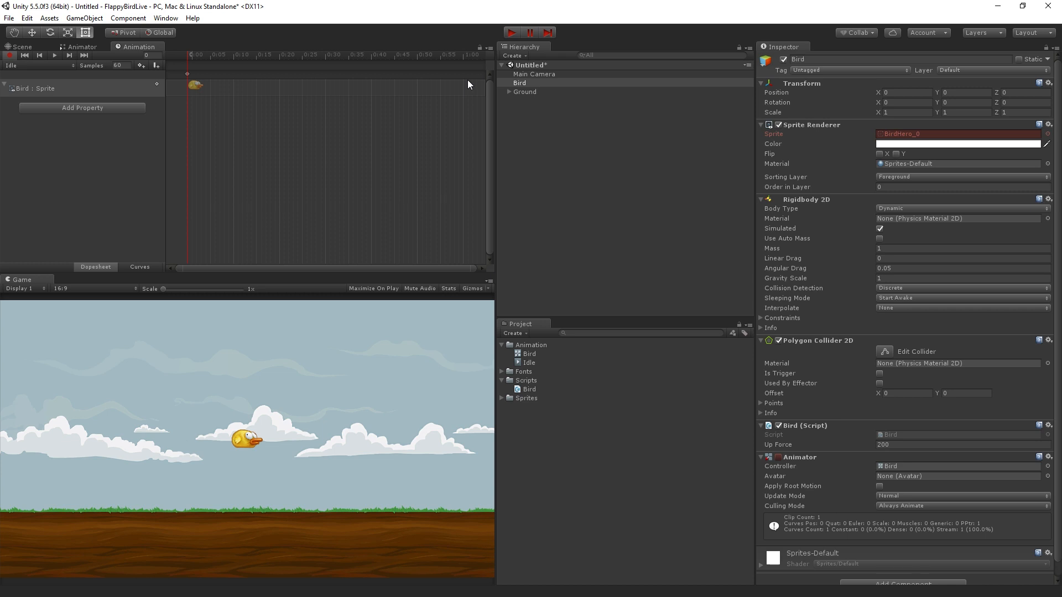
{"action": "mouse_move", "coordinate": [447, 114]}
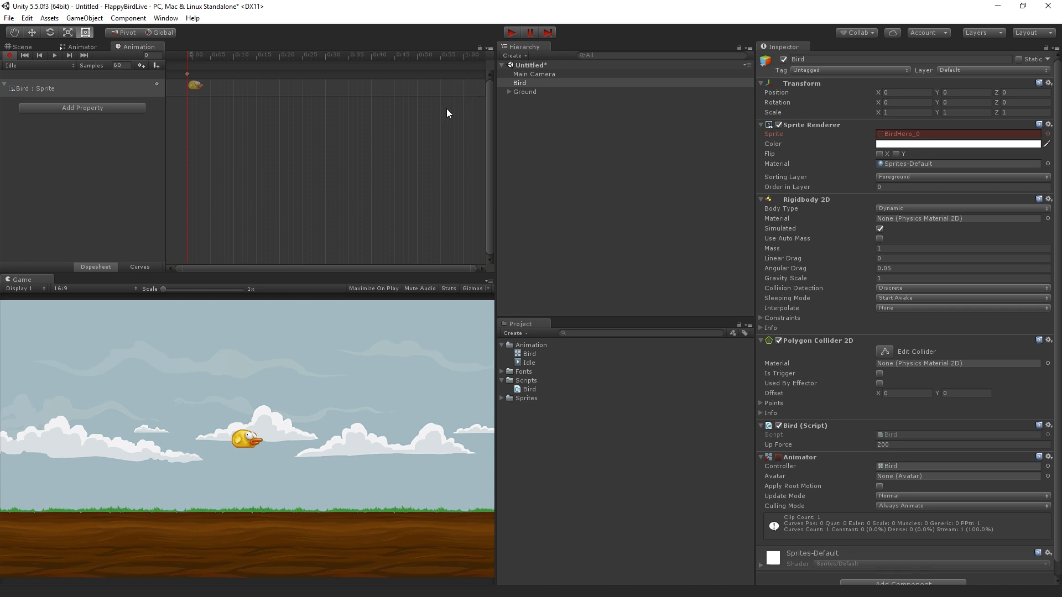
{"action": "mouse_move", "coordinate": [390, 82]}
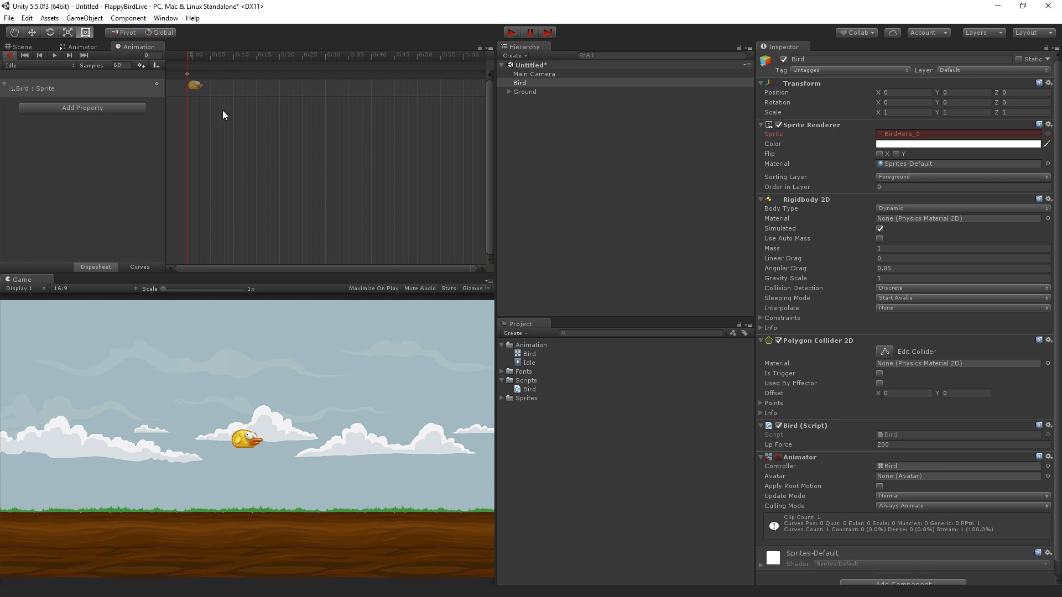
{"action": "mouse_move", "coordinate": [219, 94]}
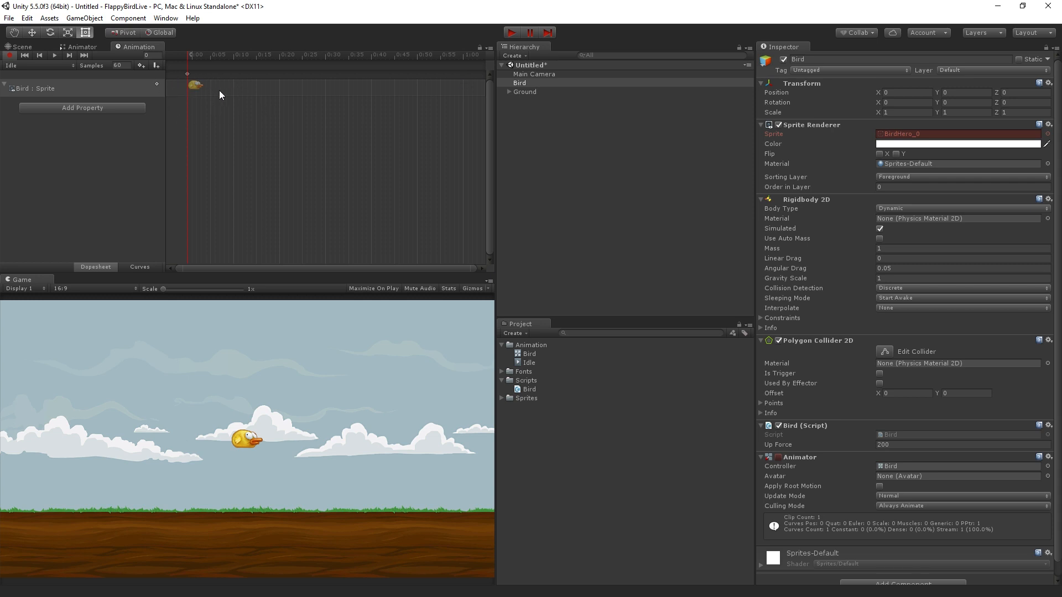
{"action": "mouse_move", "coordinate": [222, 95]}
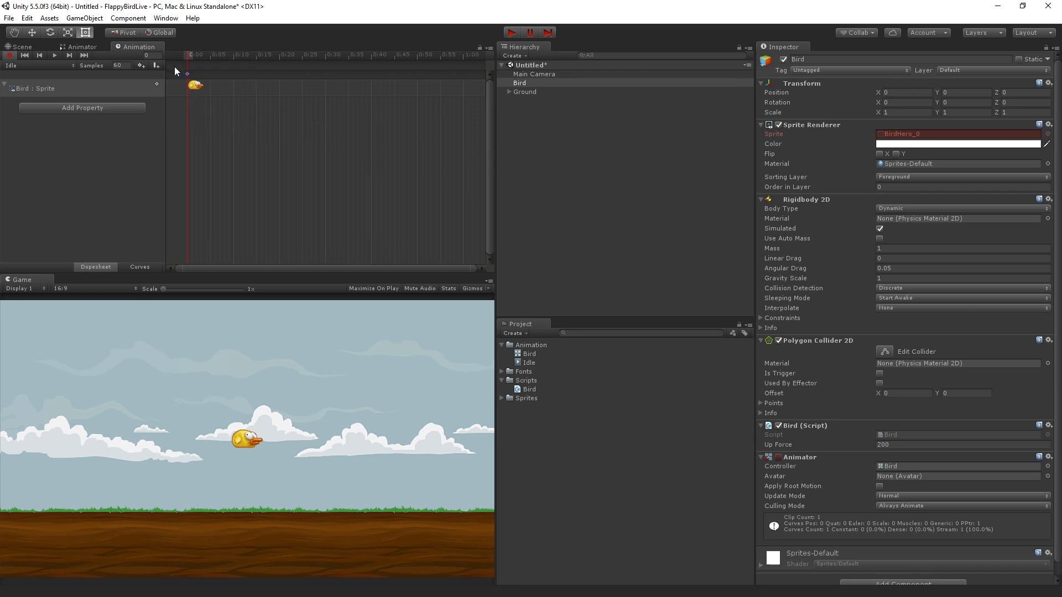
{"action": "mouse_move", "coordinate": [191, 89]}
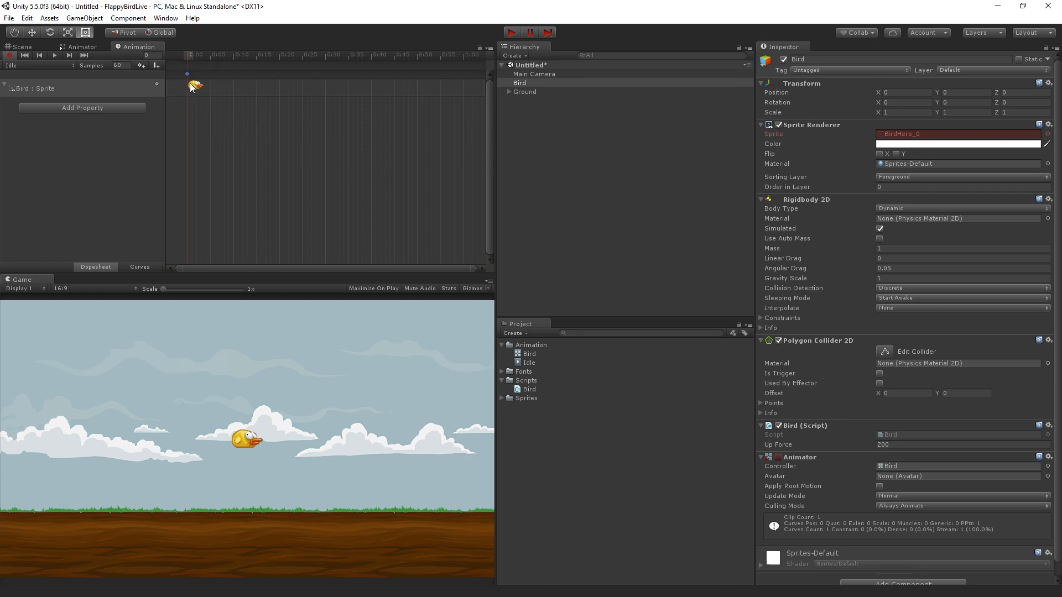
{"action": "left_click", "coordinate": [27, 19]}
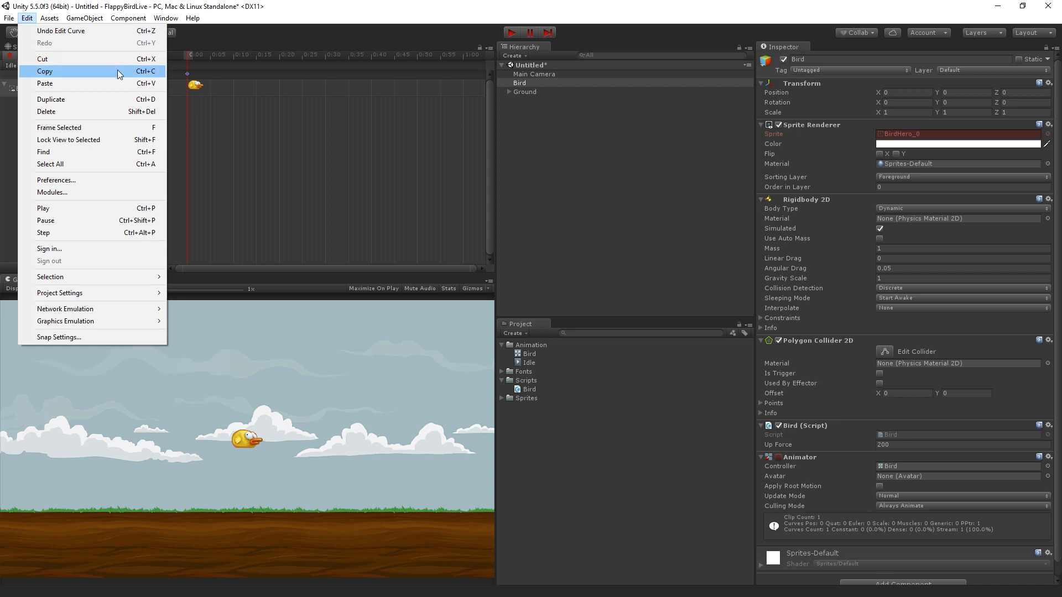
{"action": "mouse_move", "coordinate": [125, 76]}
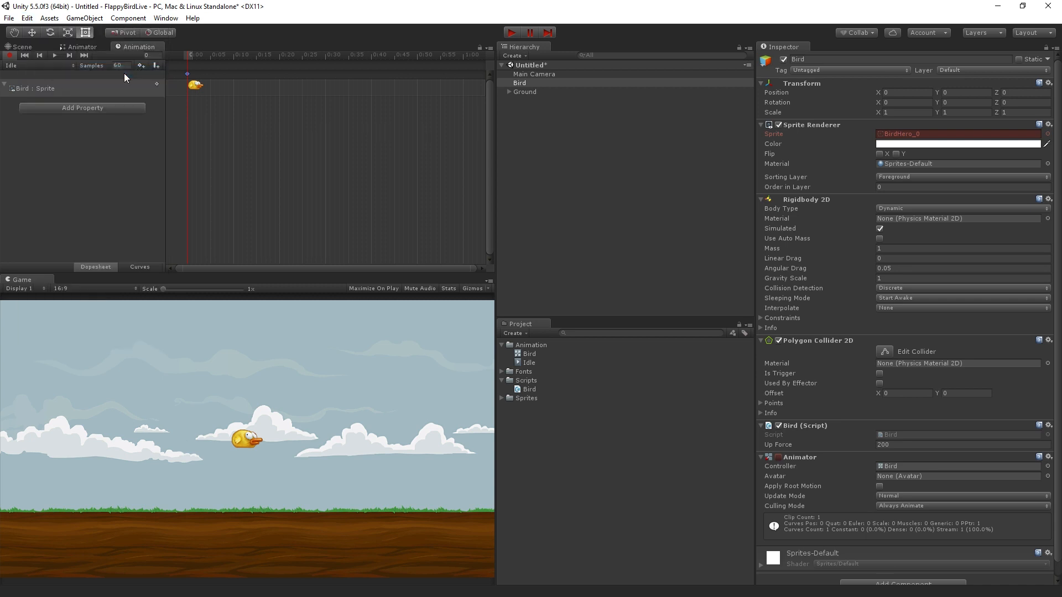
{"action": "mouse_move", "coordinate": [309, 122]}
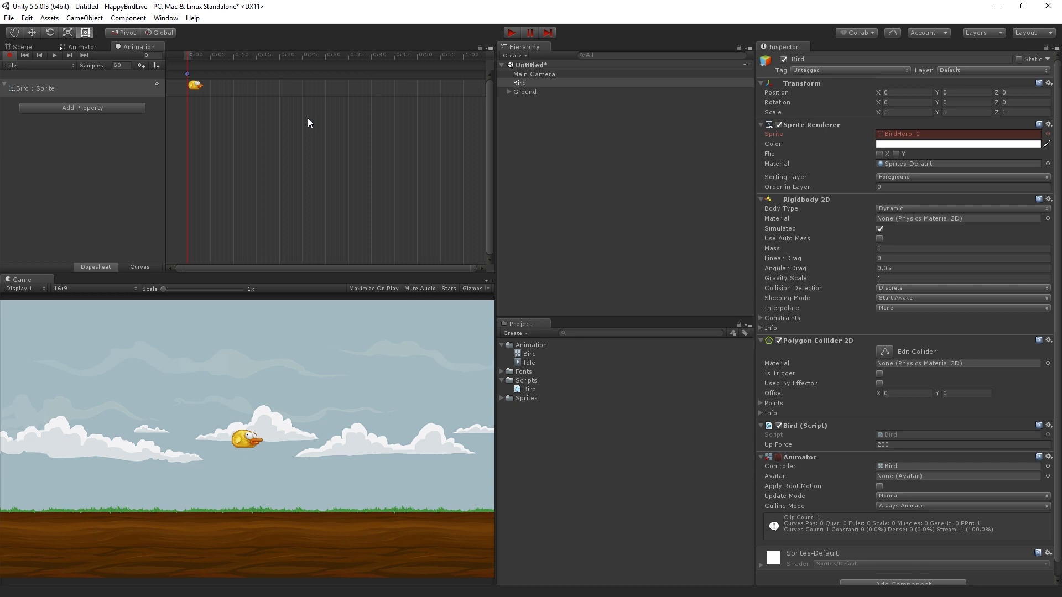
Show the Bird's clip list with Idle and the new-clip option.
{"action": "left_click", "coordinate": [41, 66]}
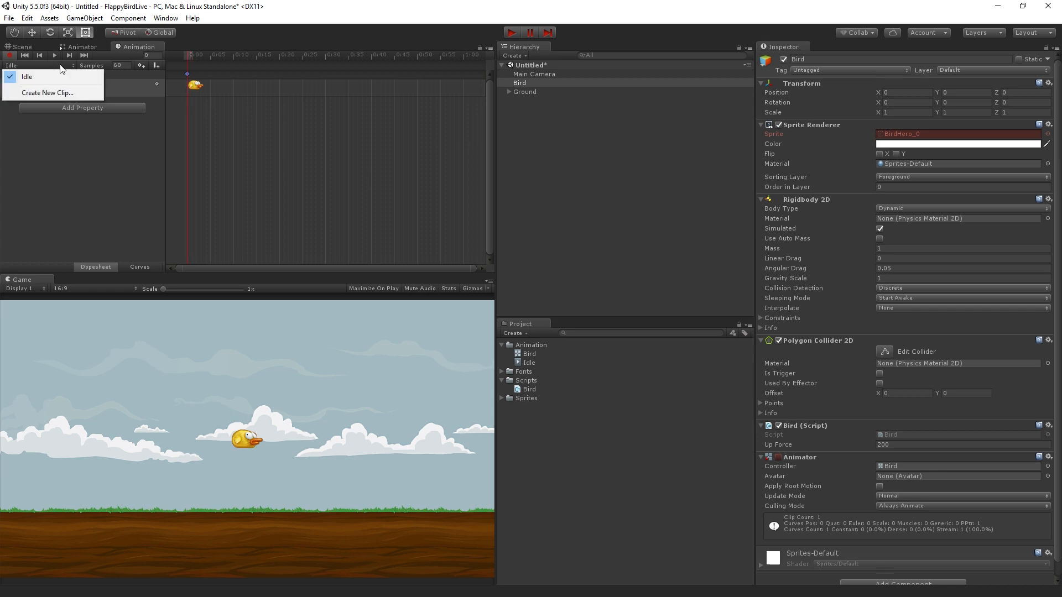
{"action": "mouse_move", "coordinate": [50, 93]}
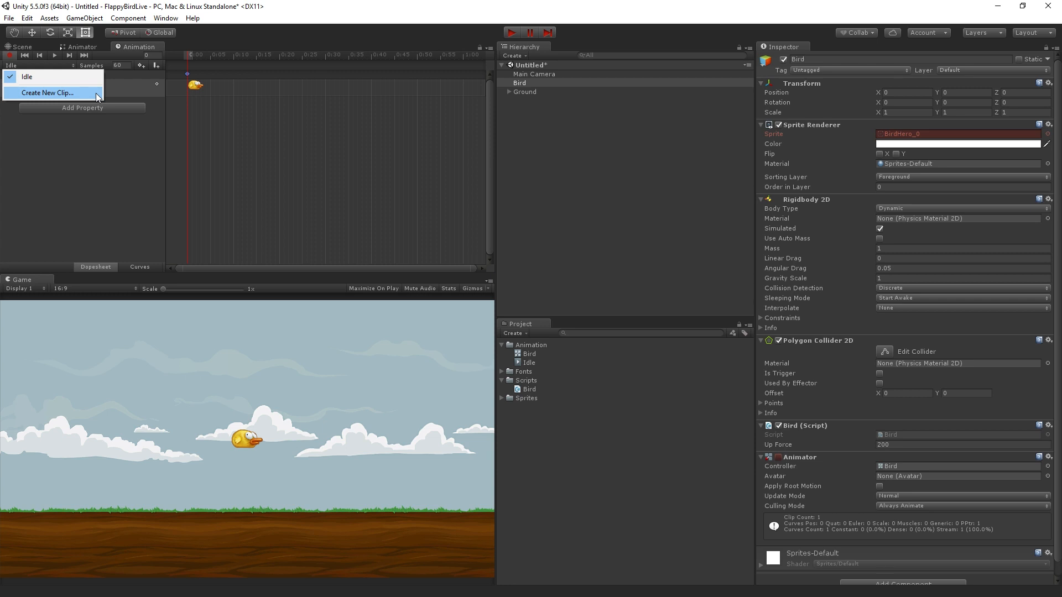
Create and save a new empty clip named Flap in the Animation folder.
{"action": "left_click", "coordinate": [45, 93]}
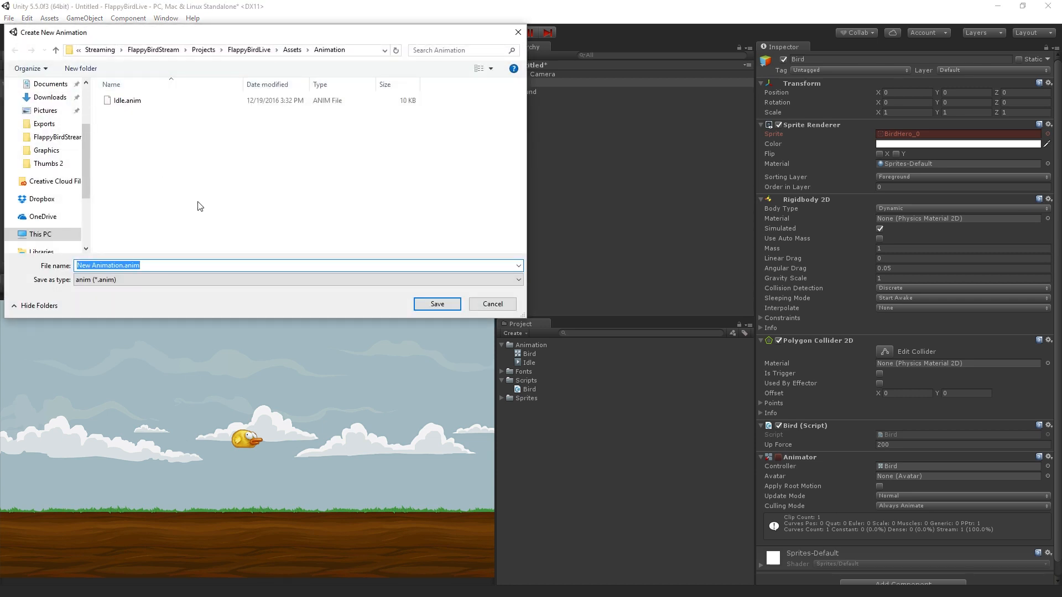
{"action": "type", "text": "Flap"}
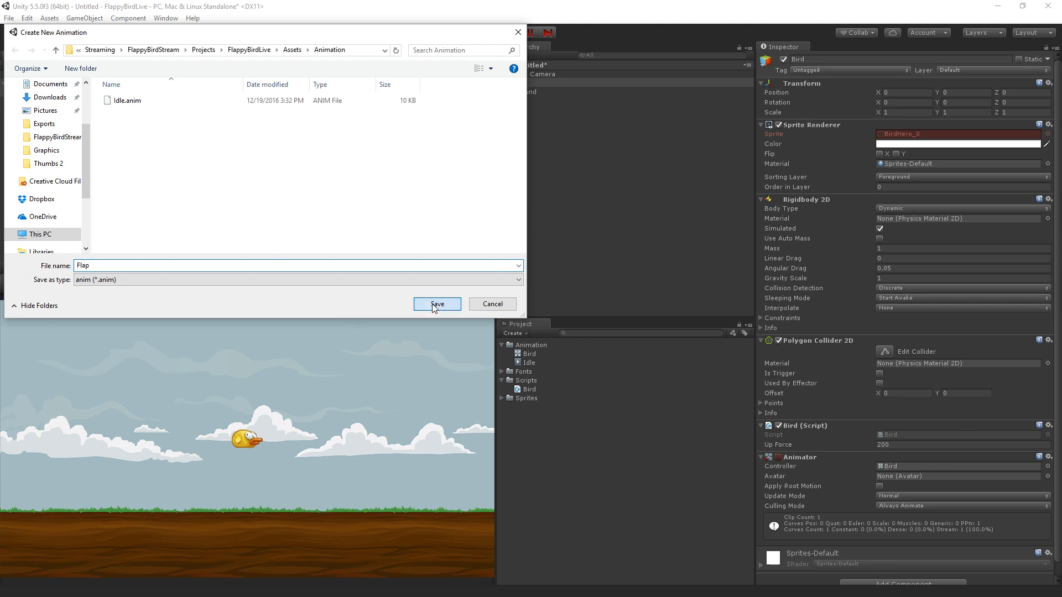
{"action": "left_click", "coordinate": [436, 305]}
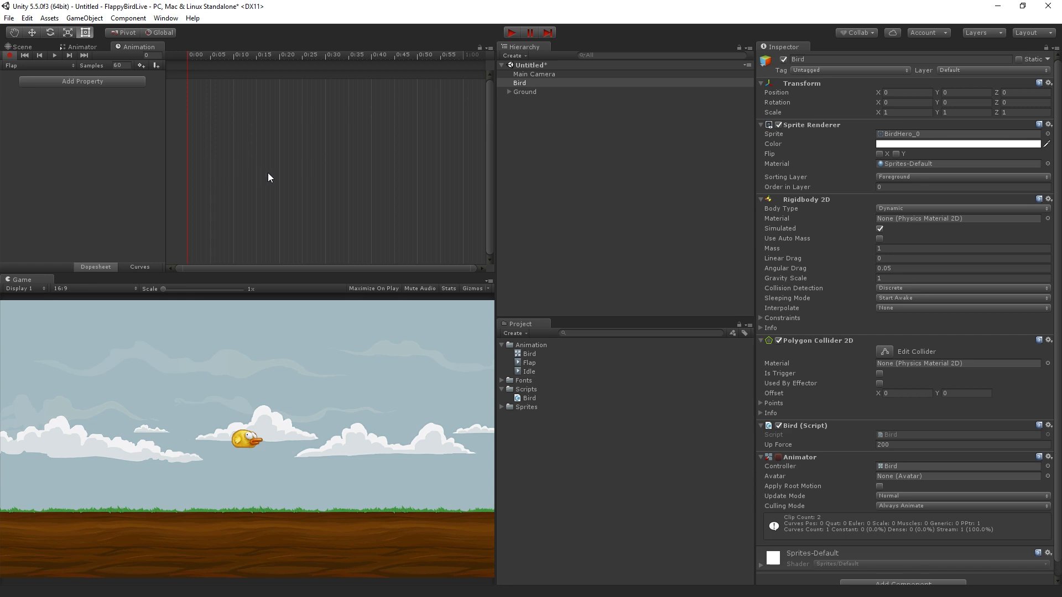
Paste the copied Sprite keyframe at the start of the Flap clip.
{"action": "left_click", "coordinate": [27, 18]}
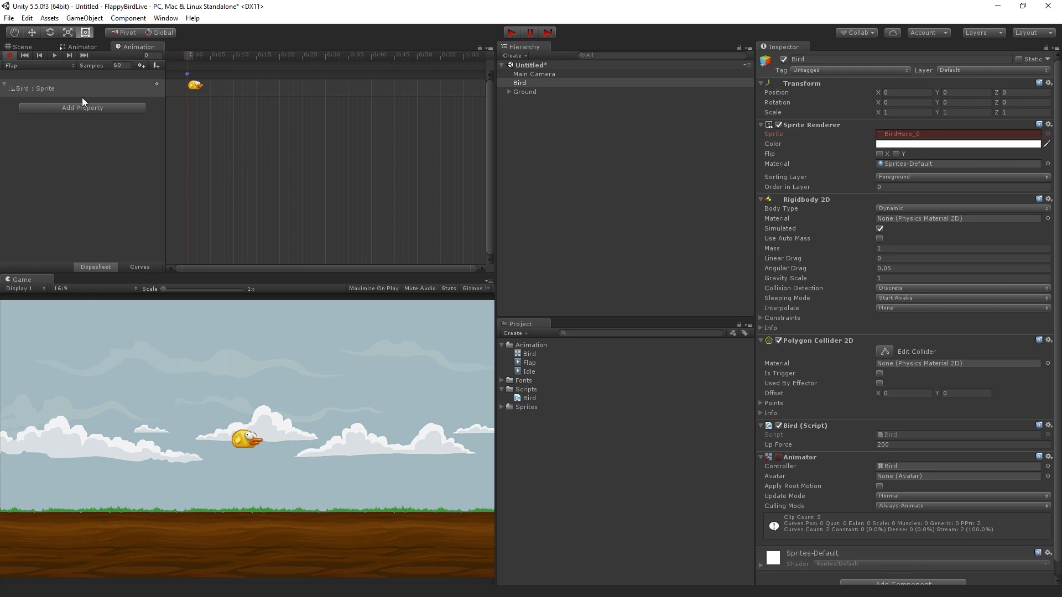
{"action": "mouse_move", "coordinate": [213, 167]}
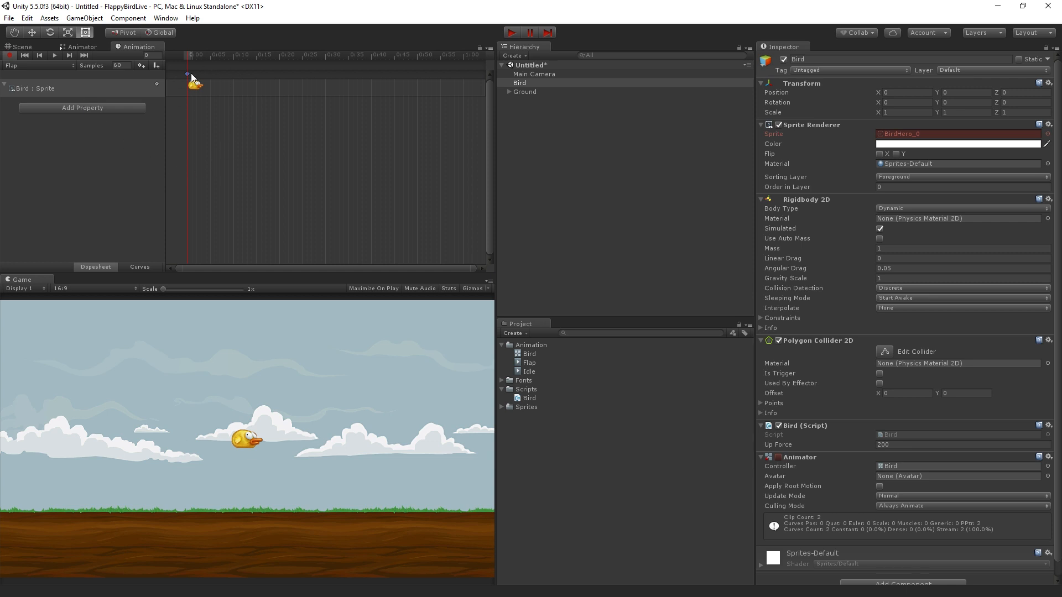
{"action": "mouse_move", "coordinate": [200, 98]}
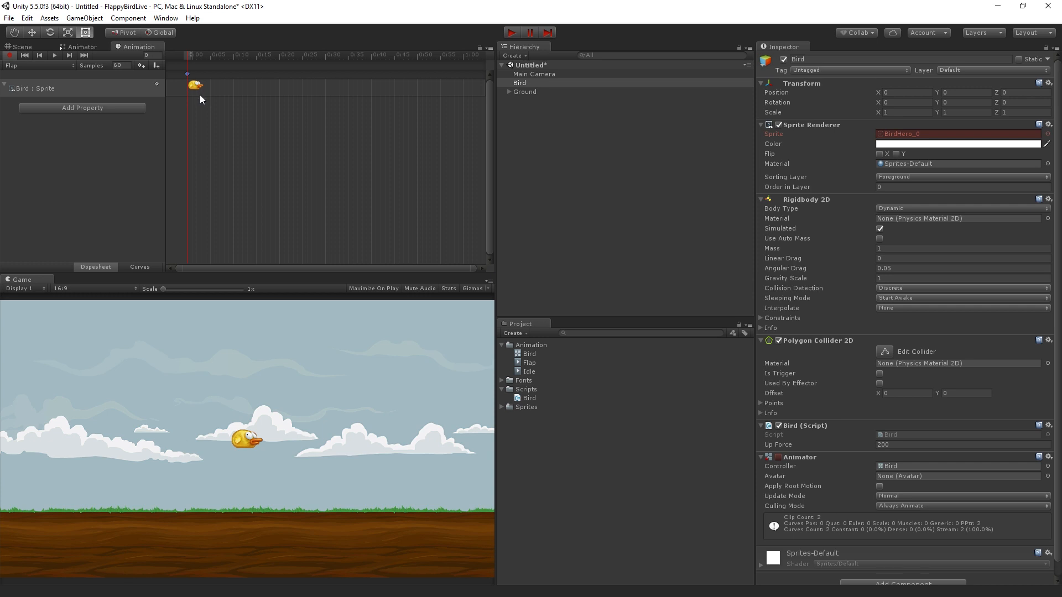
{"action": "mouse_move", "coordinate": [901, 135]}
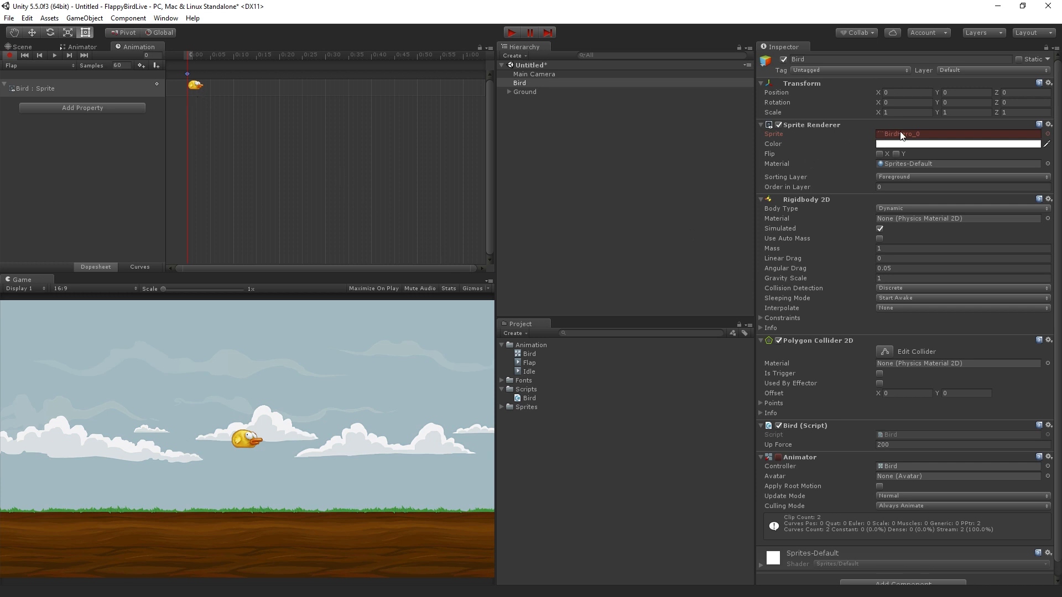
{"action": "mouse_move", "coordinate": [870, 162]}
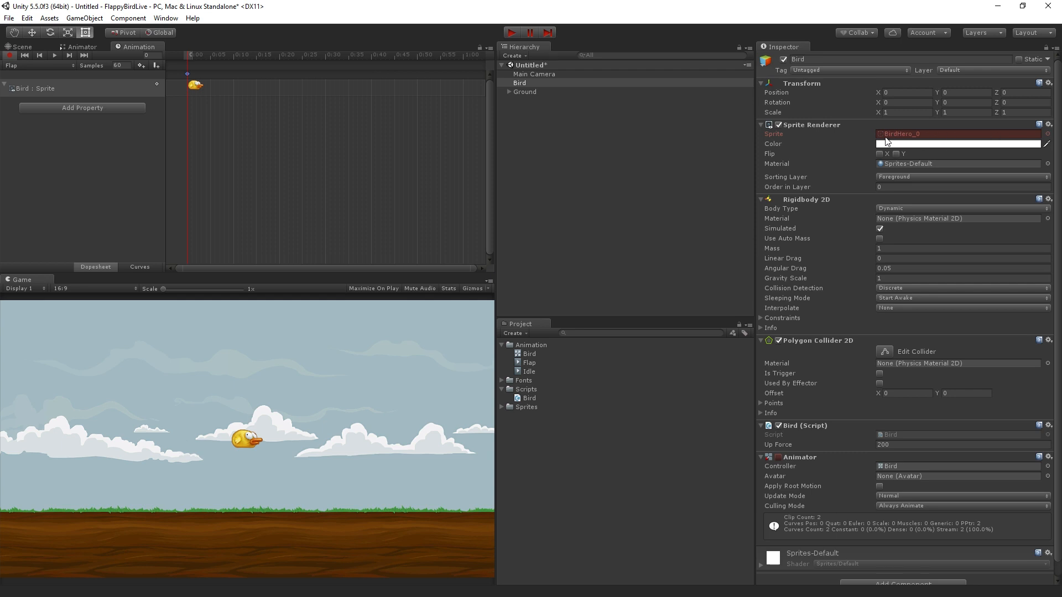
{"action": "mouse_move", "coordinate": [862, 151]}
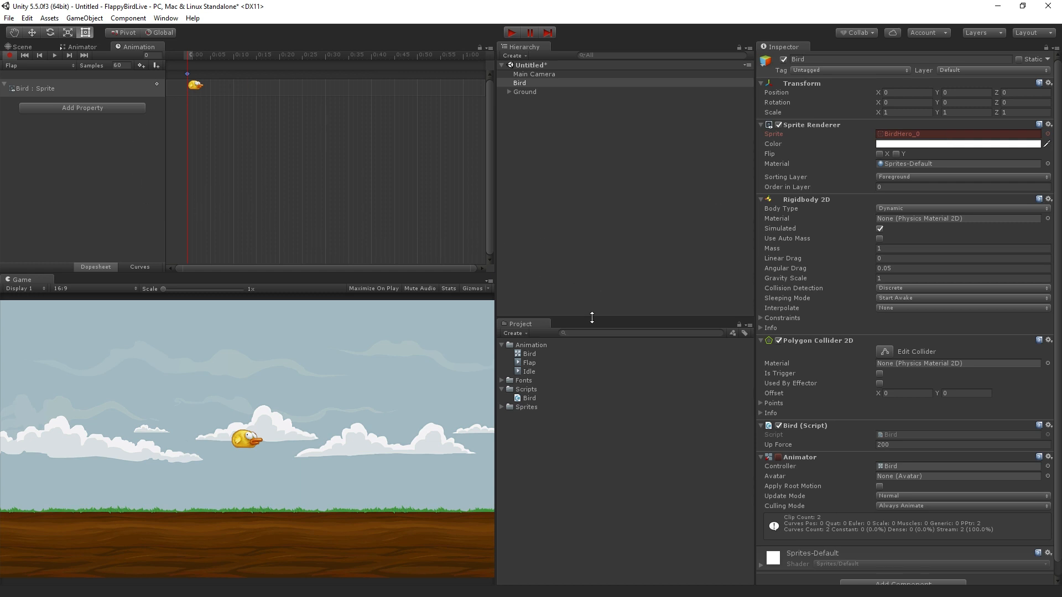
{"action": "mouse_move", "coordinate": [4, 58]}
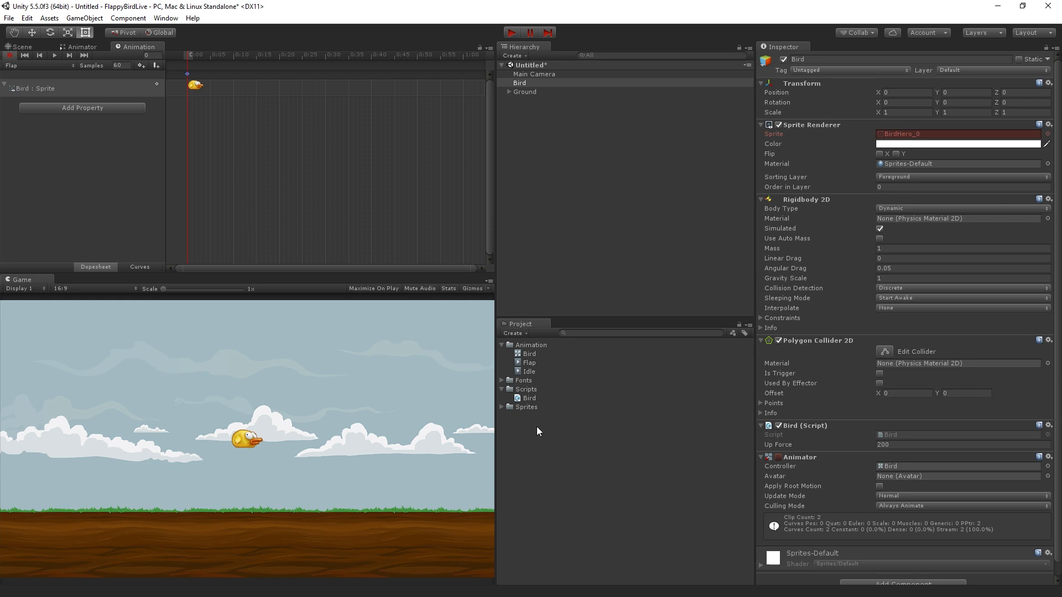
{"action": "mouse_move", "coordinate": [115, 235]}
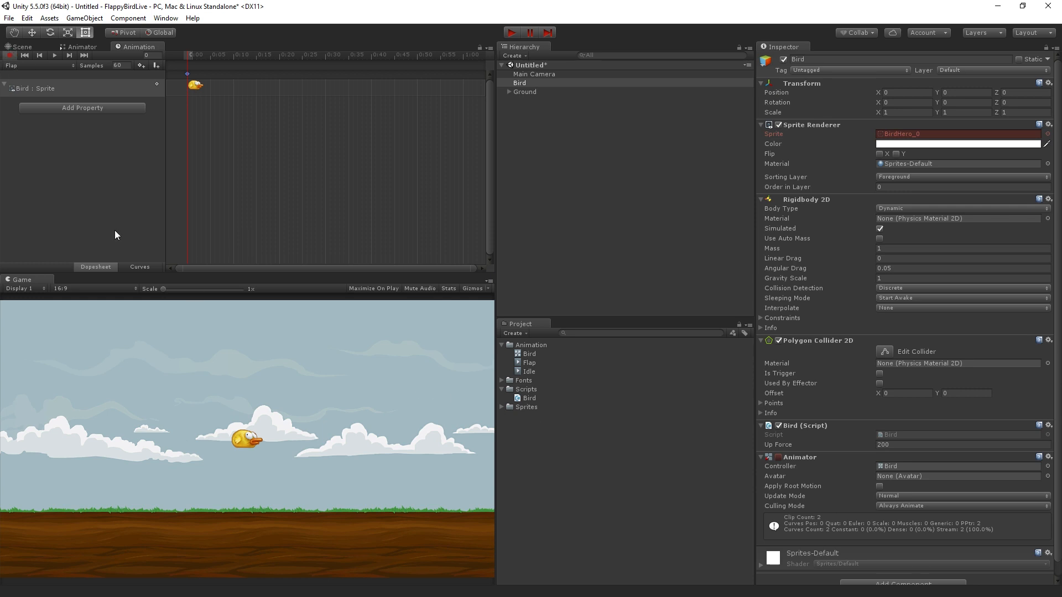
{"action": "mouse_move", "coordinate": [490, 432]}
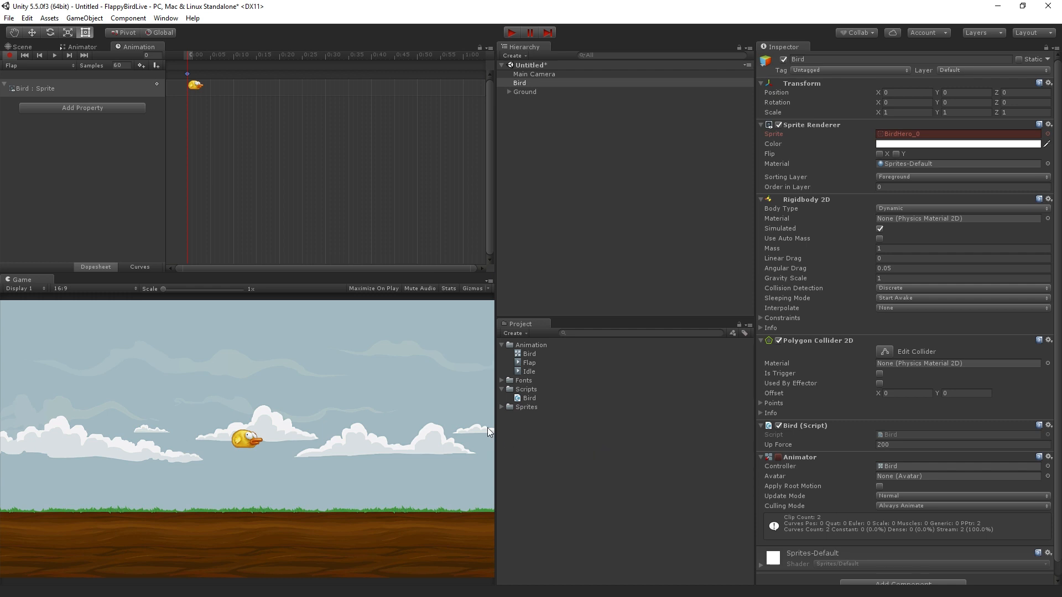
Expand the Sprites folder to reveal the BirdHero_0, _1 and _2 frames.
{"action": "left_click", "coordinate": [502, 407]}
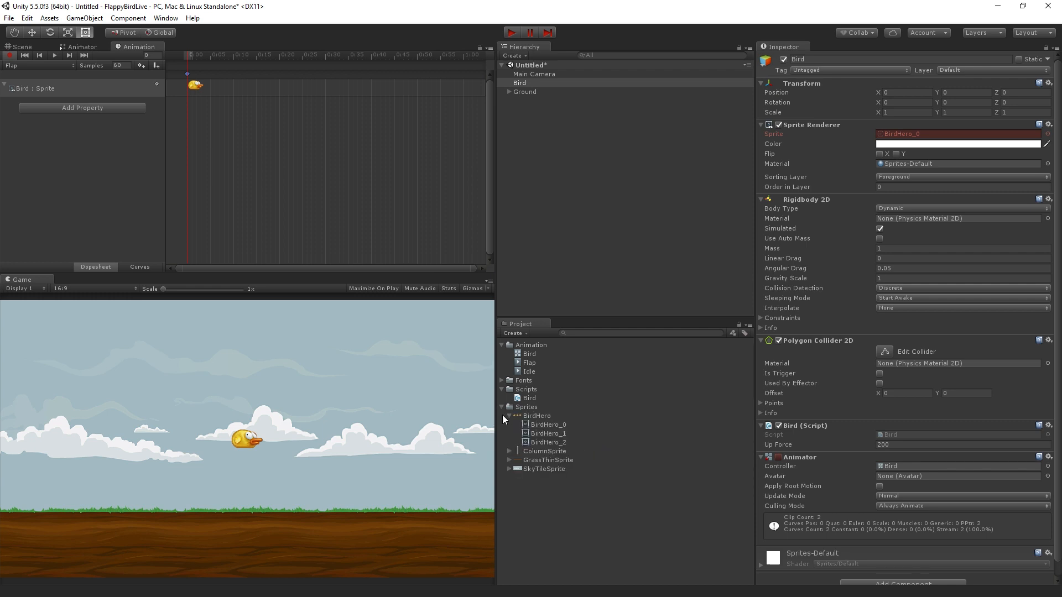
{"action": "mouse_move", "coordinate": [577, 439]}
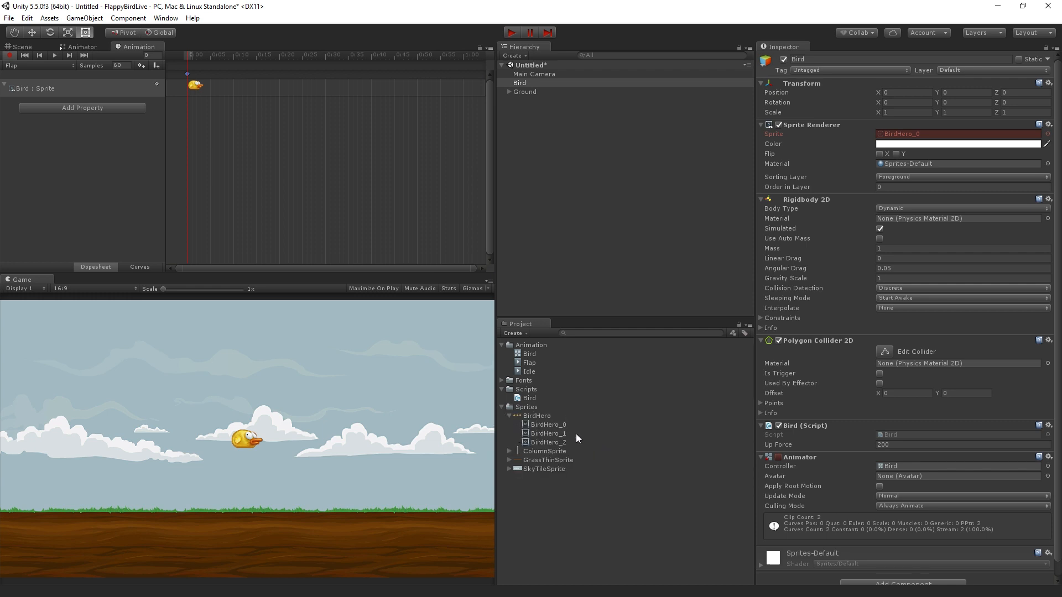
{"action": "mouse_move", "coordinate": [542, 439]}
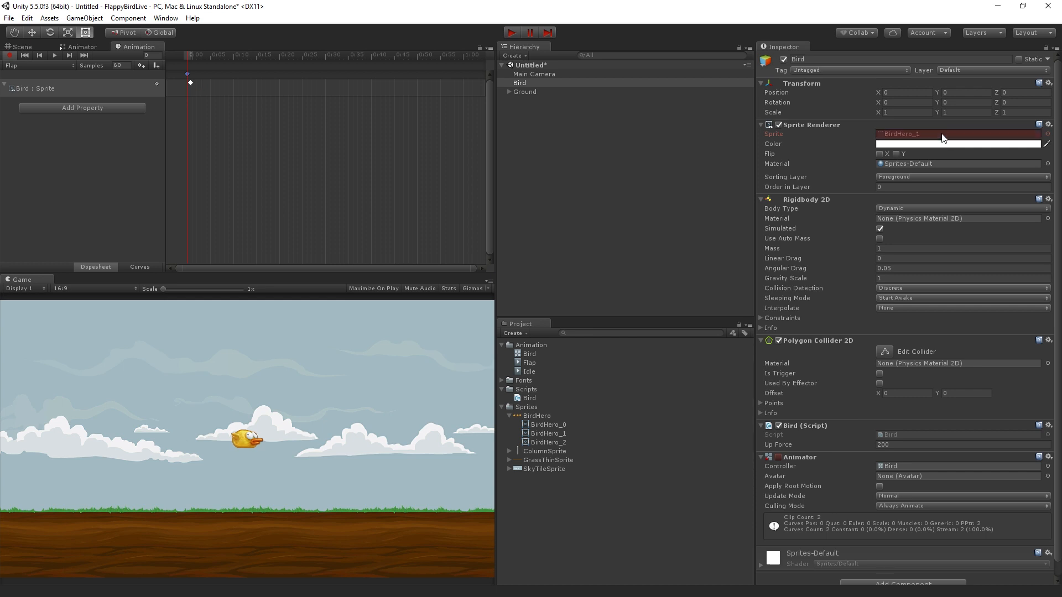
{"action": "mouse_move", "coordinate": [245, 495]}
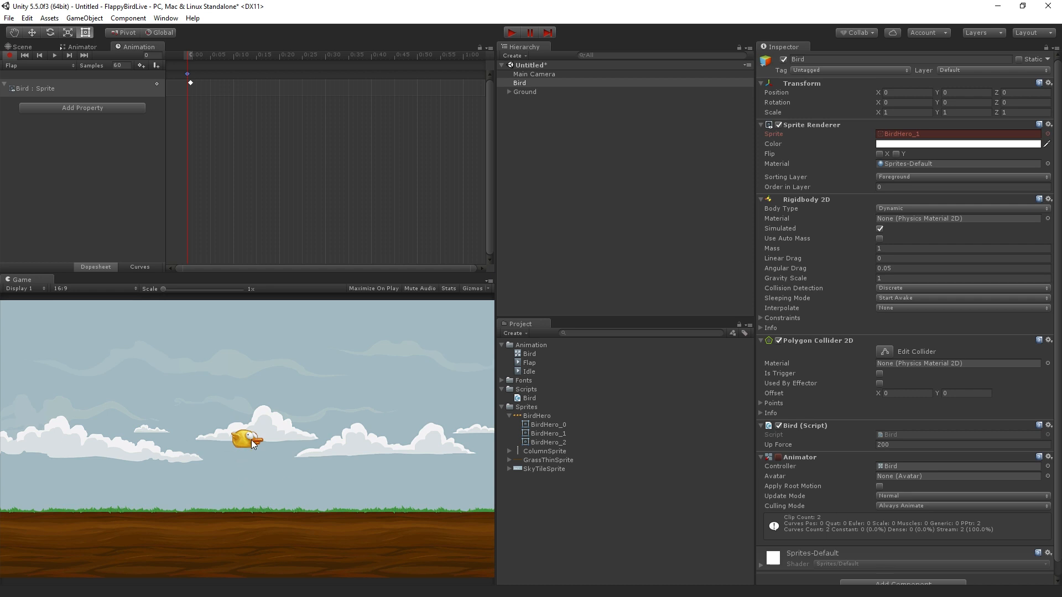
{"action": "mouse_move", "coordinate": [285, 440]}
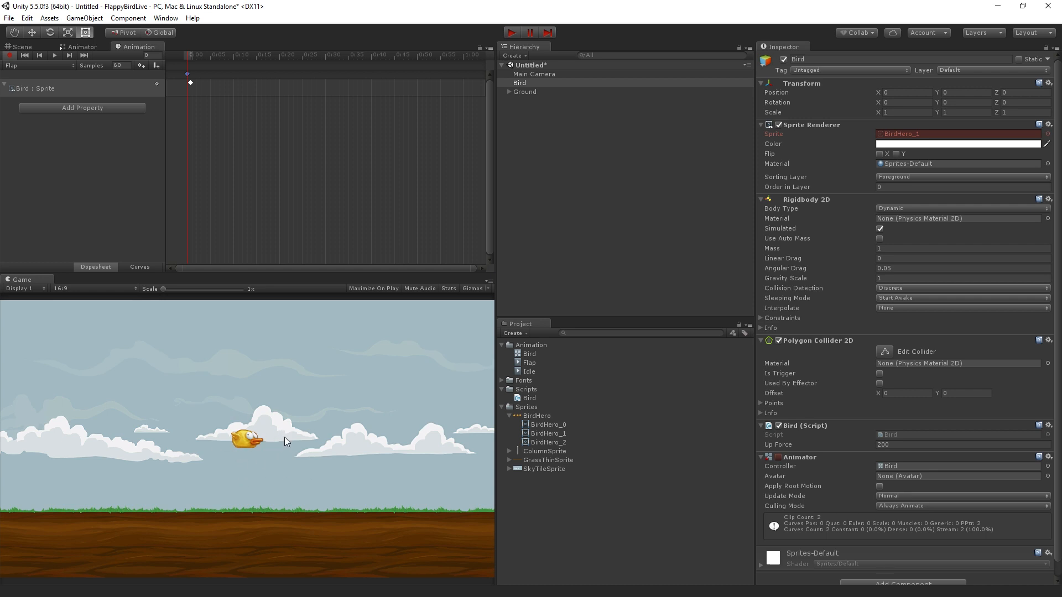
{"action": "mouse_move", "coordinate": [6, 120]}
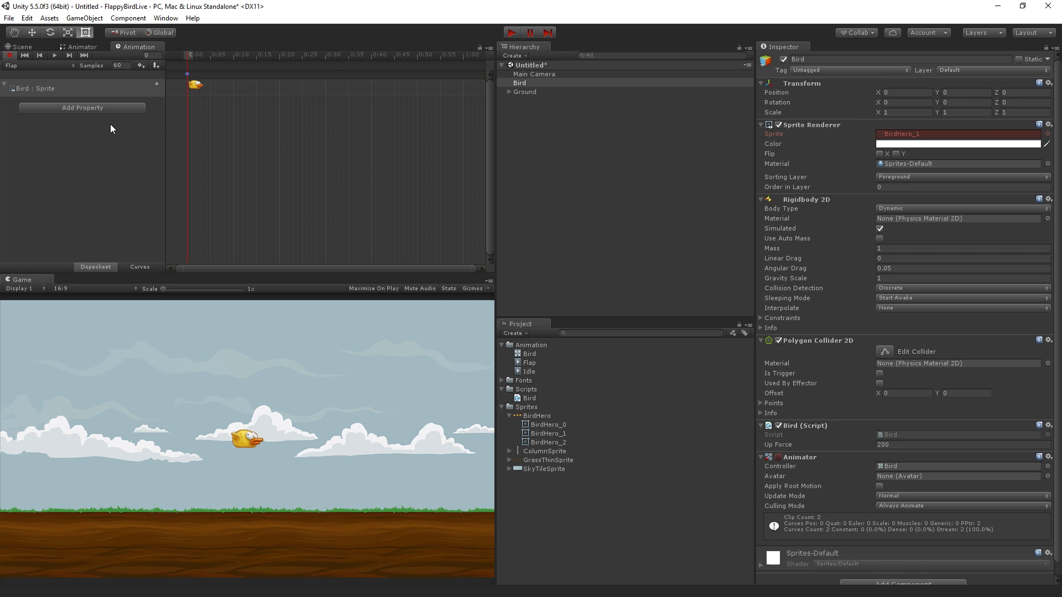
Create and save a third empty clip named Die alongside Idle and Flap.
{"action": "left_click", "coordinate": [26, 66]}
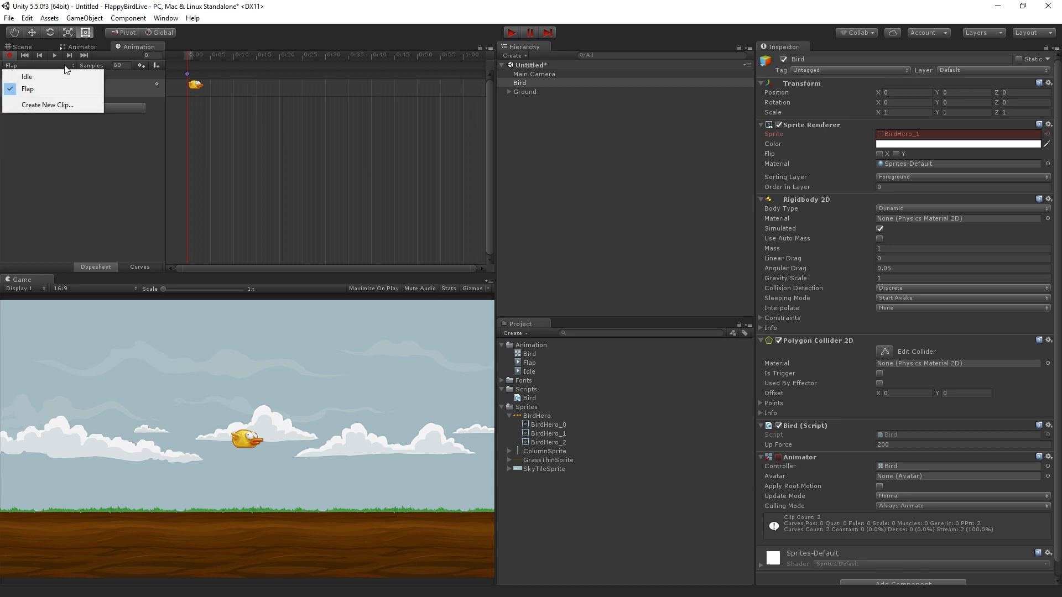
{"action": "mouse_move", "coordinate": [51, 106]}
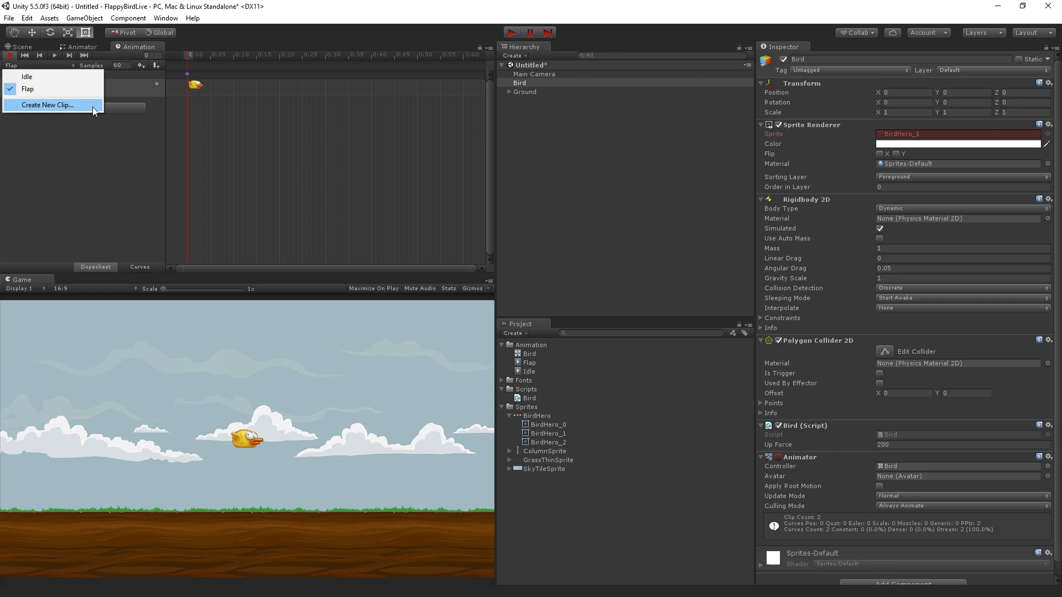
{"action": "left_click", "coordinate": [47, 105]}
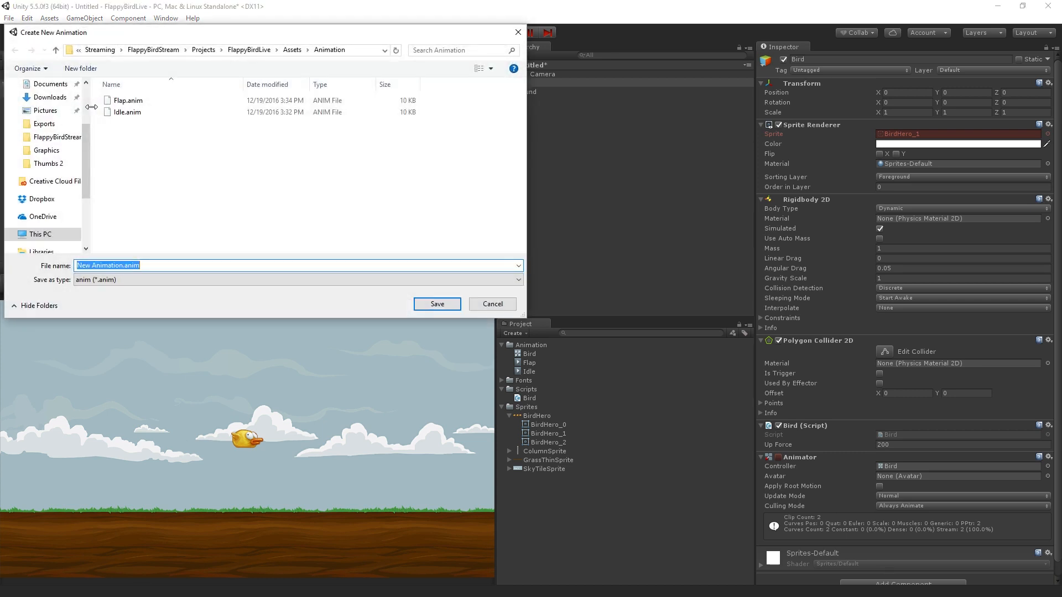
{"action": "type", "text": "Die"}
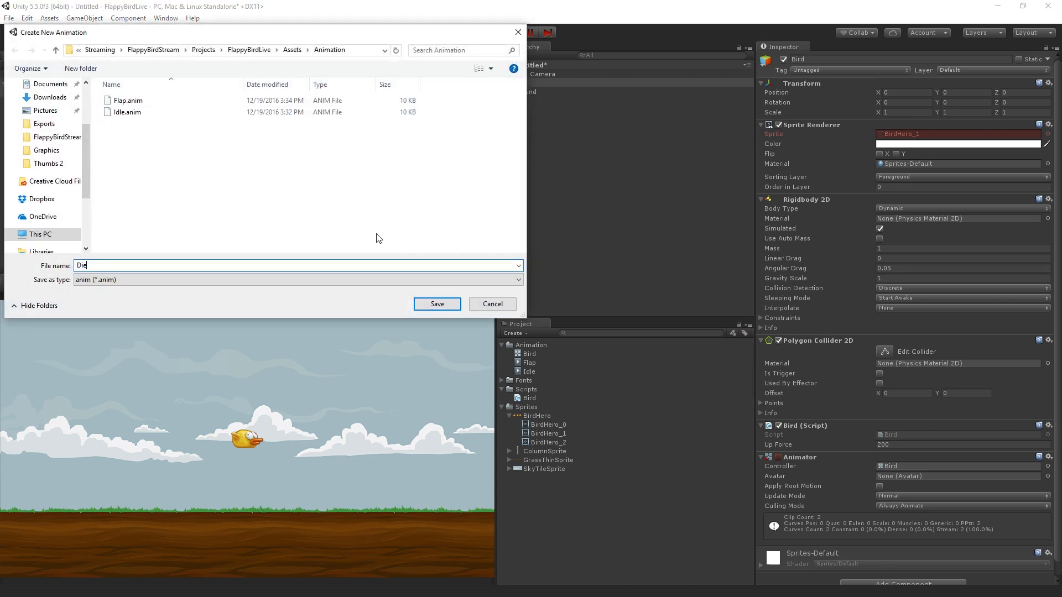
{"action": "left_click", "coordinate": [435, 303]}
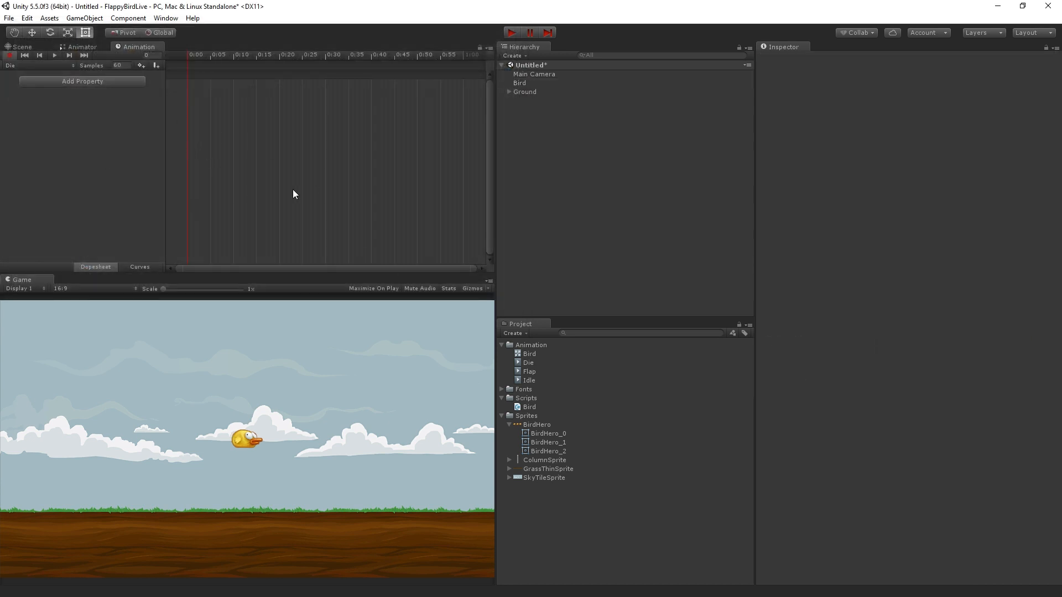
{"action": "mouse_move", "coordinate": [118, 143]}
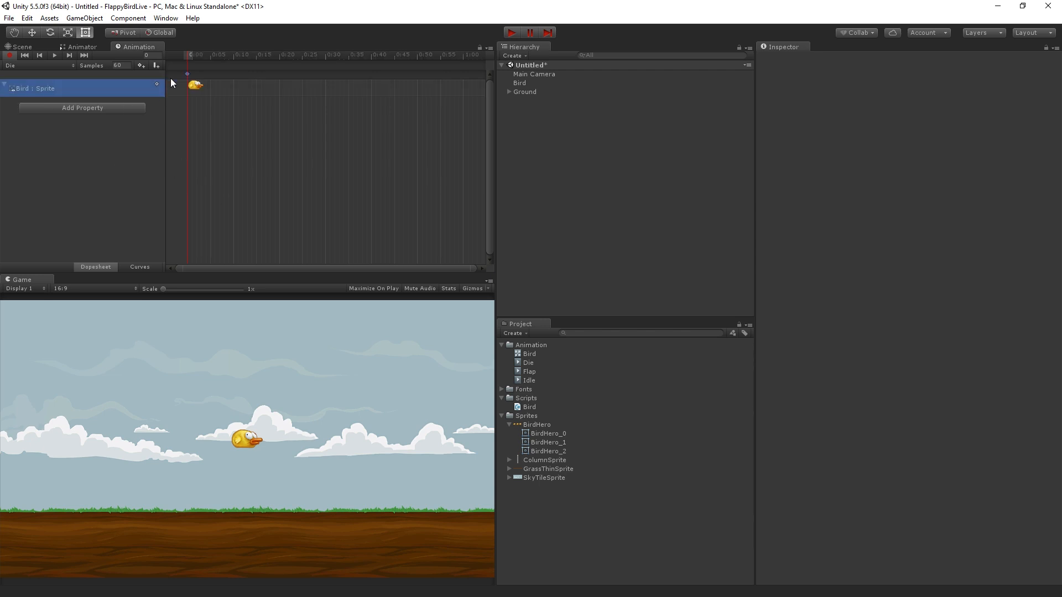
{"action": "mouse_move", "coordinate": [397, 175]}
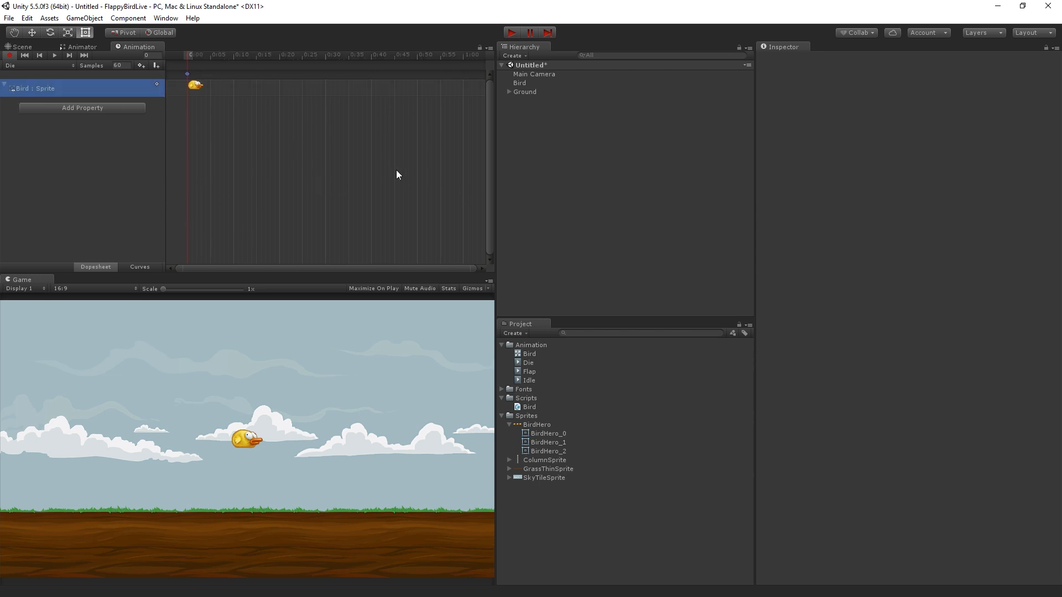
Key the Die clip's sprite so the Bird shows the BirdHero_2 frame.
{"action": "left_click", "coordinate": [520, 83]}
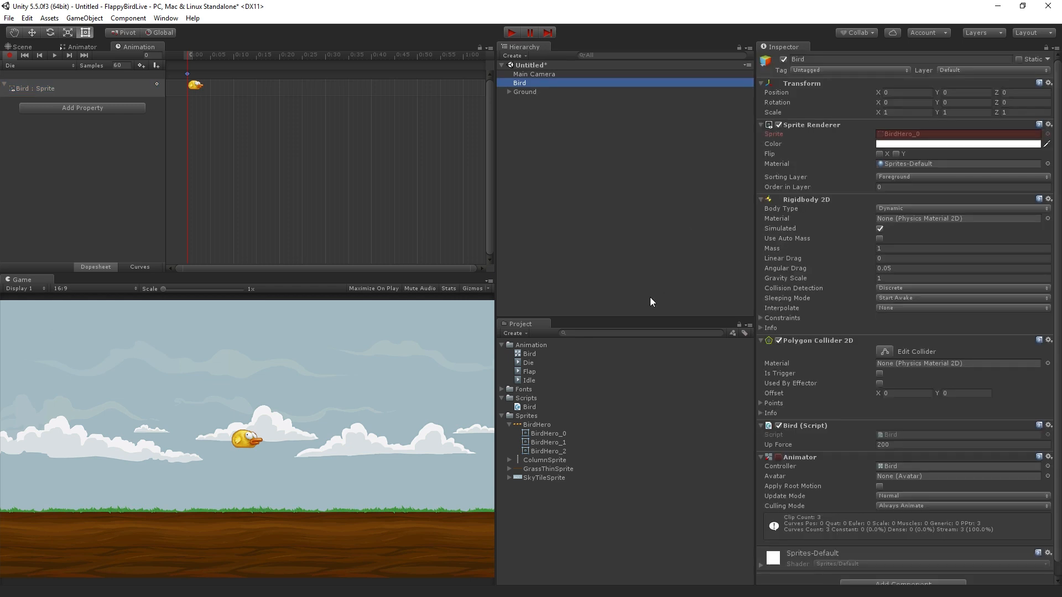
{"action": "left_click", "coordinate": [549, 451]}
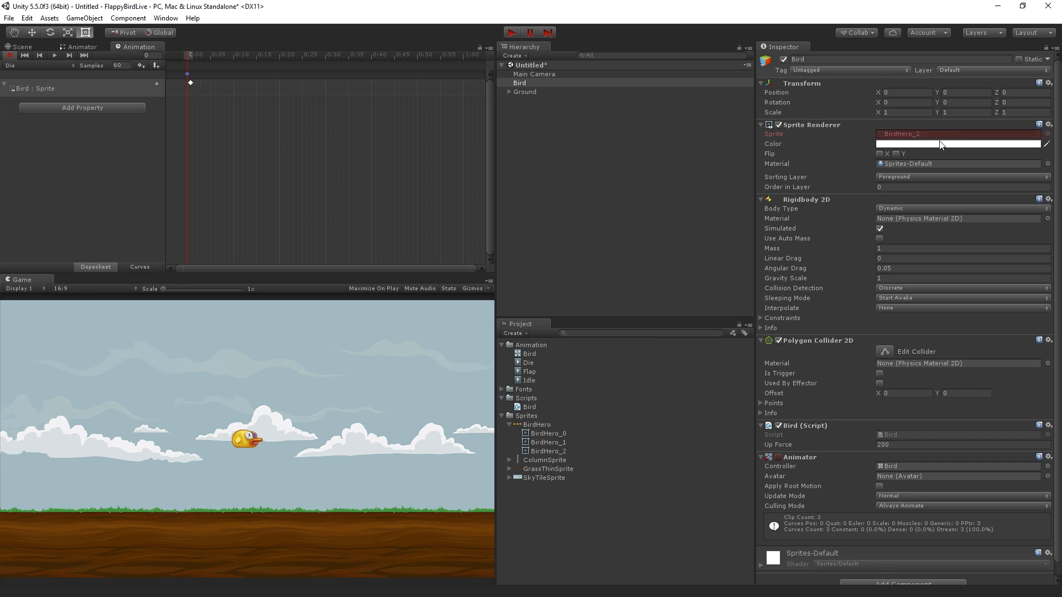
{"action": "mouse_move", "coordinate": [218, 435]}
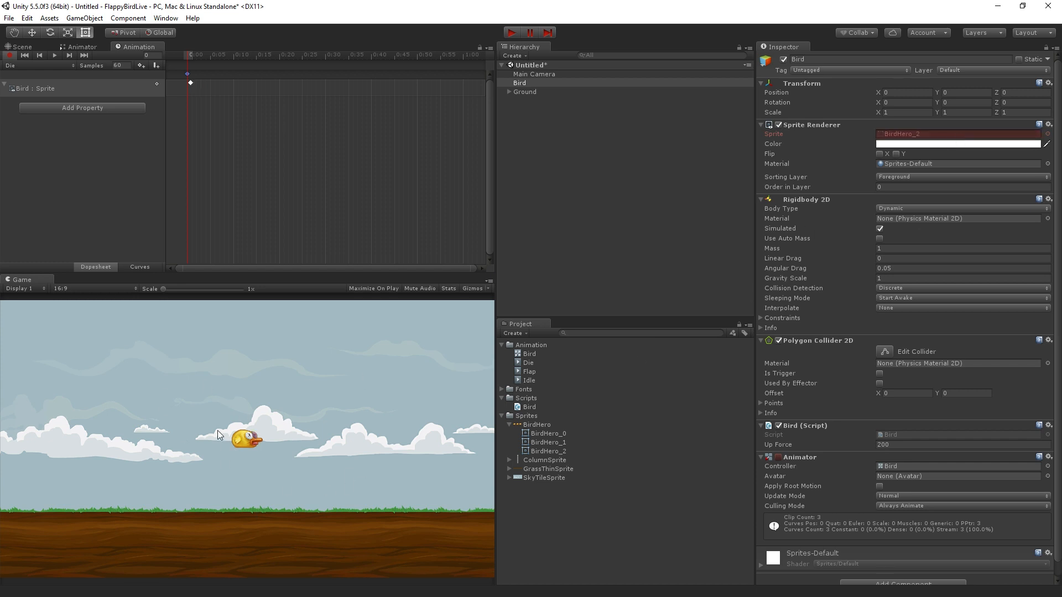
{"action": "mouse_move", "coordinate": [135, 174]}
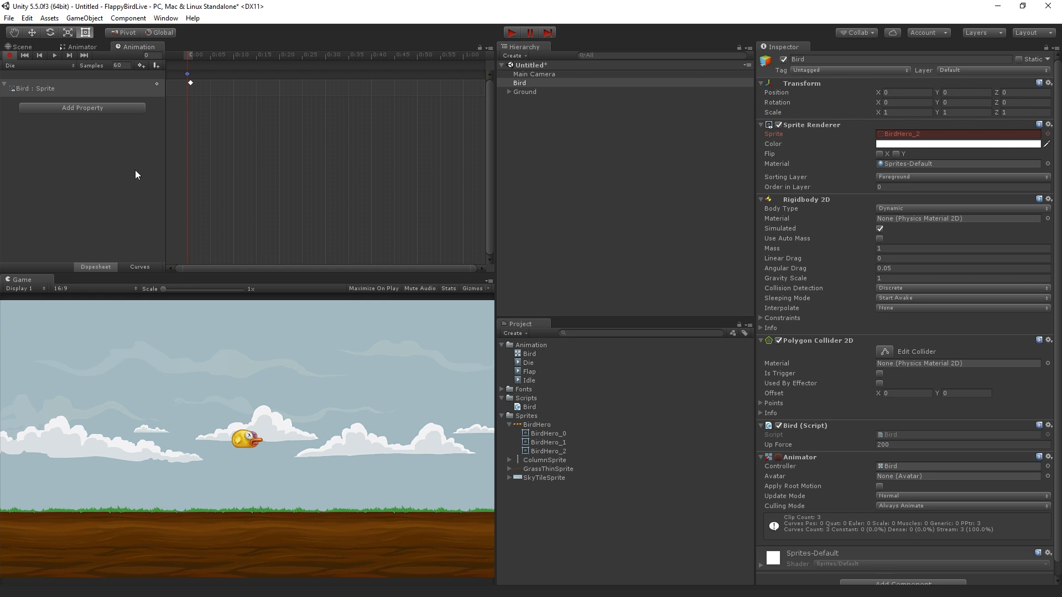
{"action": "mouse_move", "coordinate": [267, 437]}
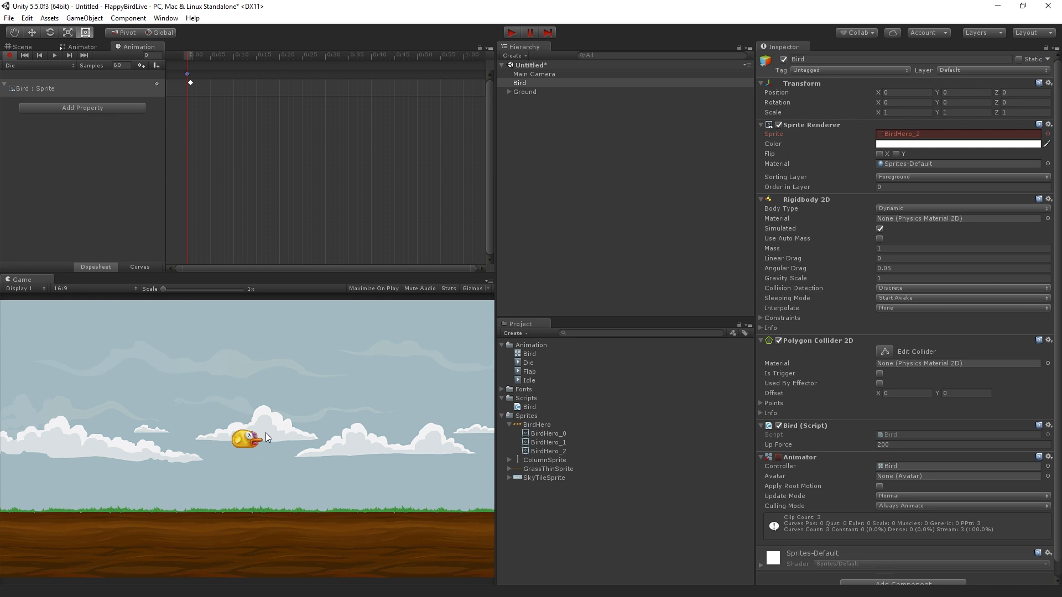
{"action": "mouse_move", "coordinate": [266, 436]}
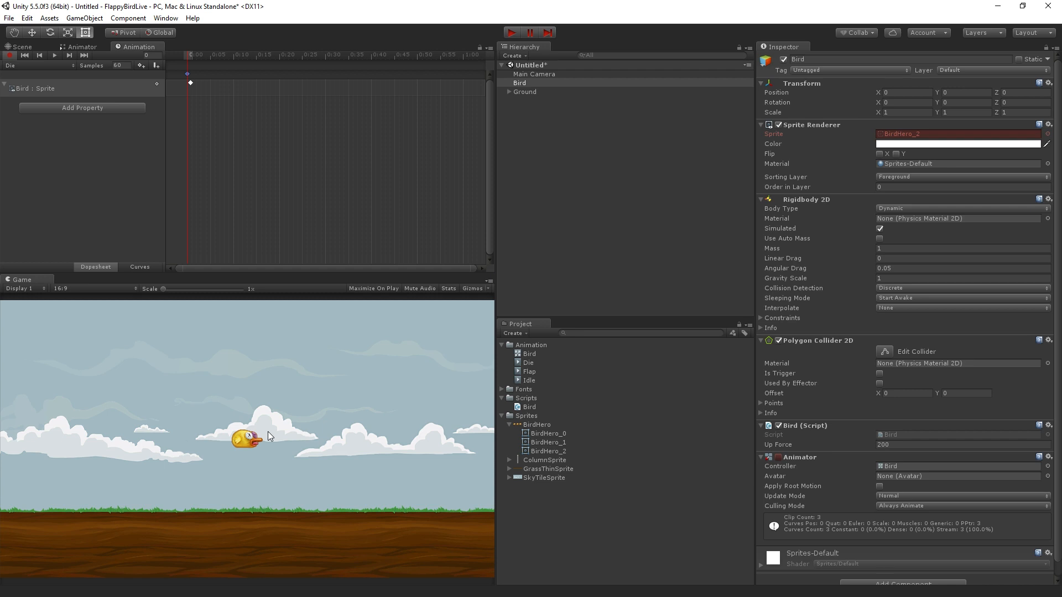
{"action": "mouse_move", "coordinate": [125, 95]}
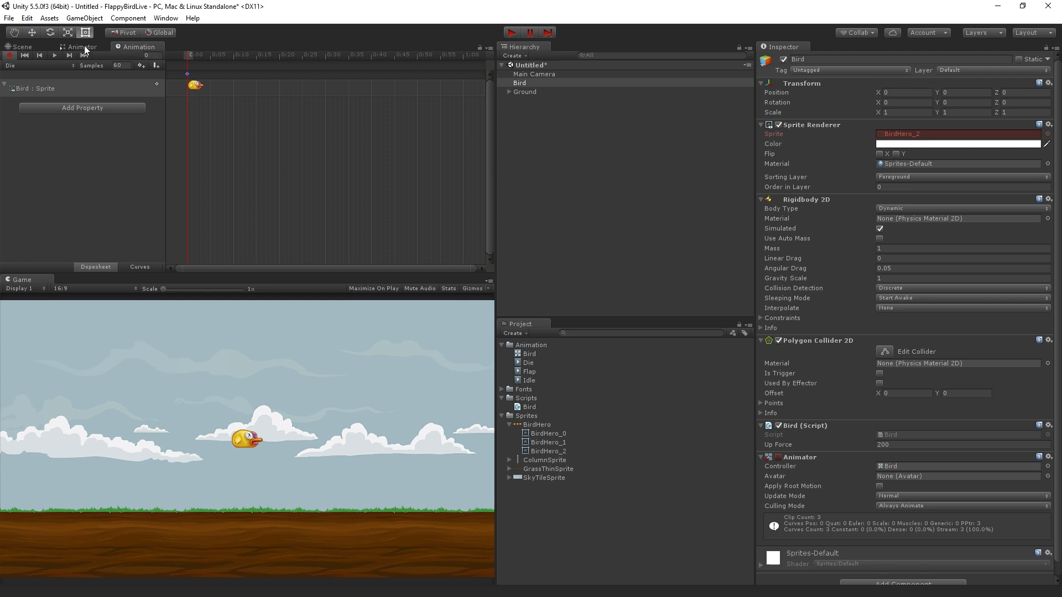
Review the Bird controller's Idle, Die and Flap states, with Entry leading to default Idle.
{"action": "left_click", "coordinate": [83, 47]}
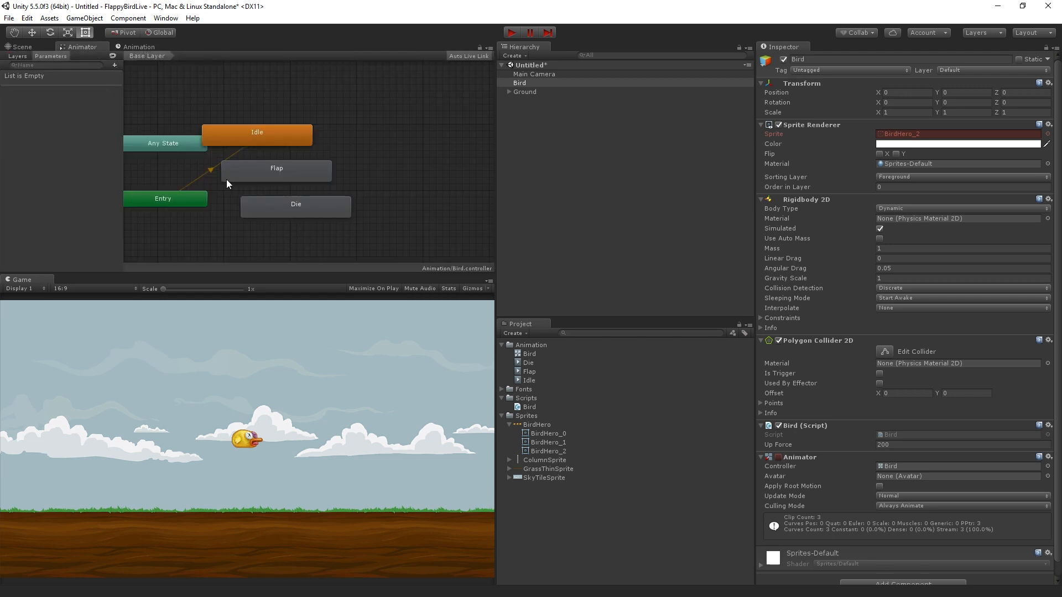
{"action": "mouse_move", "coordinate": [270, 231]}
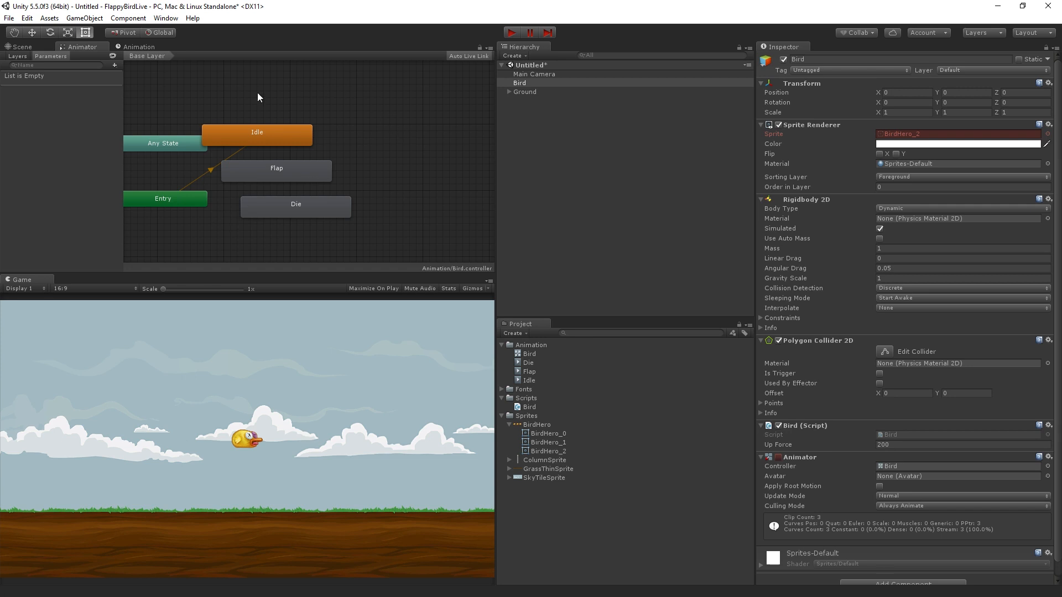
{"action": "mouse_move", "coordinate": [209, 112]}
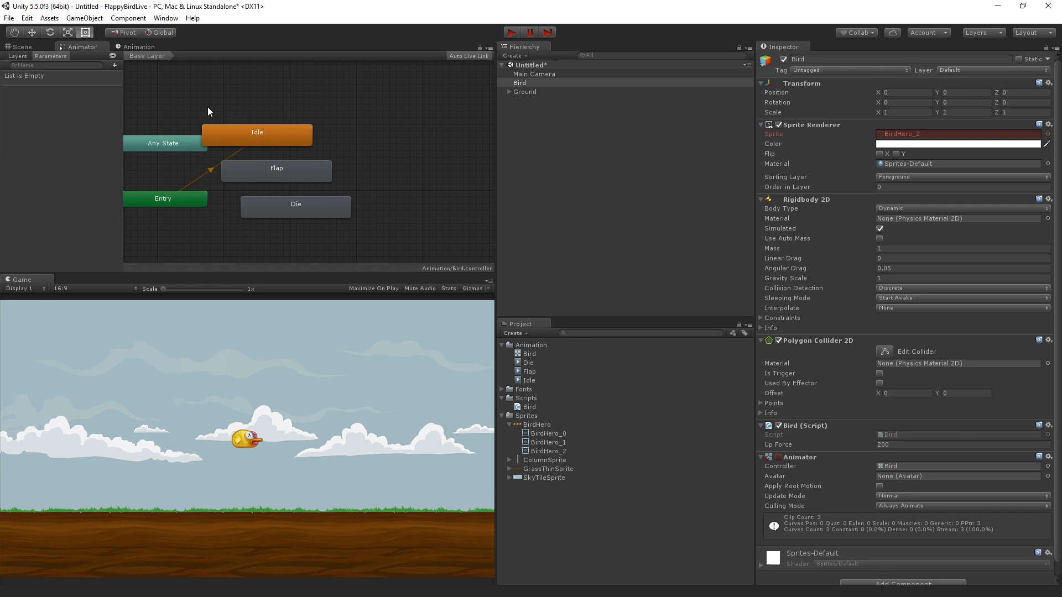
{"action": "mouse_move", "coordinate": [244, 170]}
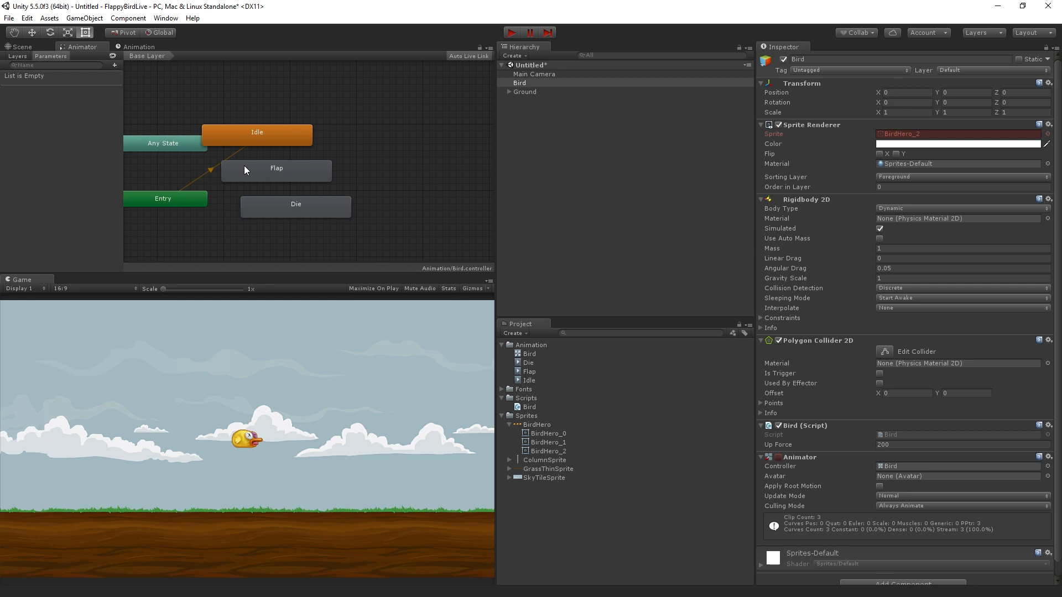
{"action": "mouse_move", "coordinate": [313, 188]}
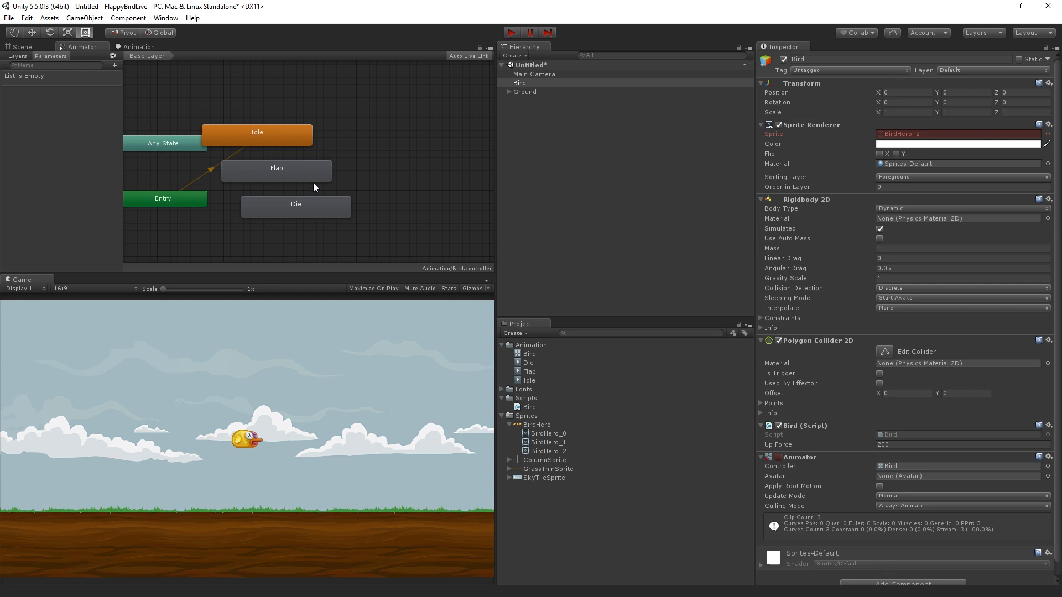
{"action": "left_click", "coordinate": [257, 132]}
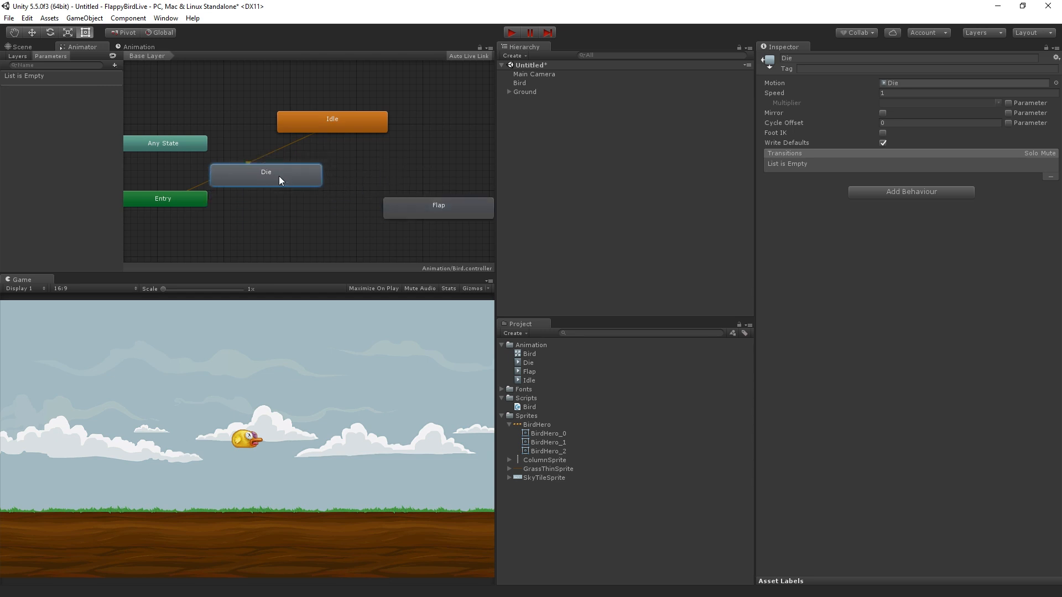
{"action": "left_click", "coordinate": [438, 188]}
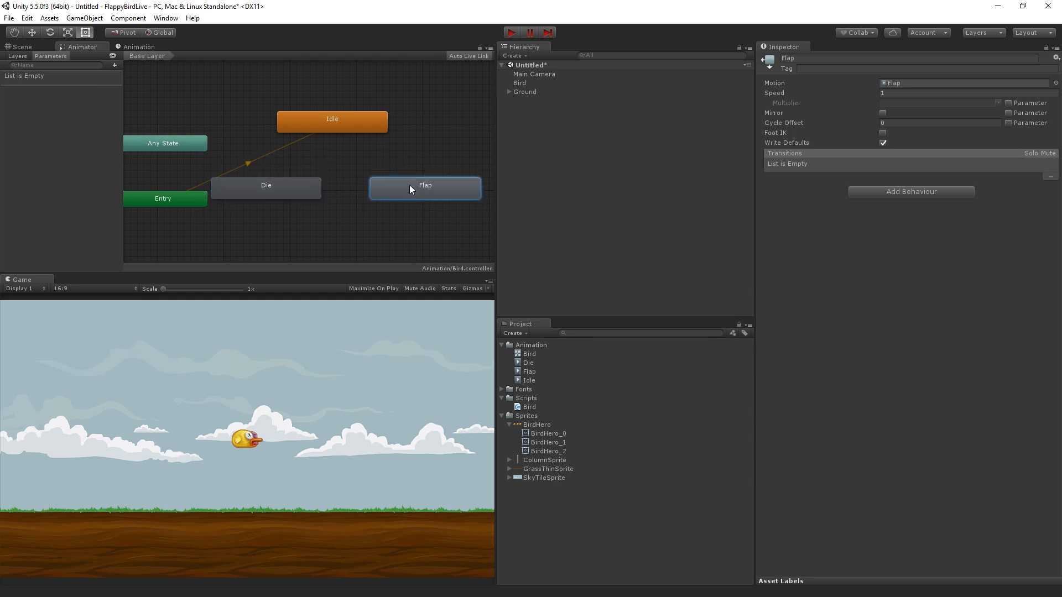
{"action": "mouse_move", "coordinate": [339, 232]}
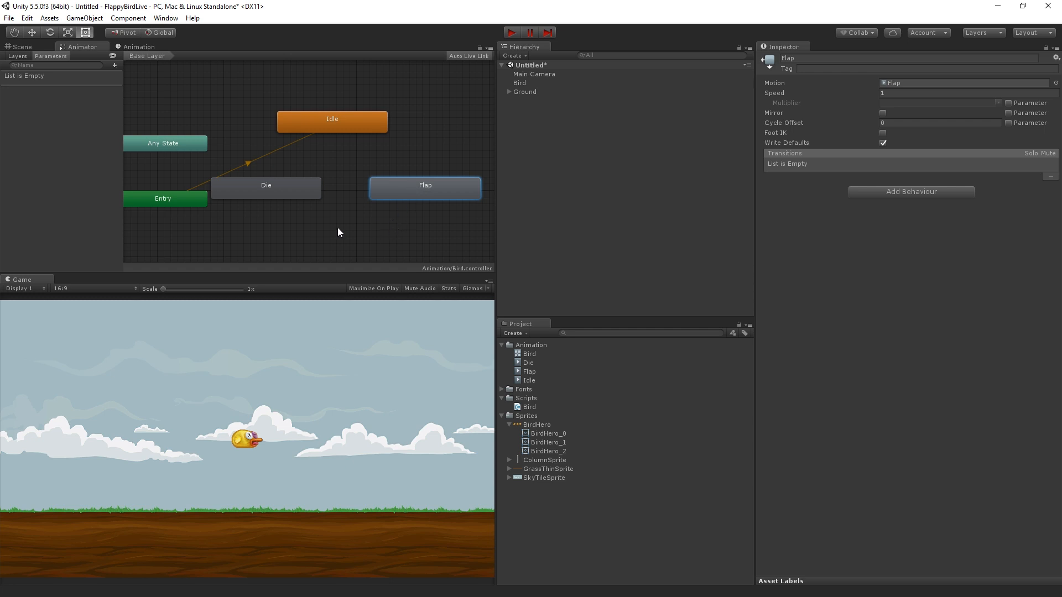
{"action": "left_click", "coordinate": [163, 173]}
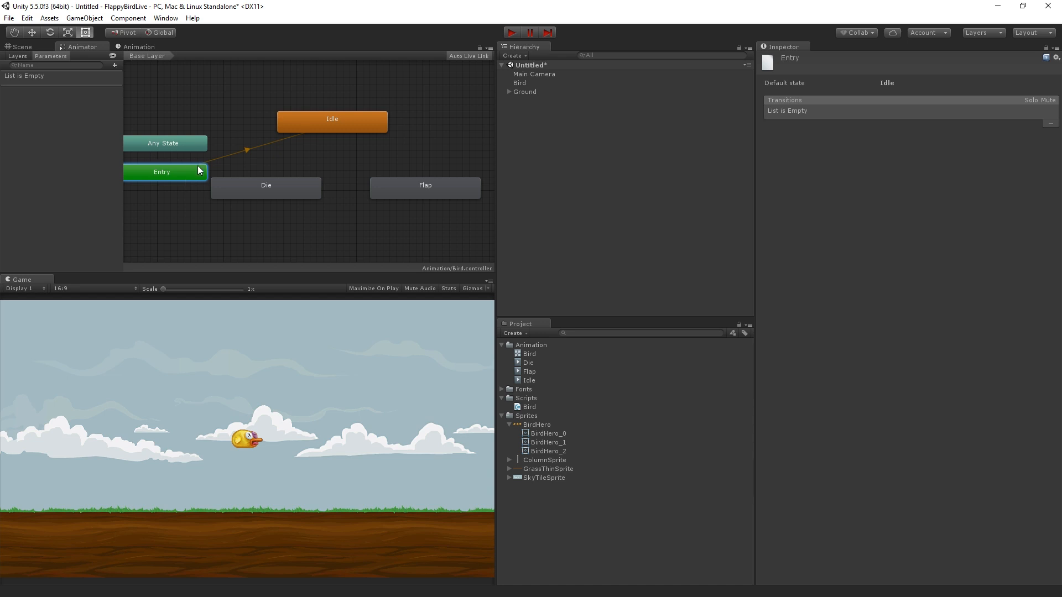
{"action": "mouse_move", "coordinate": [155, 185]}
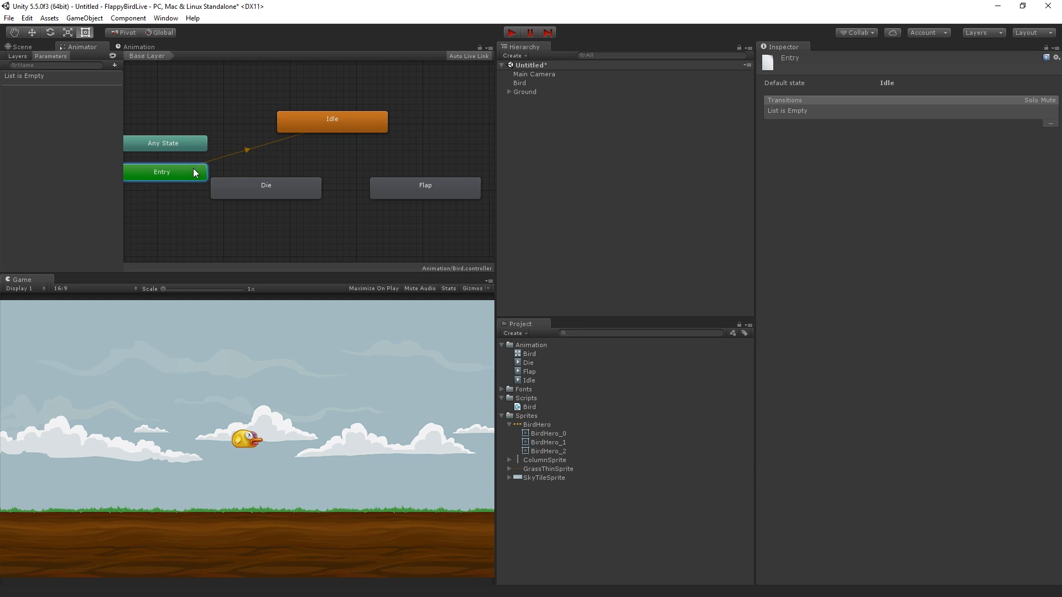
{"action": "mouse_move", "coordinate": [168, 183]}
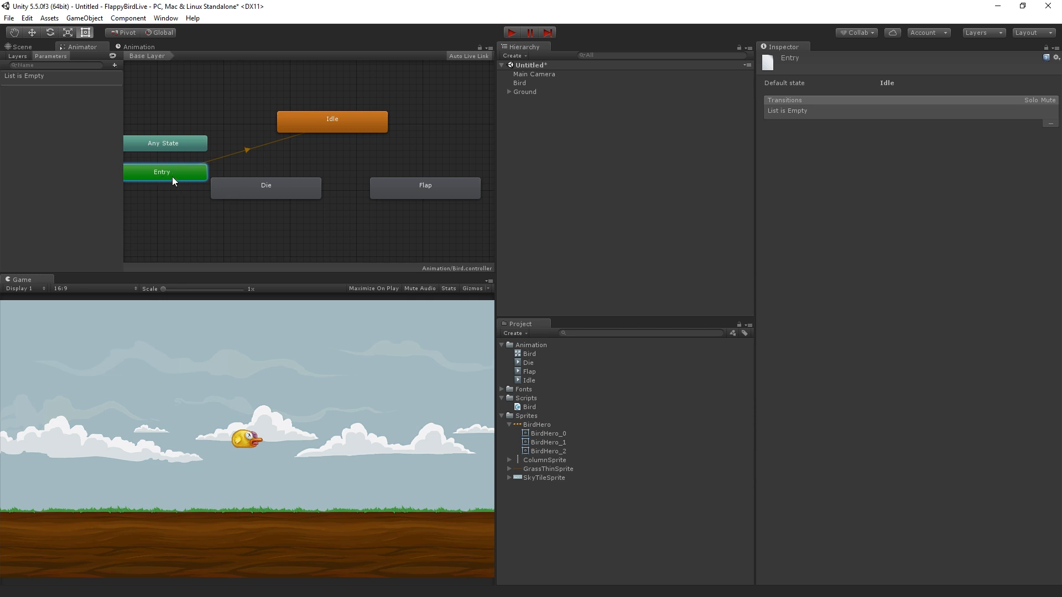
{"action": "left_click", "coordinate": [249, 149]}
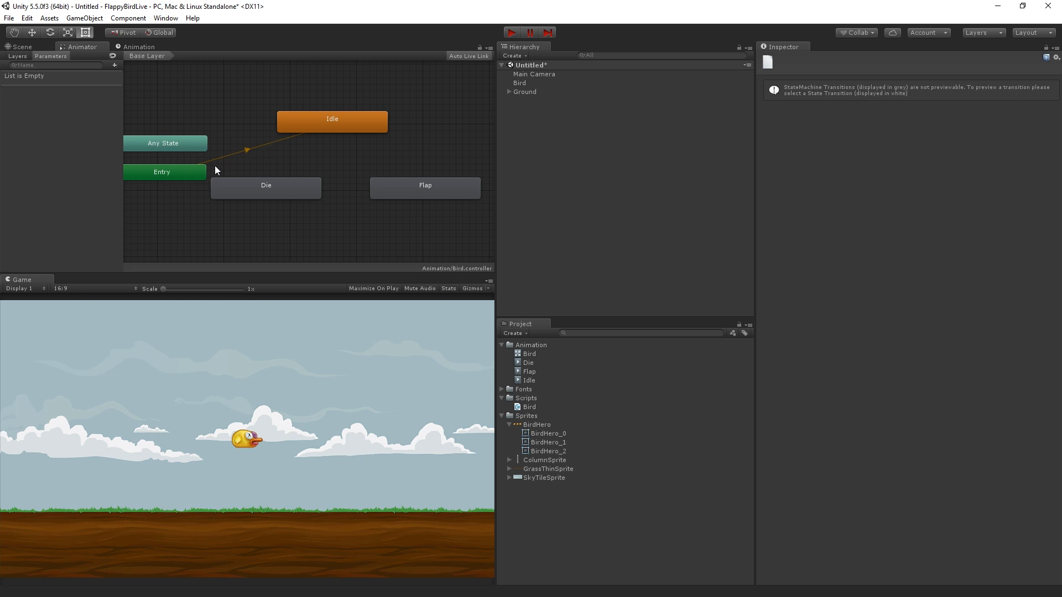
{"action": "left_click", "coordinate": [330, 119]}
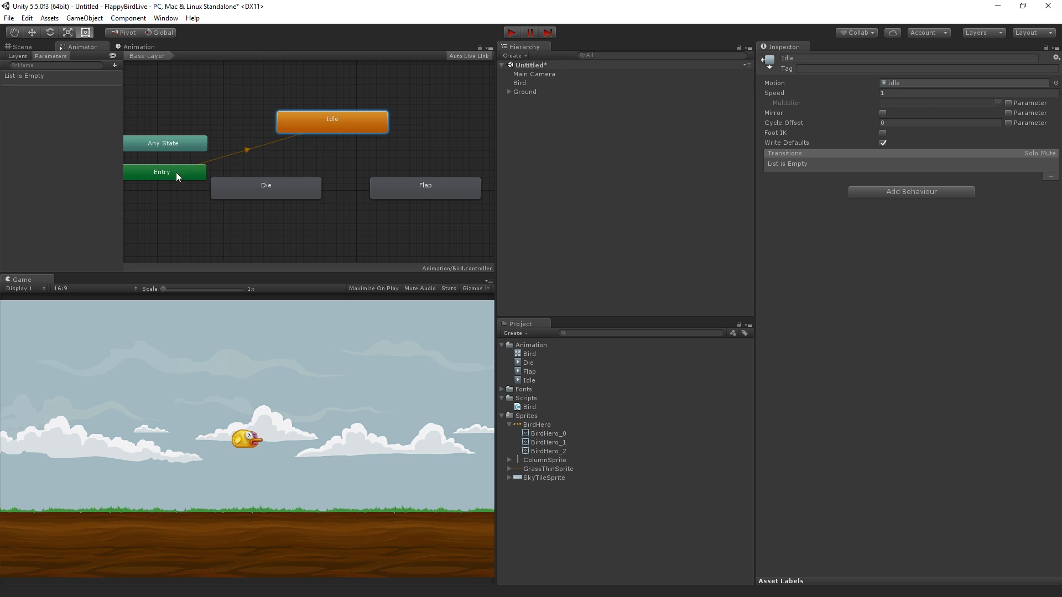
{"action": "mouse_move", "coordinate": [289, 130]}
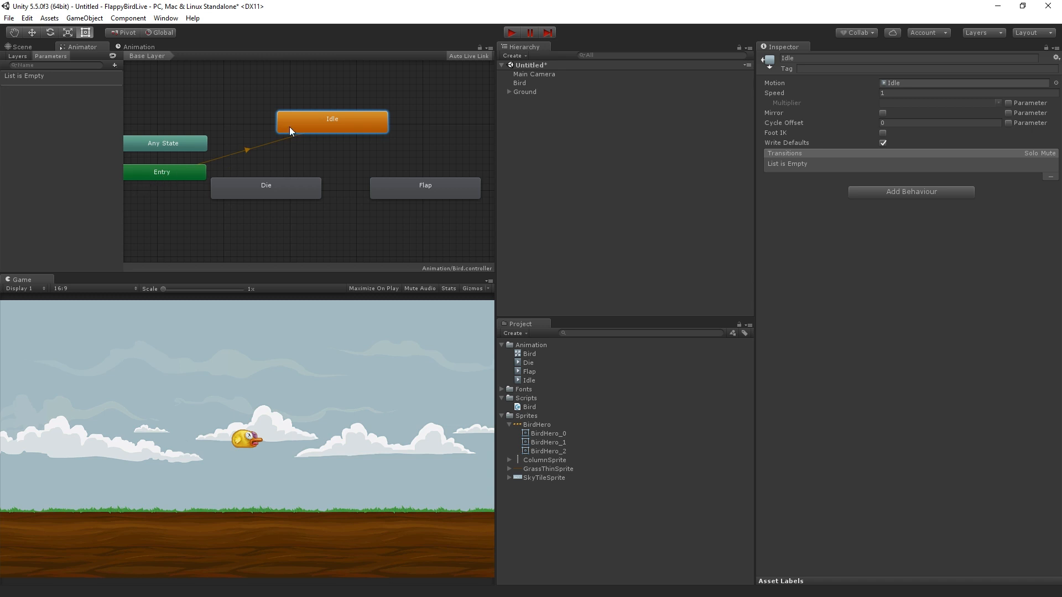
{"action": "mouse_move", "coordinate": [320, 116]}
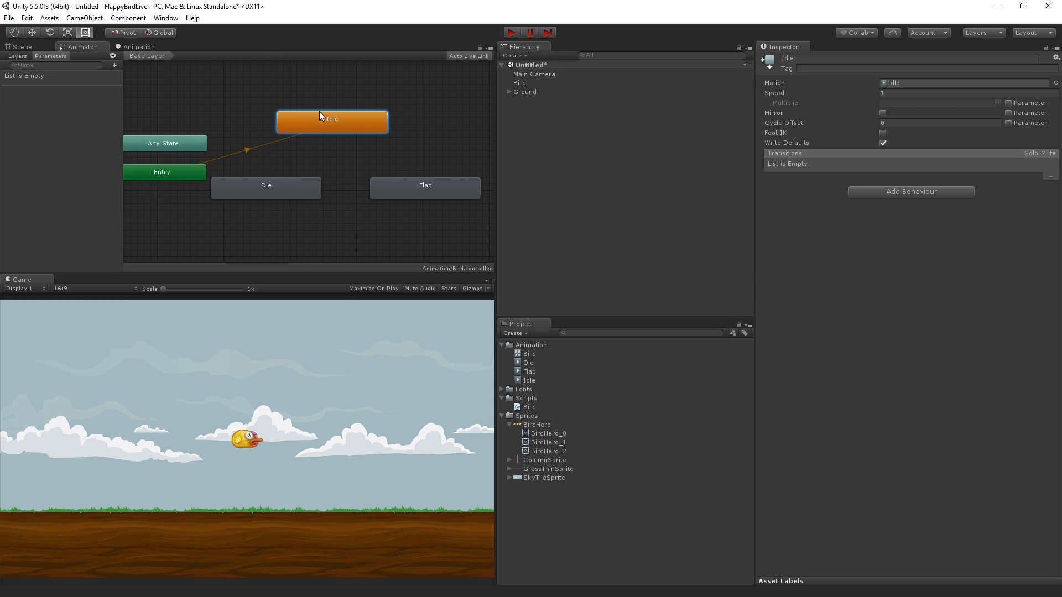
{"action": "mouse_move", "coordinate": [366, 128]}
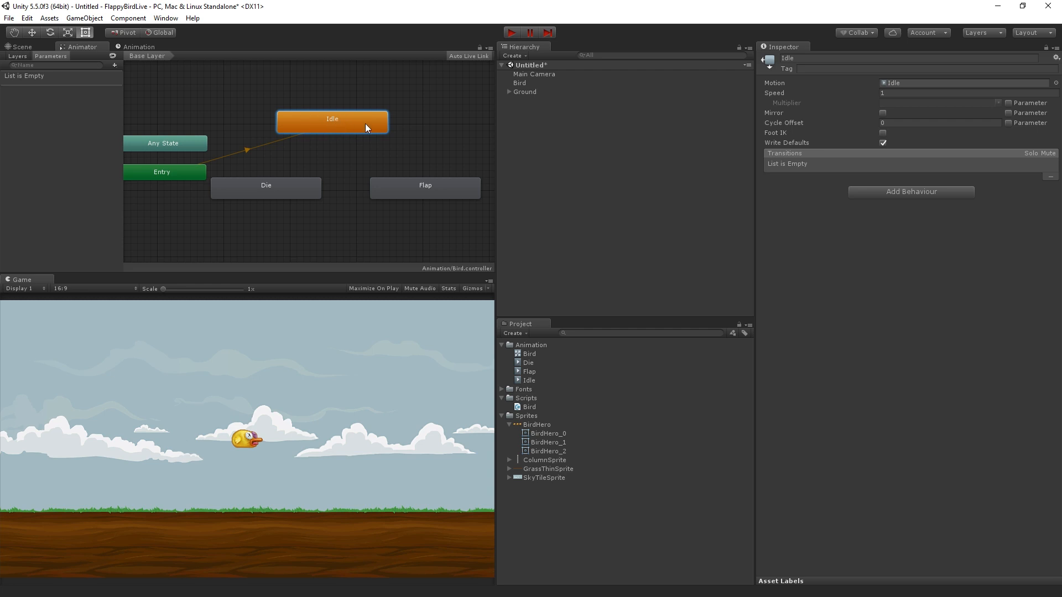
{"action": "mouse_move", "coordinate": [403, 150]}
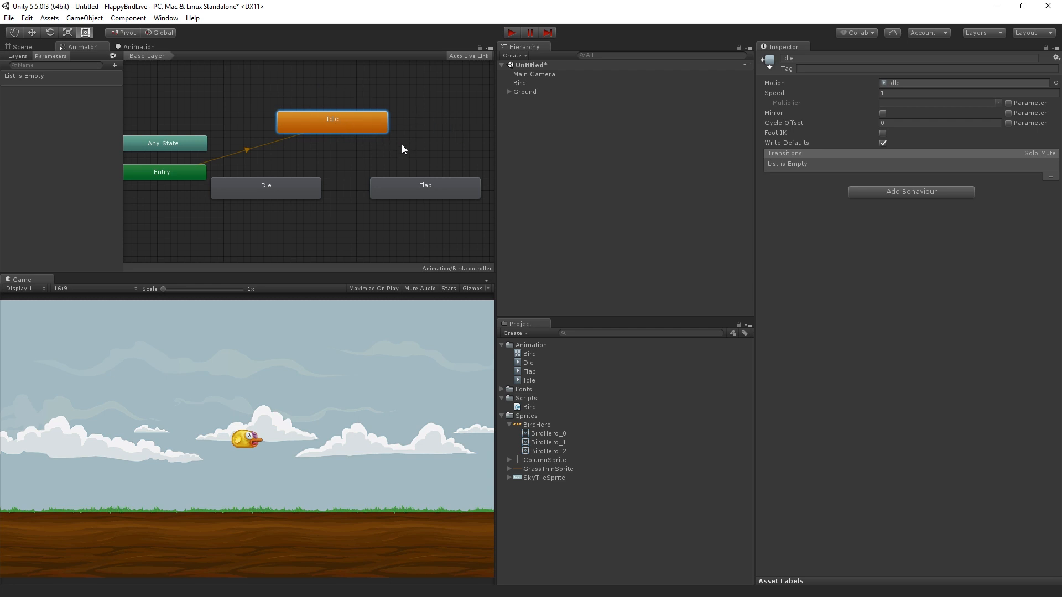
{"action": "mouse_move", "coordinate": [941, 89]}
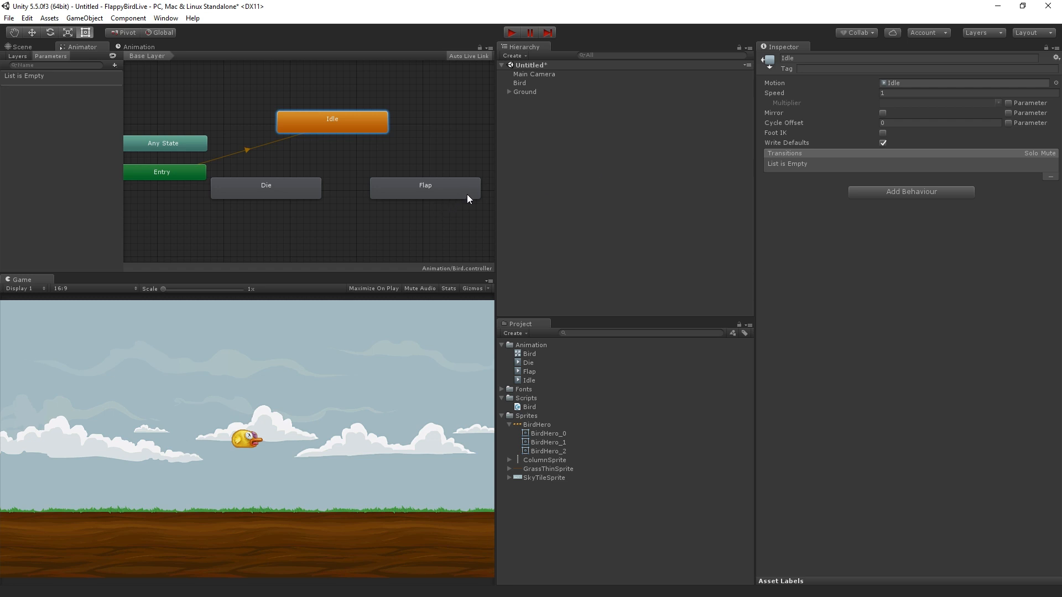
{"action": "mouse_move", "coordinate": [319, 123]}
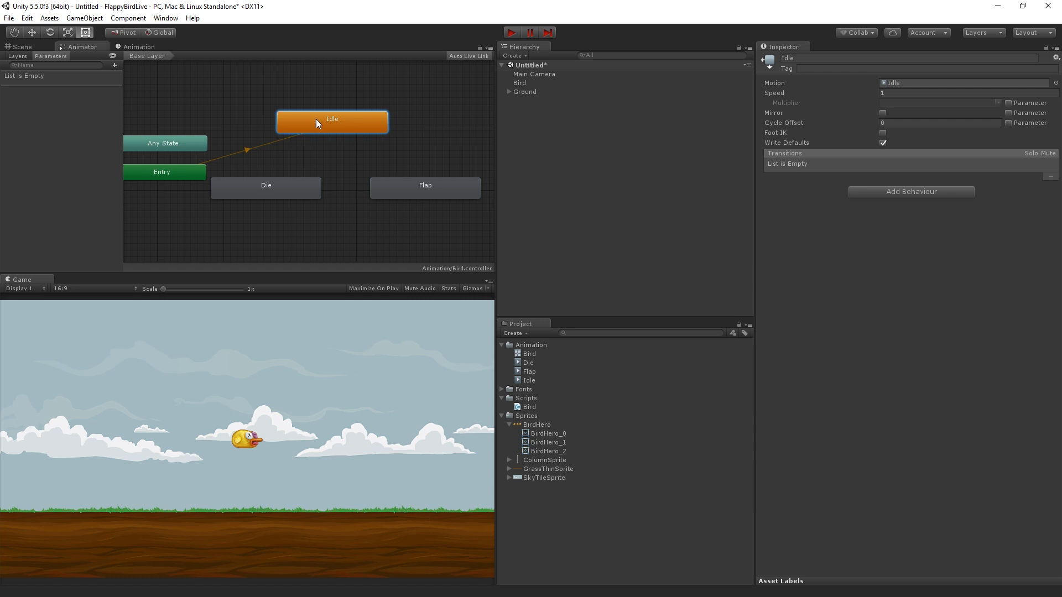
{"action": "mouse_move", "coordinate": [352, 118]}
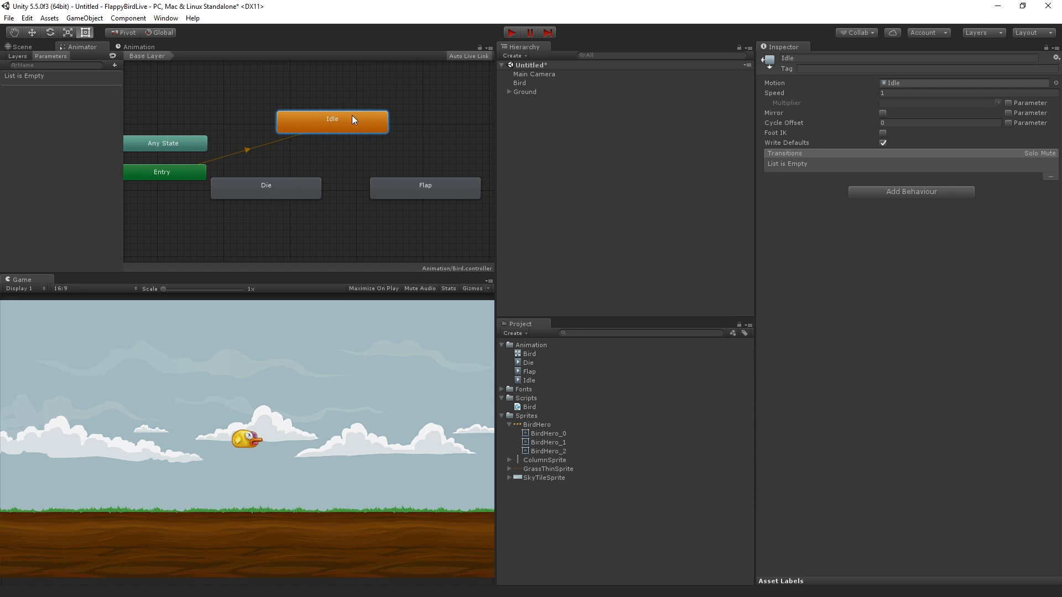
{"action": "mouse_move", "coordinate": [427, 213]}
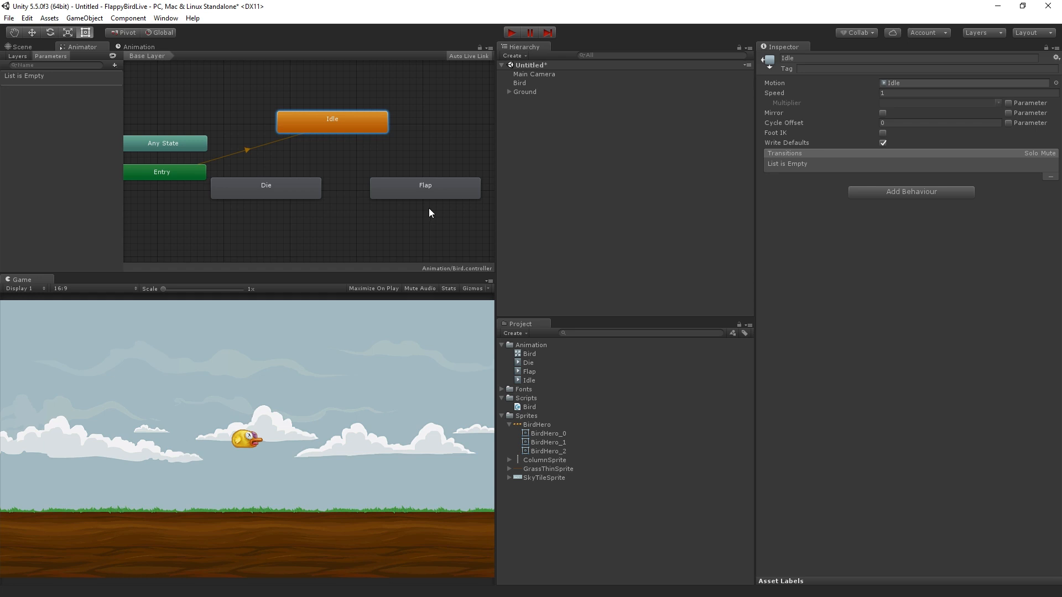
{"action": "mouse_move", "coordinate": [76, 59]}
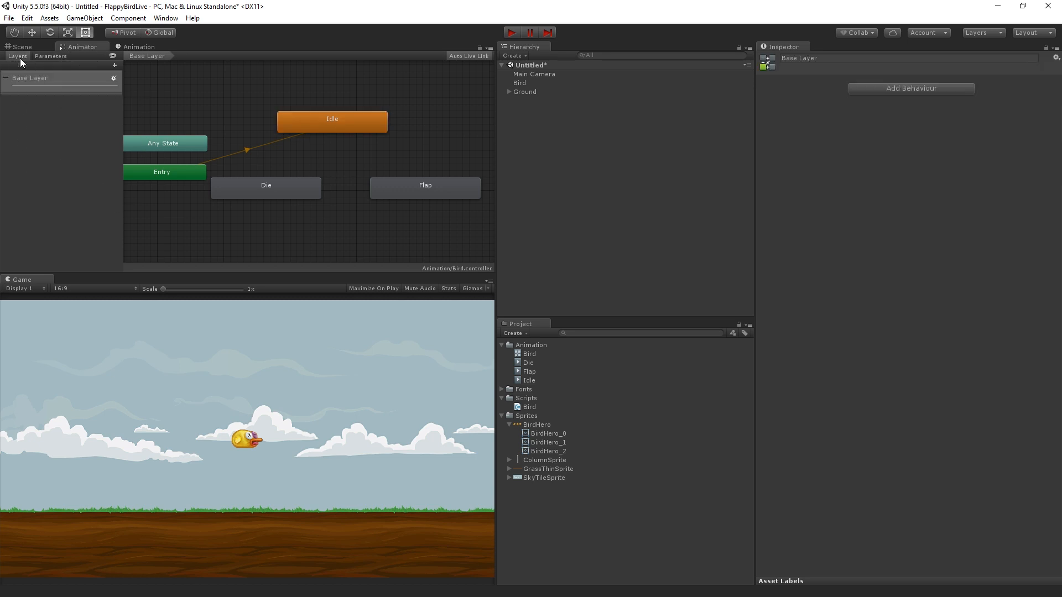
Add a trigger parameter named Flap to the Bird animator.
{"action": "left_click", "coordinate": [50, 57]}
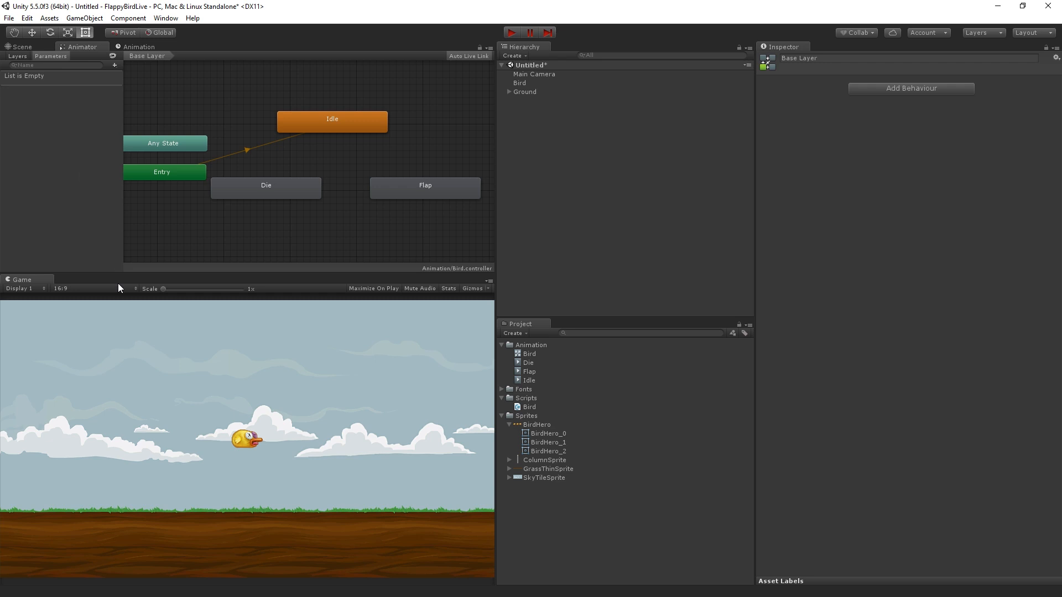
{"action": "mouse_move", "coordinate": [119, 67]}
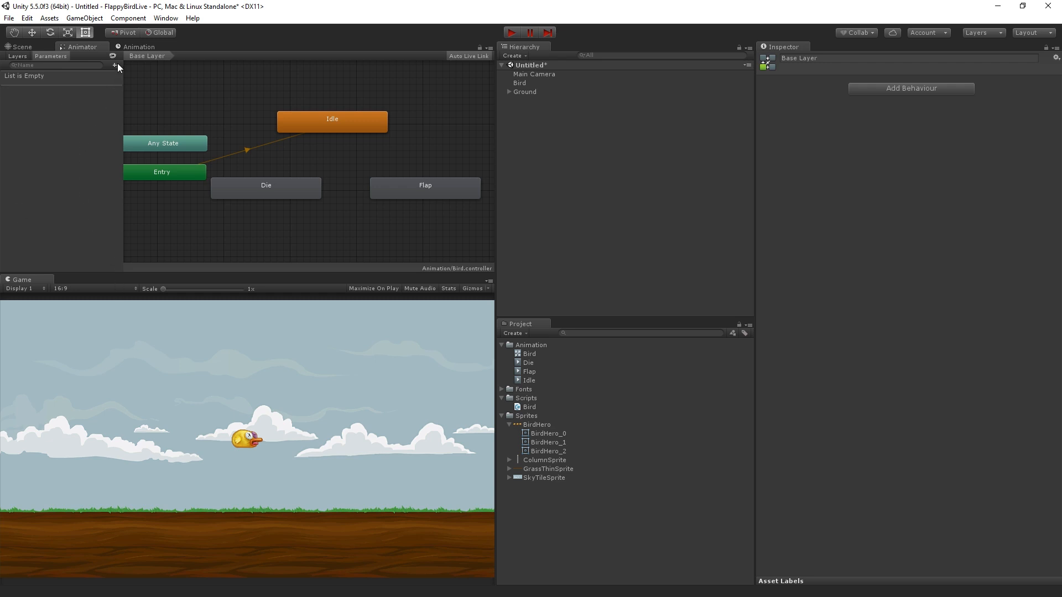
{"action": "left_click", "coordinate": [114, 66]}
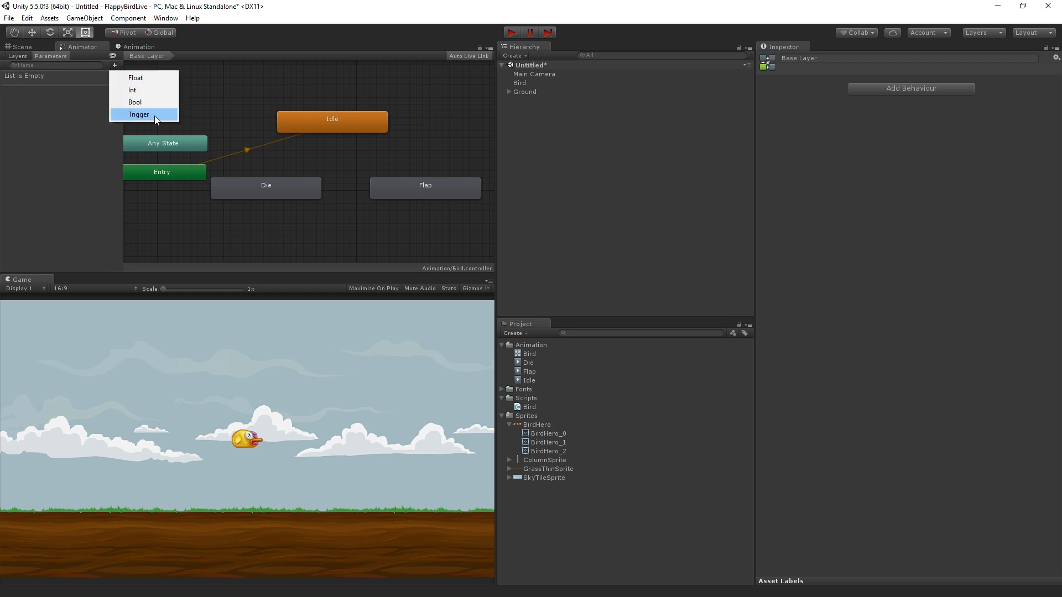
{"action": "mouse_move", "coordinate": [163, 121]}
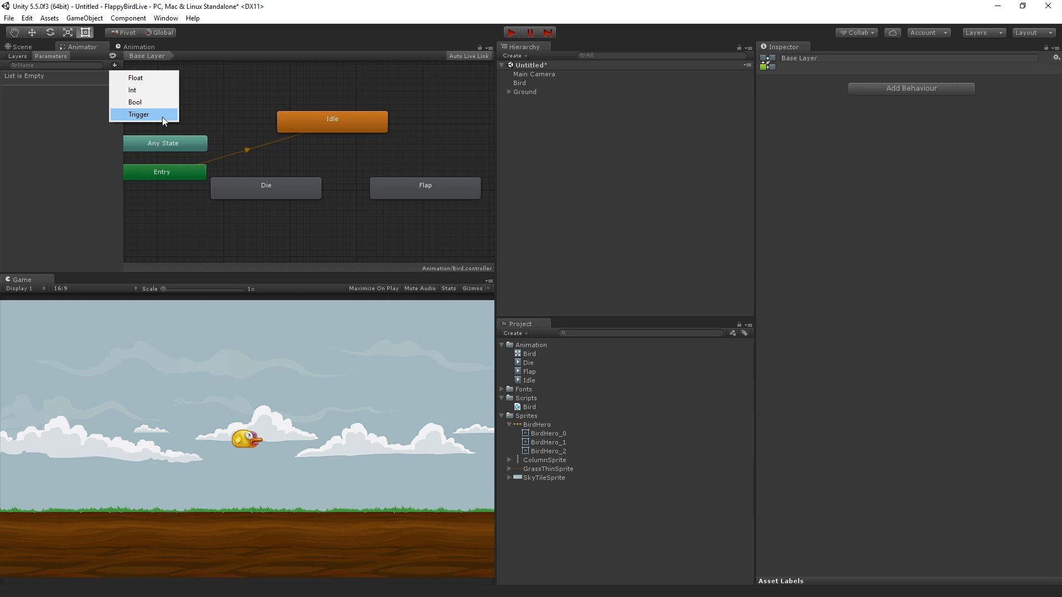
{"action": "left_click", "coordinate": [138, 114]}
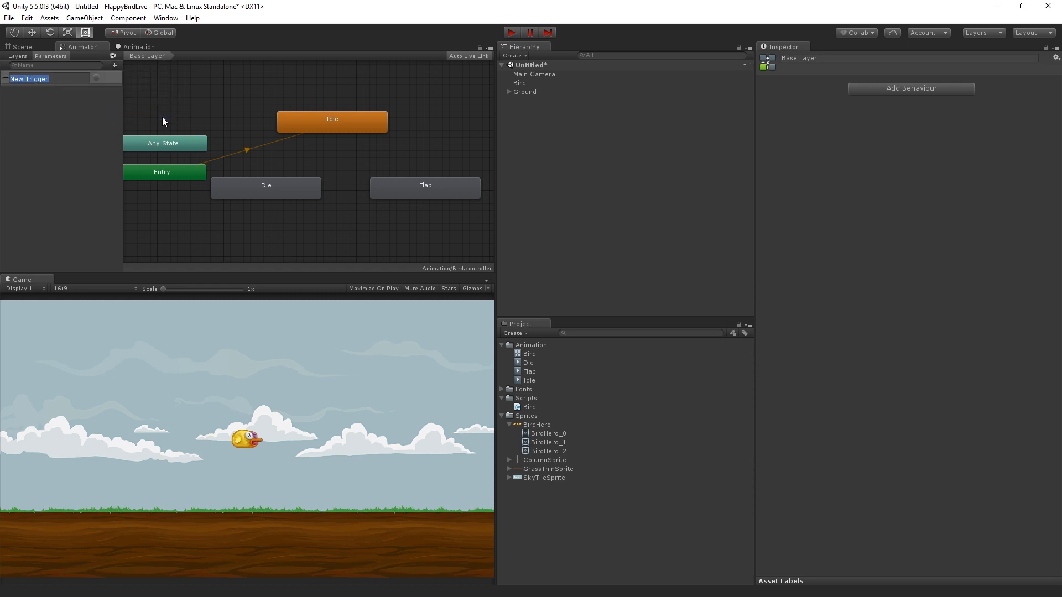
{"action": "type", "text": "Flap"}
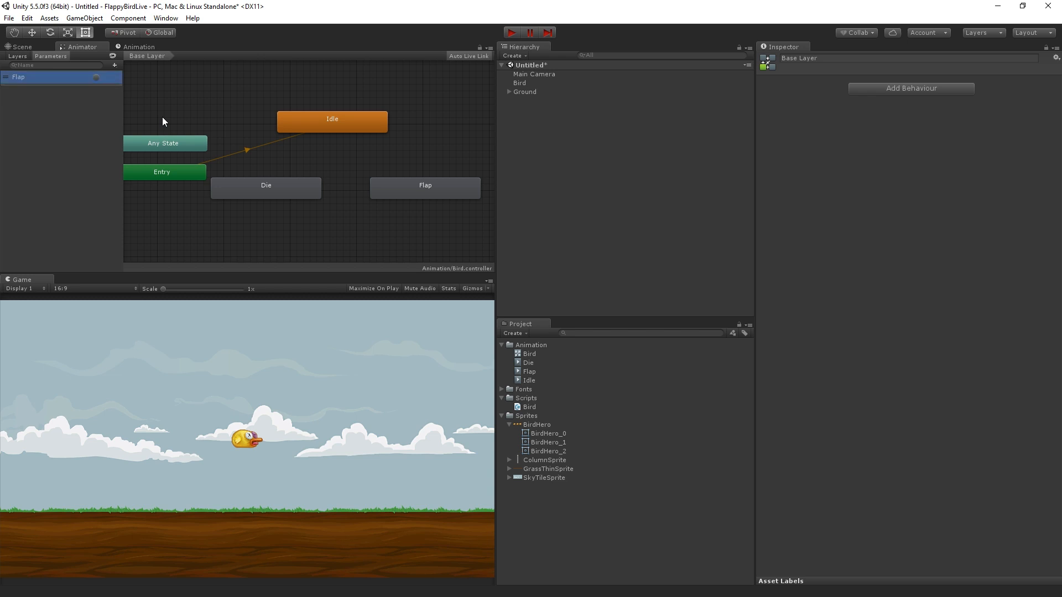
{"action": "mouse_move", "coordinate": [160, 120]}
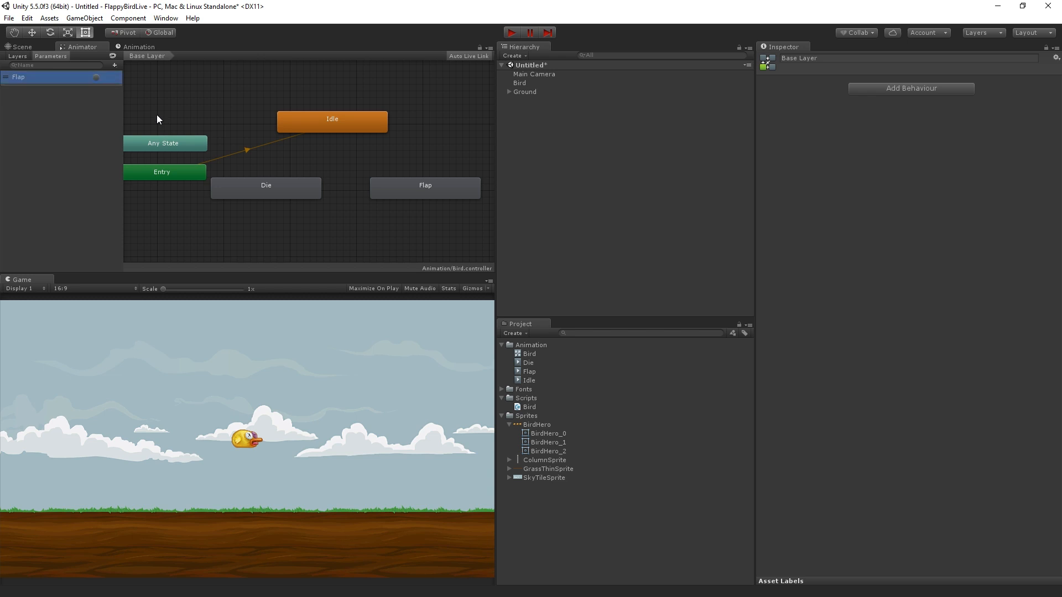
{"action": "mouse_move", "coordinate": [62, 160]}
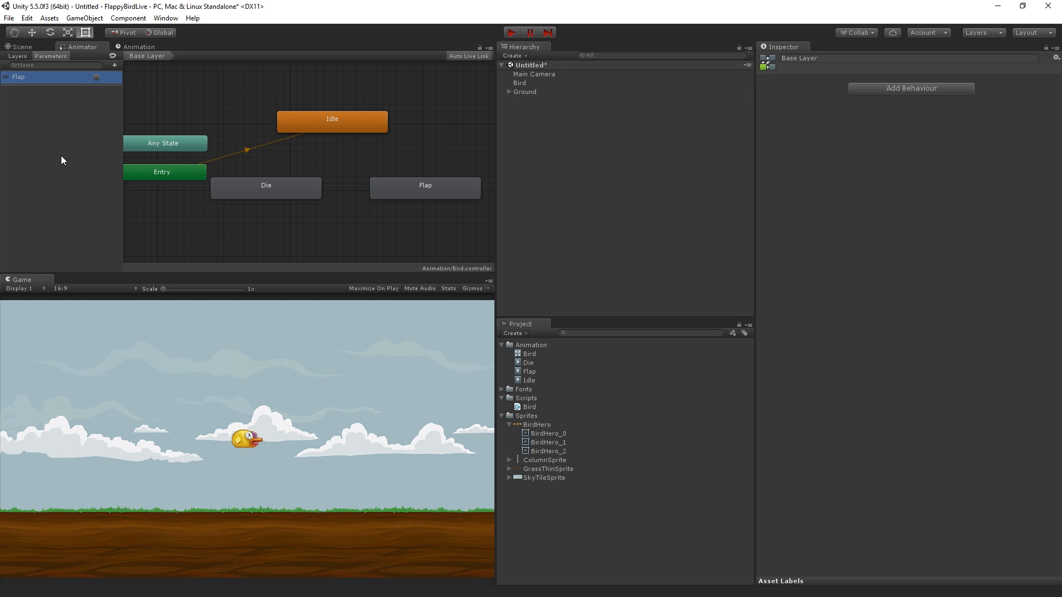
{"action": "mouse_move", "coordinate": [78, 153]}
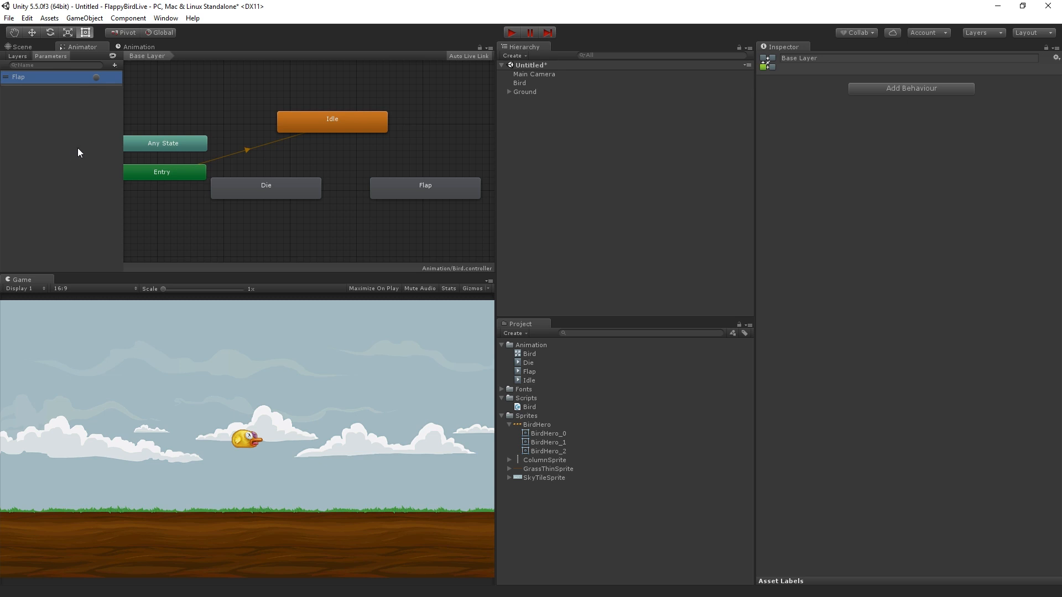
{"action": "mouse_move", "coordinate": [402, 189]}
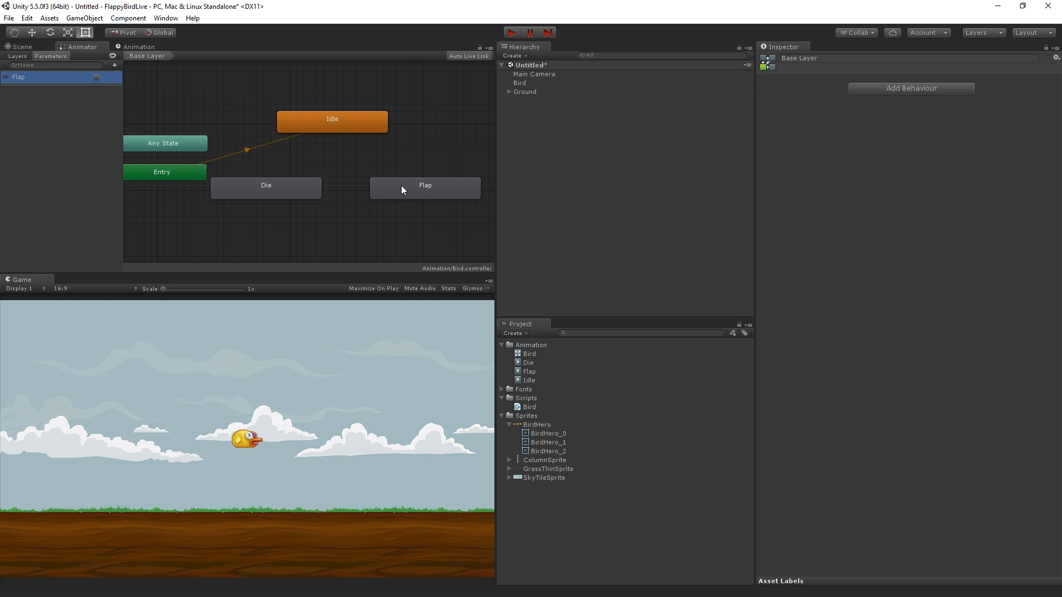
{"action": "mouse_move", "coordinate": [444, 186]}
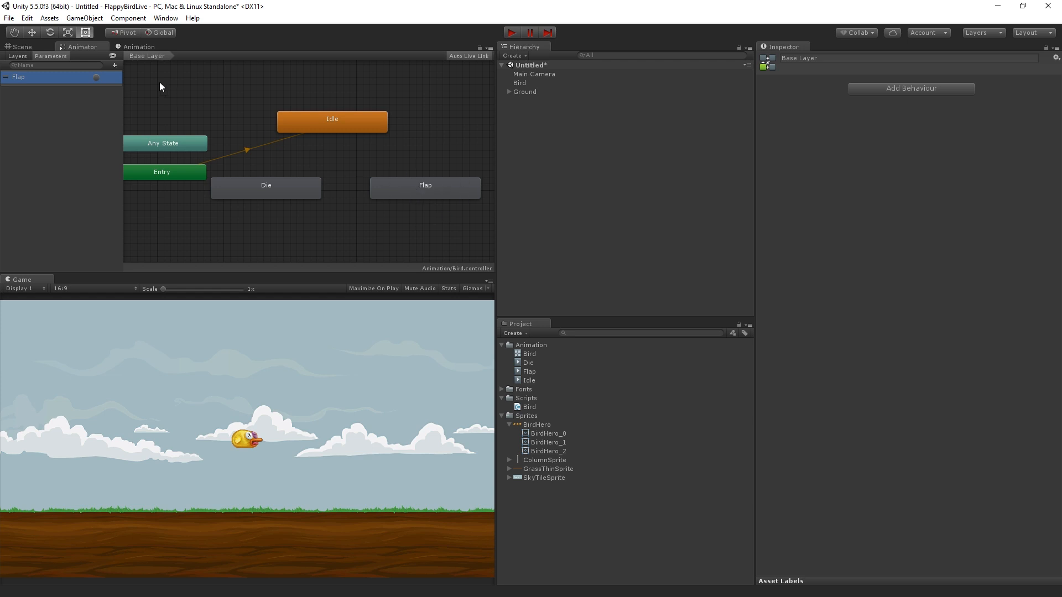
Add a second trigger parameter named Die beside Flap.
{"action": "left_click", "coordinate": [114, 65]}
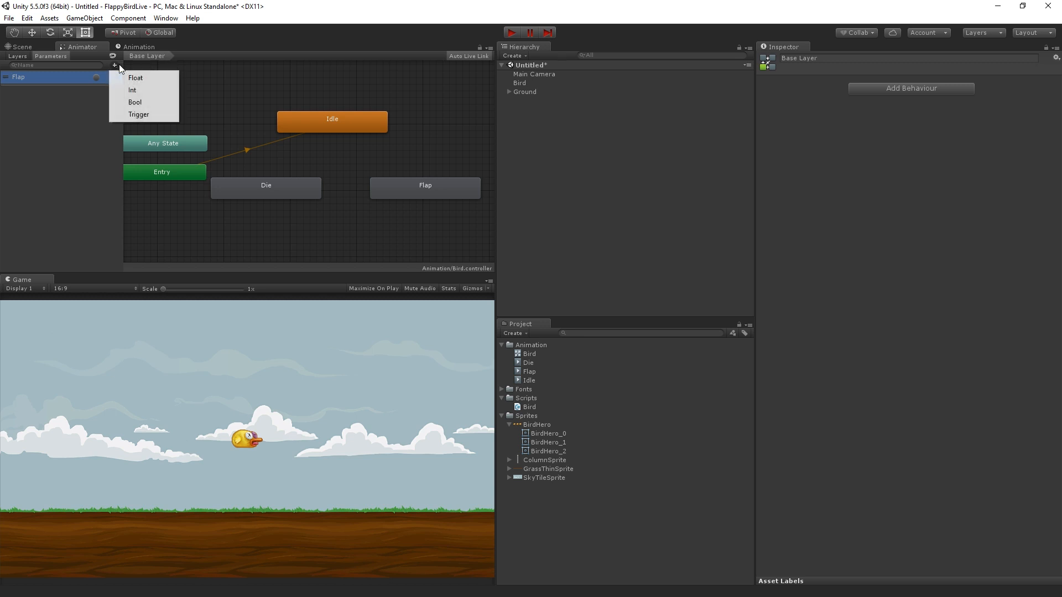
{"action": "mouse_move", "coordinate": [138, 114]}
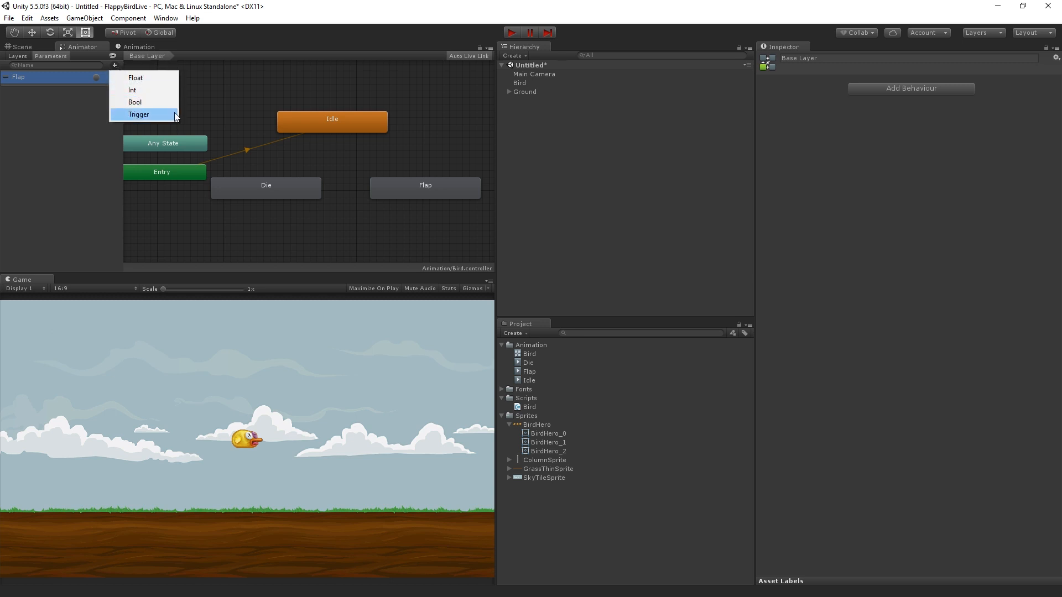
{"action": "left_click", "coordinate": [139, 114]}
{"action": "type", "text": "Die"}
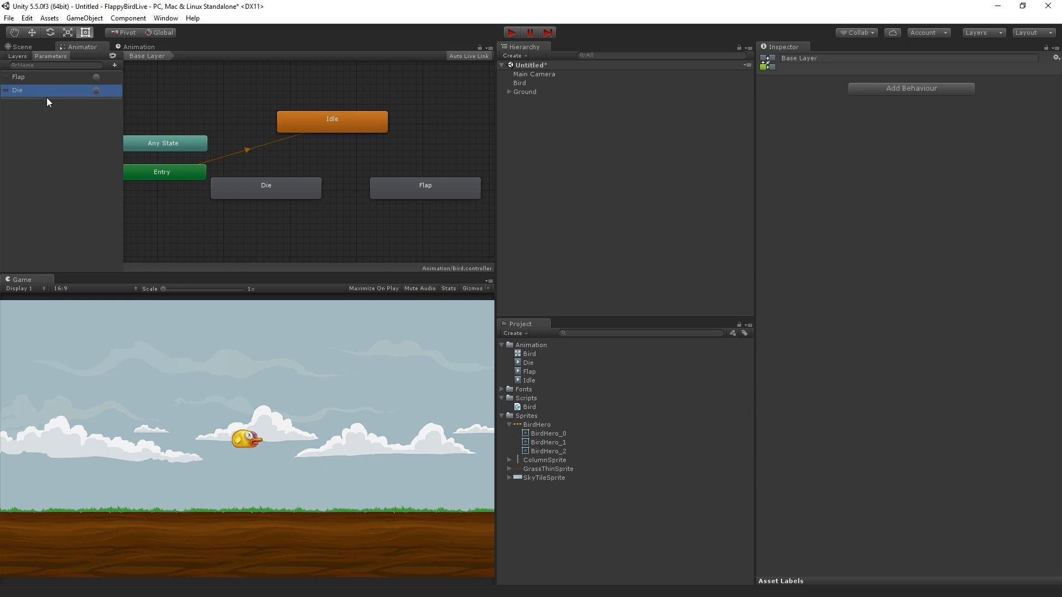
{"action": "mouse_move", "coordinate": [98, 99]}
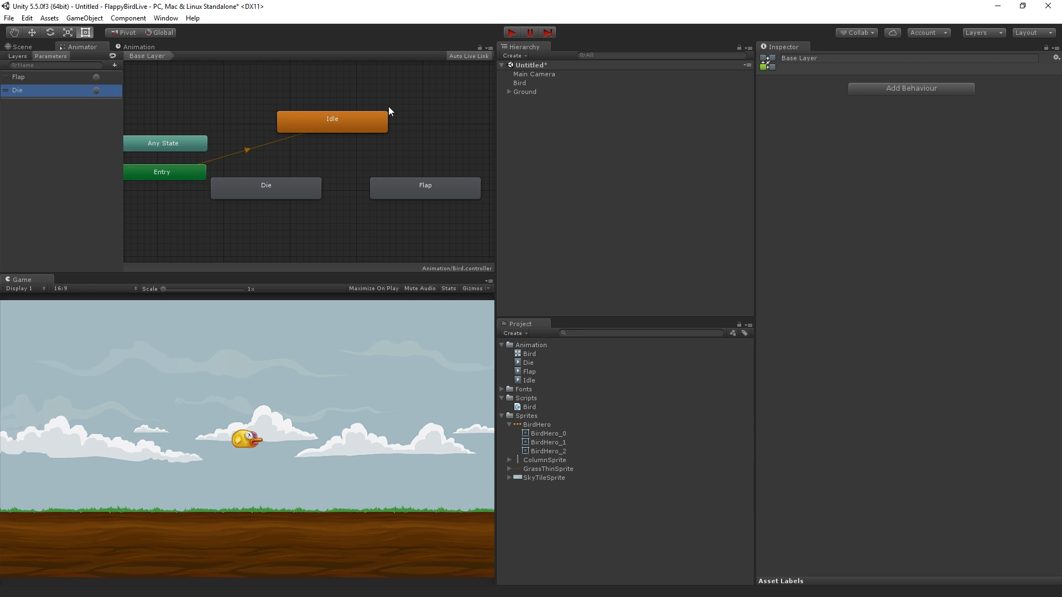
{"action": "mouse_move", "coordinate": [327, 150]}
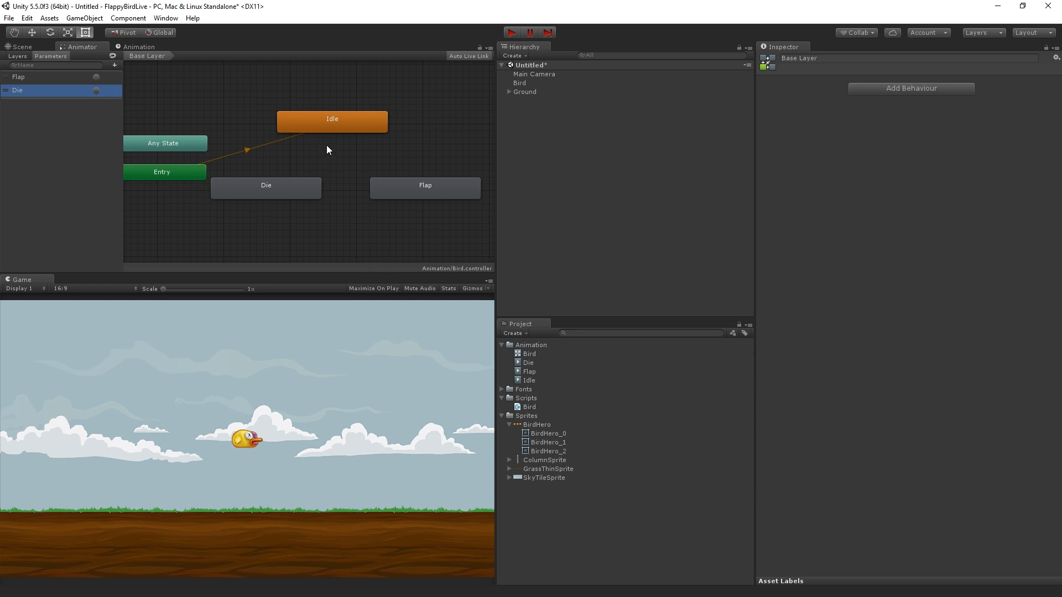
{"action": "mouse_move", "coordinate": [378, 294]}
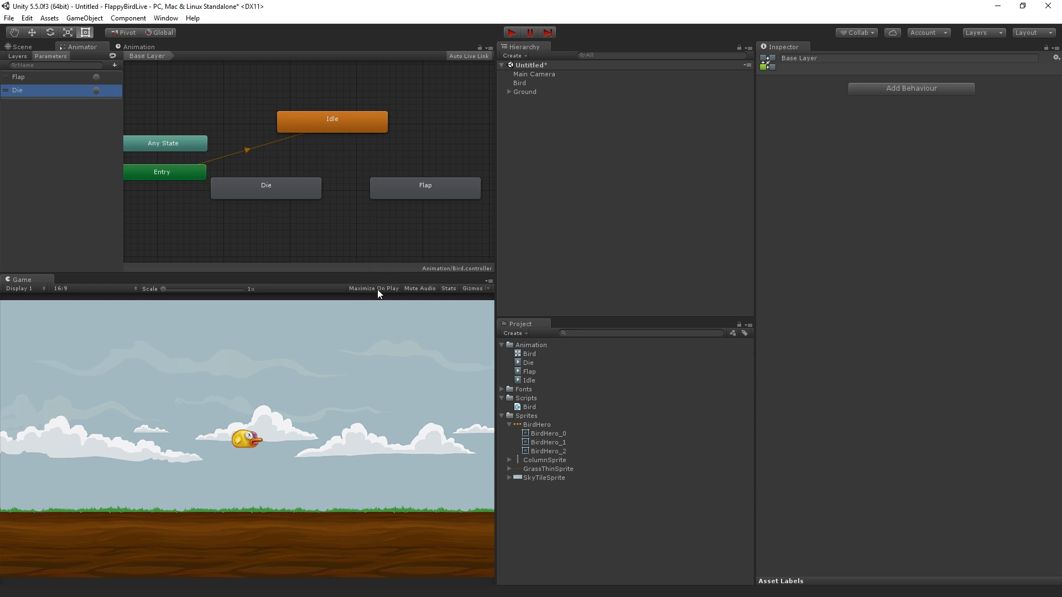
Create a transition from the Idle state to the Die state and select it.
{"action": "left_click", "coordinate": [332, 119]}
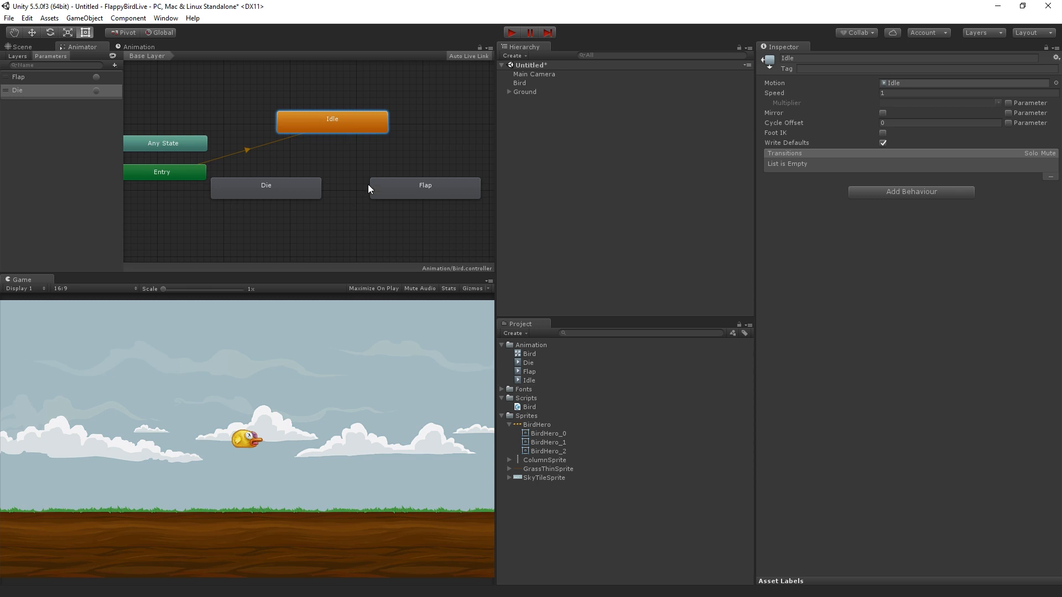
{"action": "right_click", "coordinate": [332, 122]}
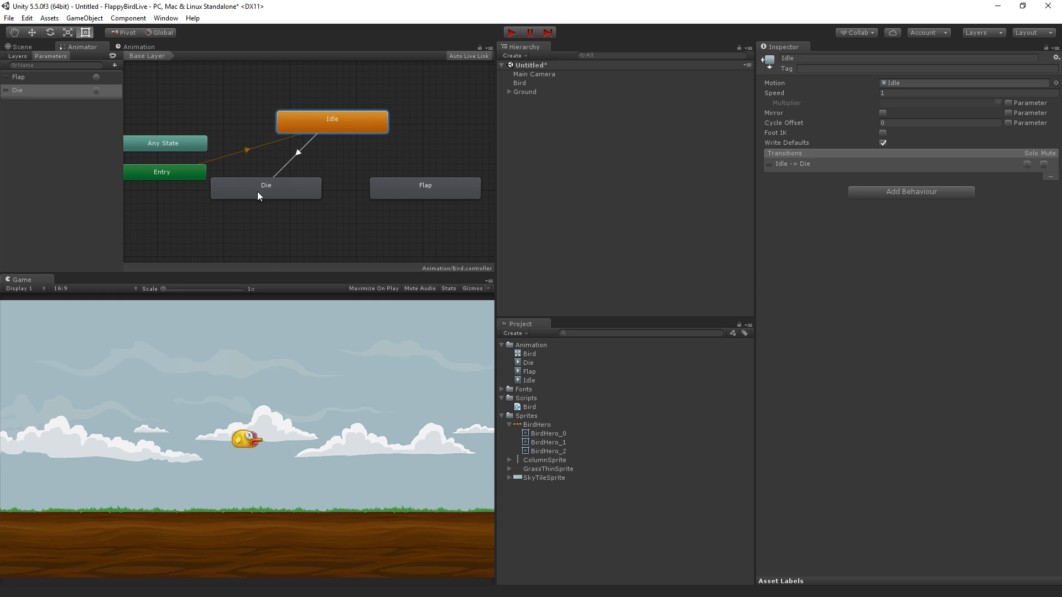
{"action": "mouse_move", "coordinate": [303, 179]}
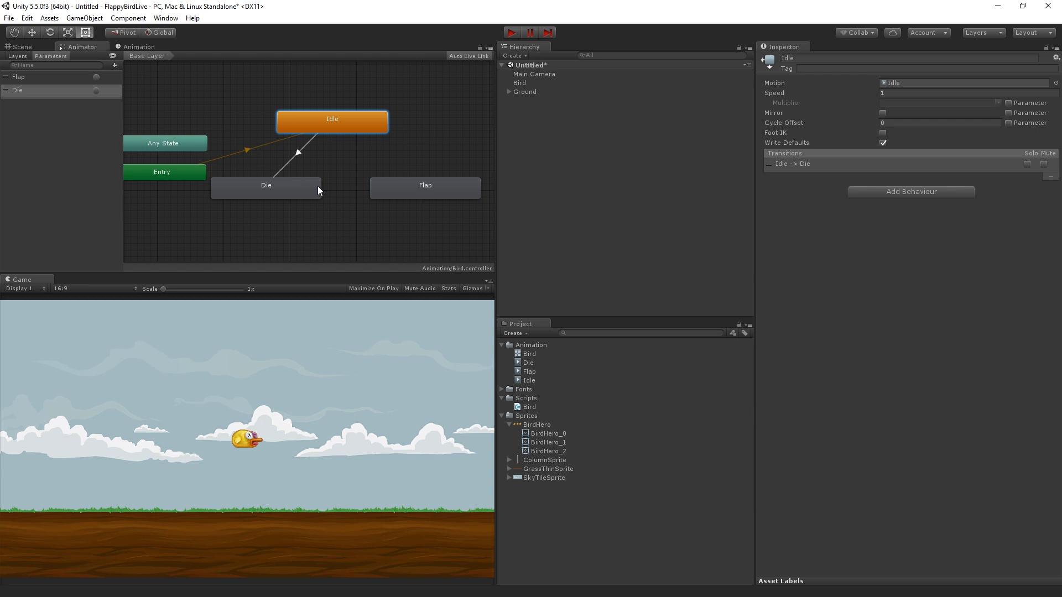
{"action": "left_click", "coordinate": [297, 151]}
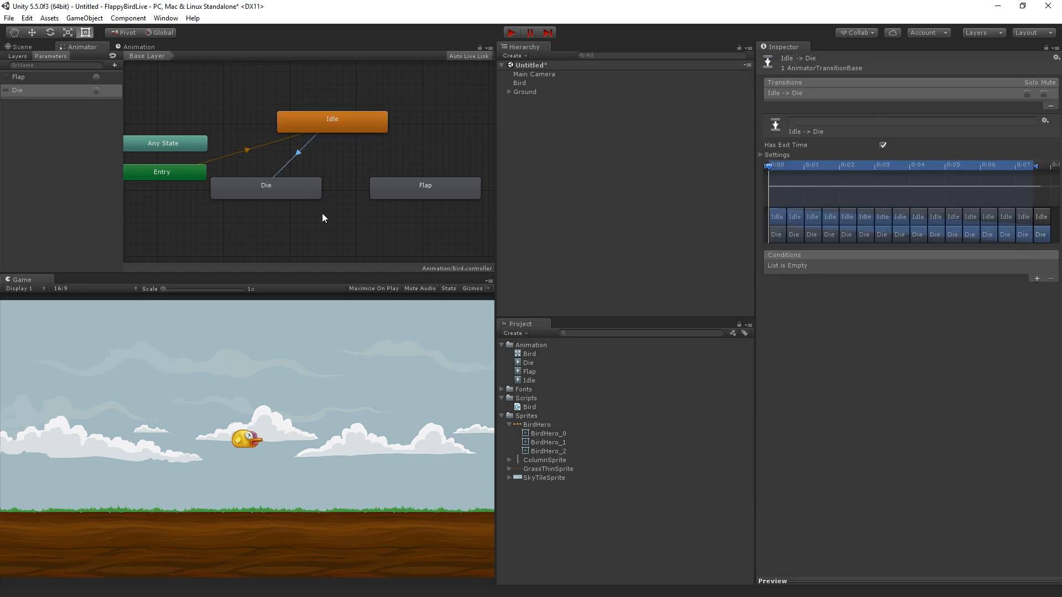
{"action": "mouse_move", "coordinate": [300, 152]}
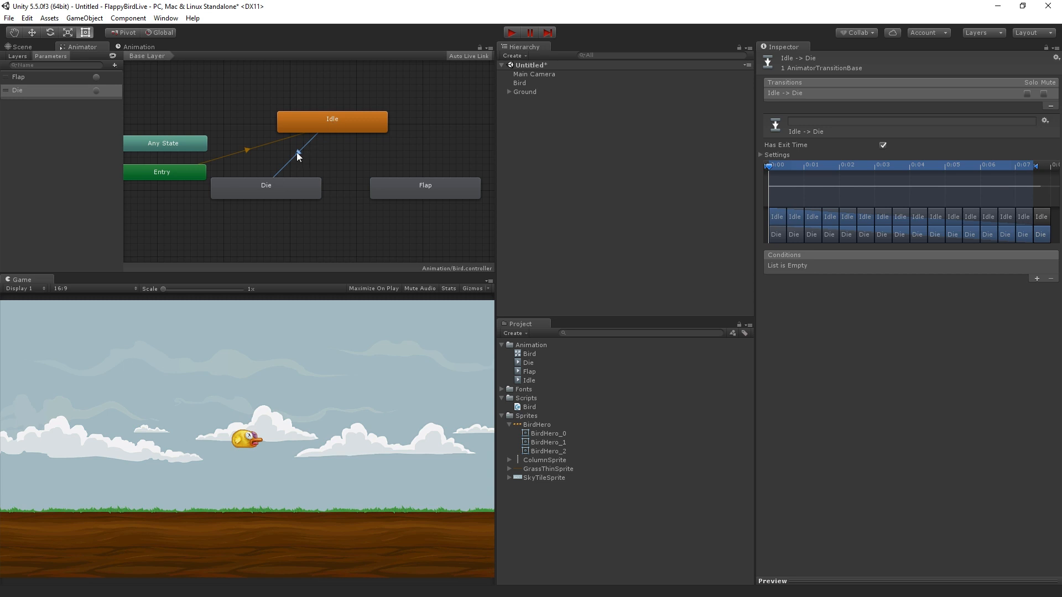
{"action": "mouse_move", "coordinate": [860, 192]}
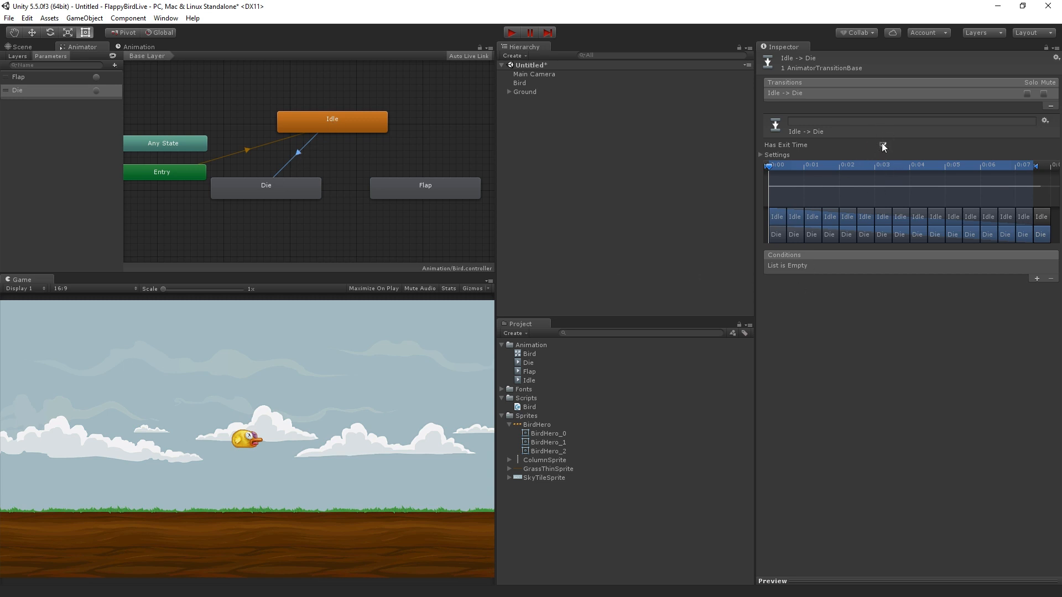
Turn off Has Exit Time on Idle to Die and set the Die trigger as its condition.
{"action": "left_click", "coordinate": [883, 145]}
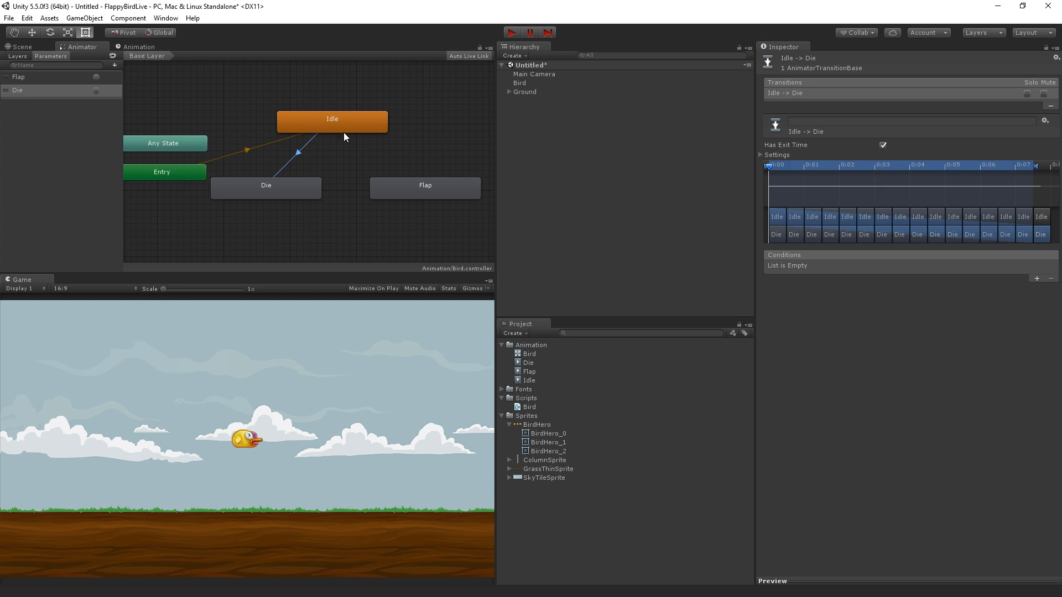
{"action": "mouse_move", "coordinate": [345, 135]}
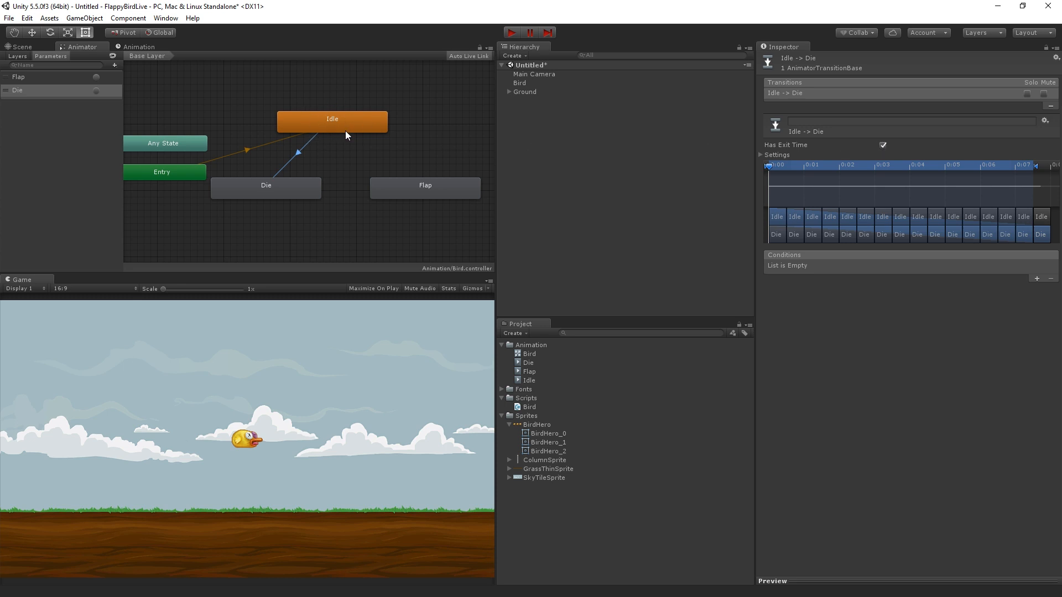
{"action": "mouse_move", "coordinate": [257, 198]}
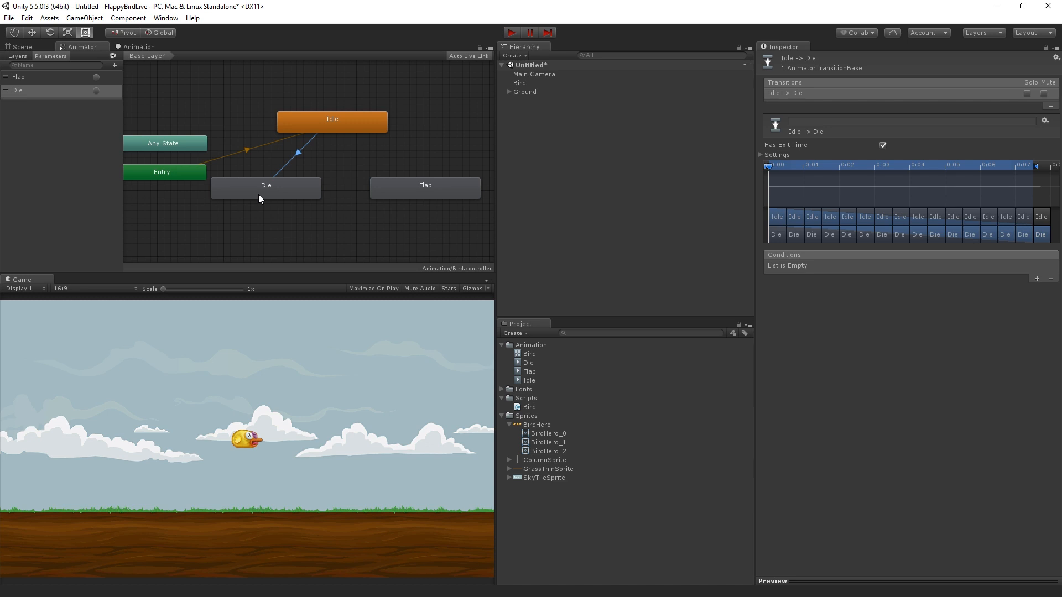
{"action": "mouse_move", "coordinate": [312, 120]}
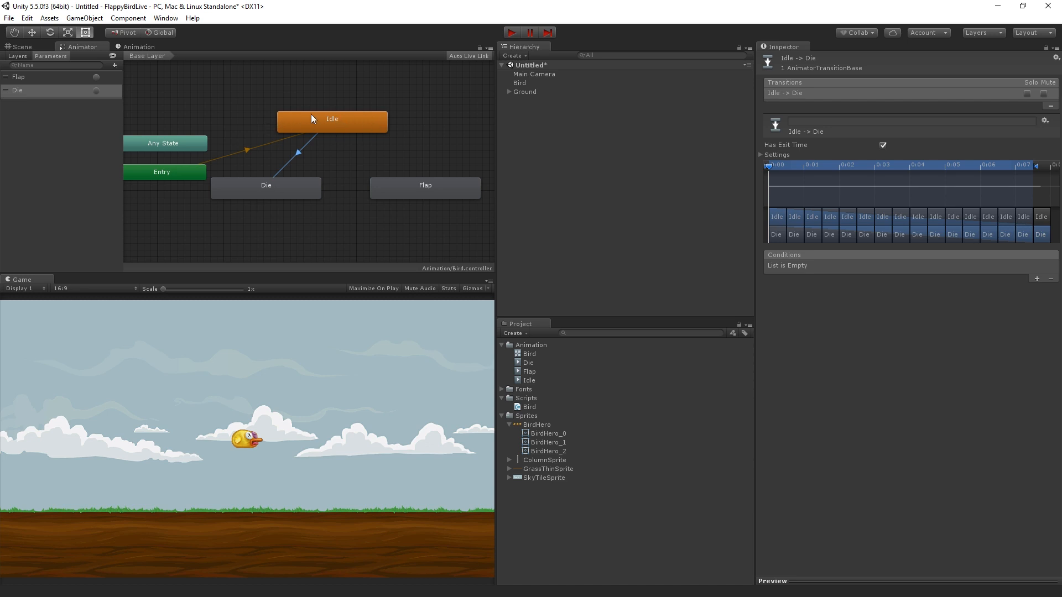
{"action": "mouse_move", "coordinate": [285, 192]}
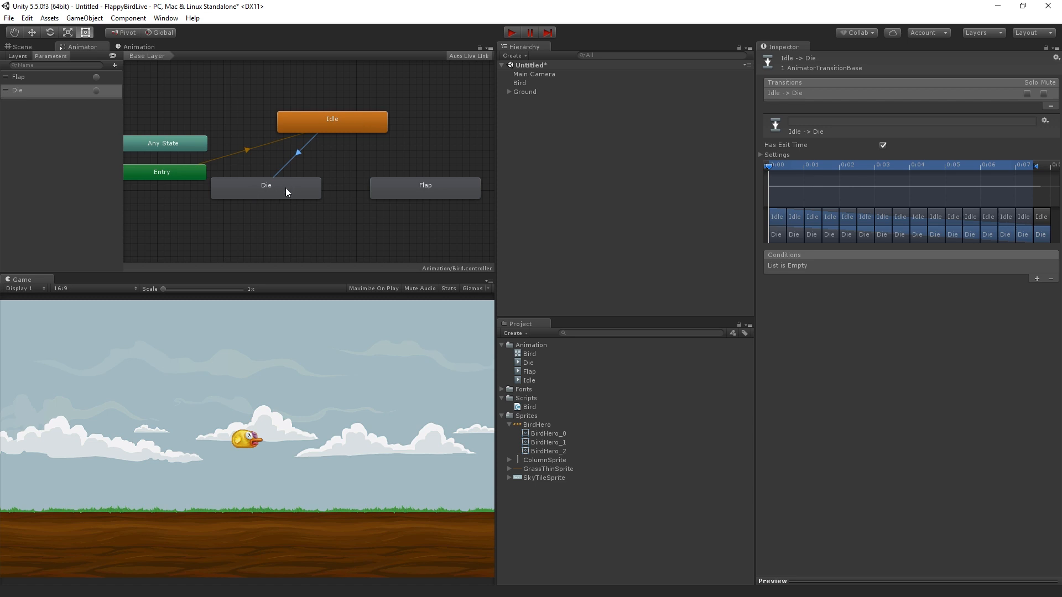
{"action": "left_click", "coordinate": [882, 145]}
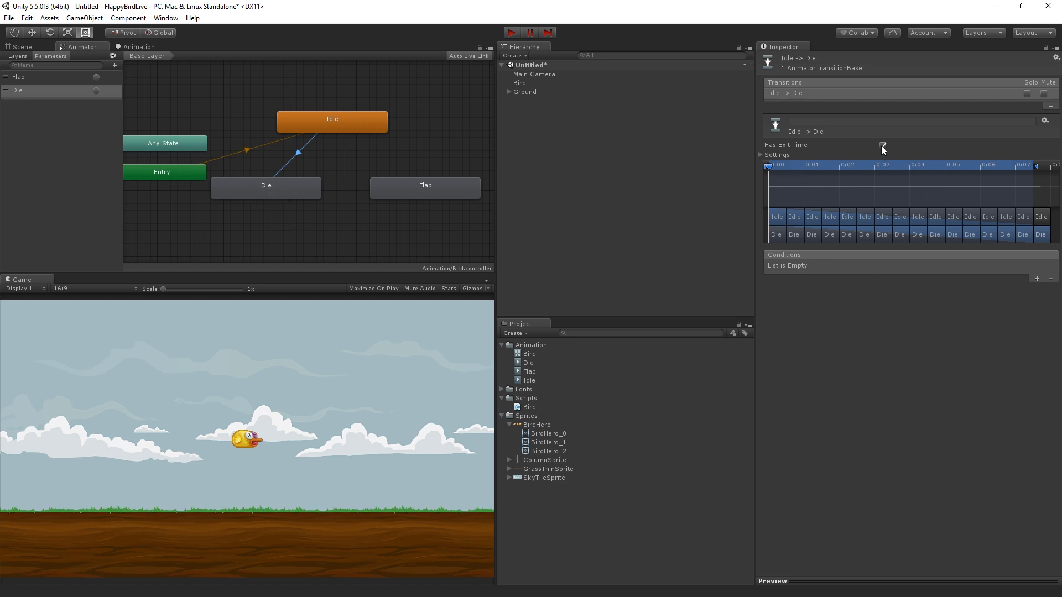
{"action": "left_click", "coordinate": [883, 145]}
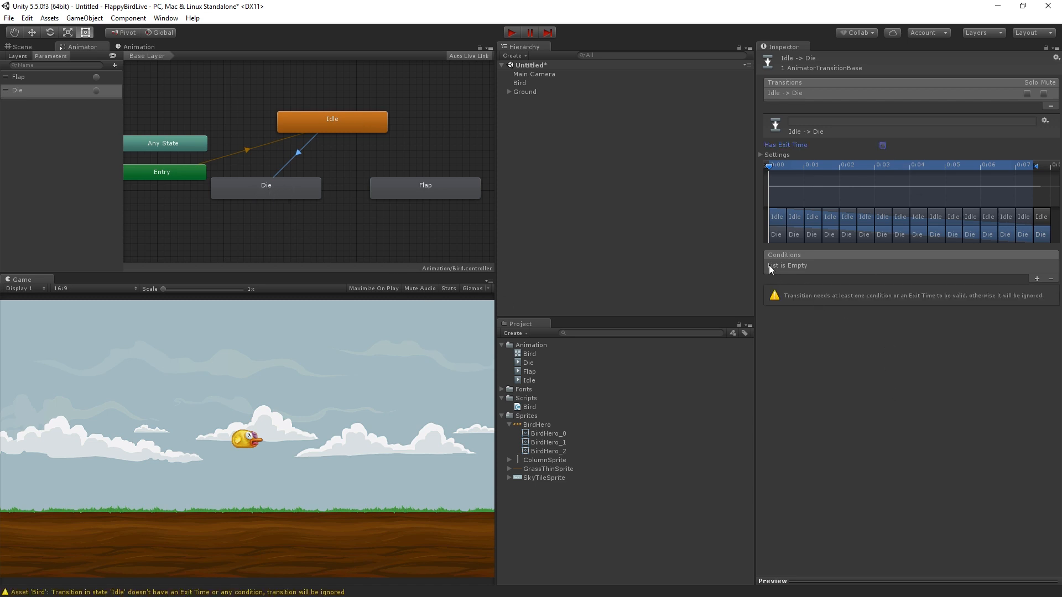
{"action": "mouse_move", "coordinate": [964, 271]}
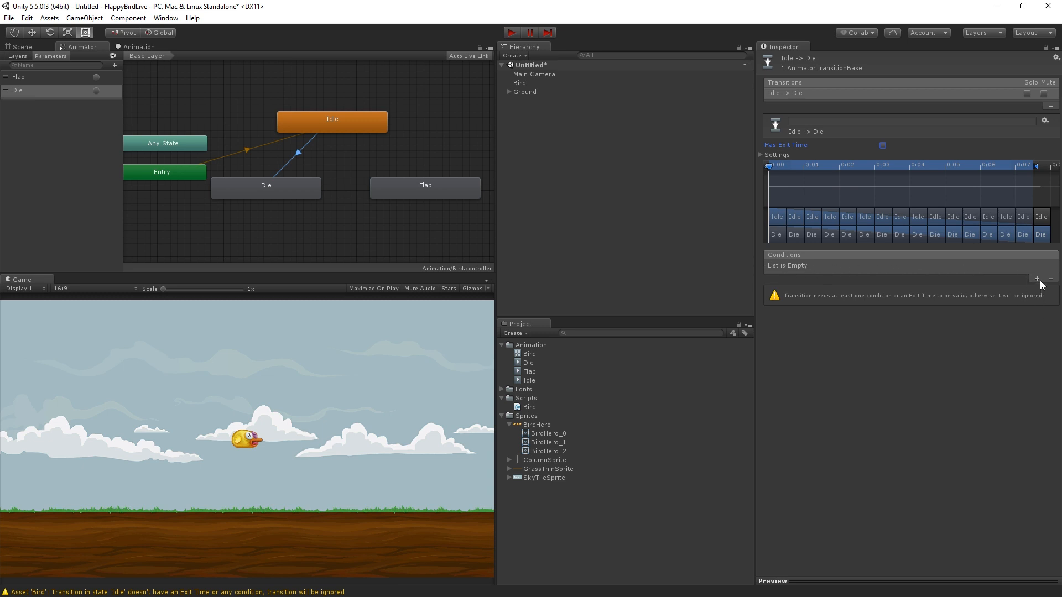
{"action": "left_click", "coordinate": [1036, 279]}
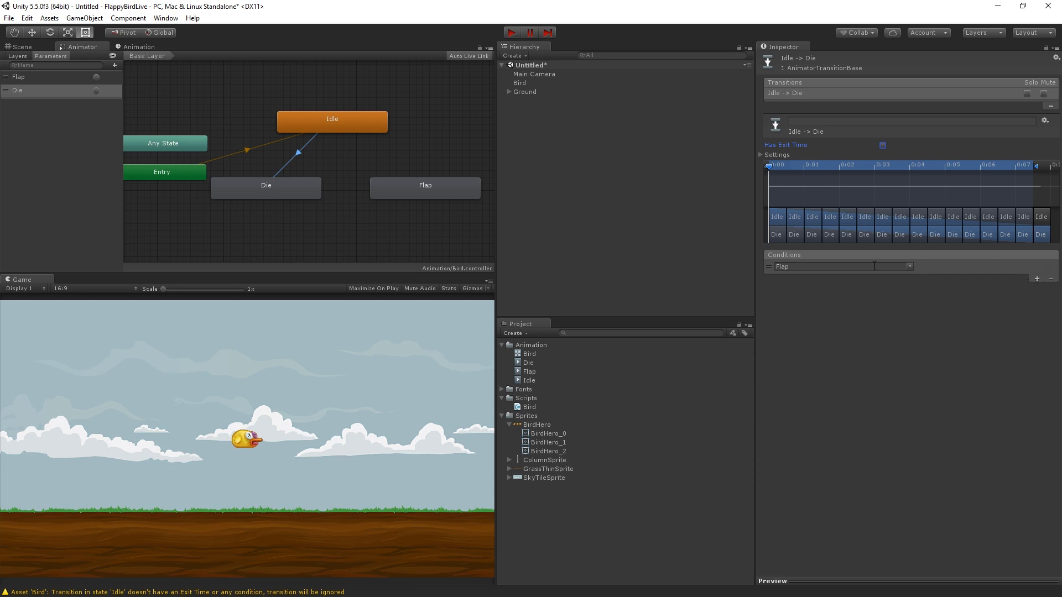
{"action": "mouse_move", "coordinate": [850, 283]}
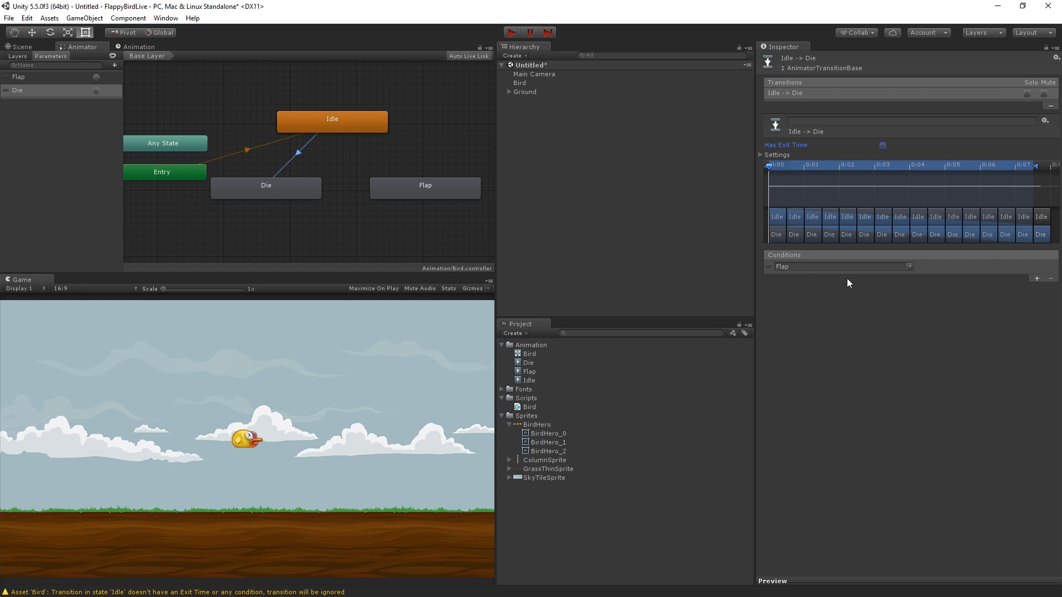
{"action": "left_click", "coordinate": [839, 267]}
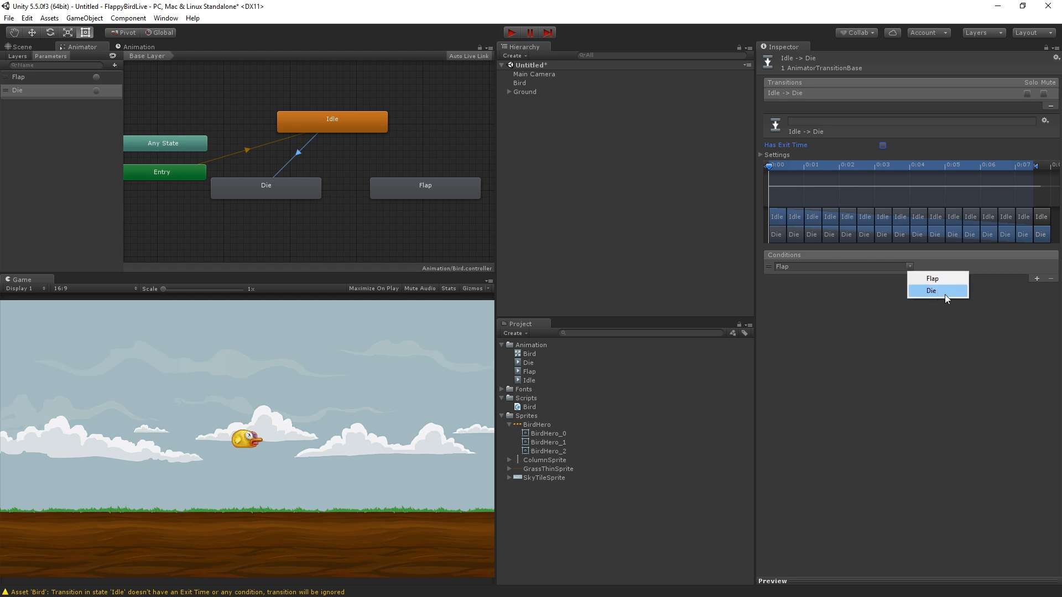
{"action": "left_click", "coordinate": [931, 291]}
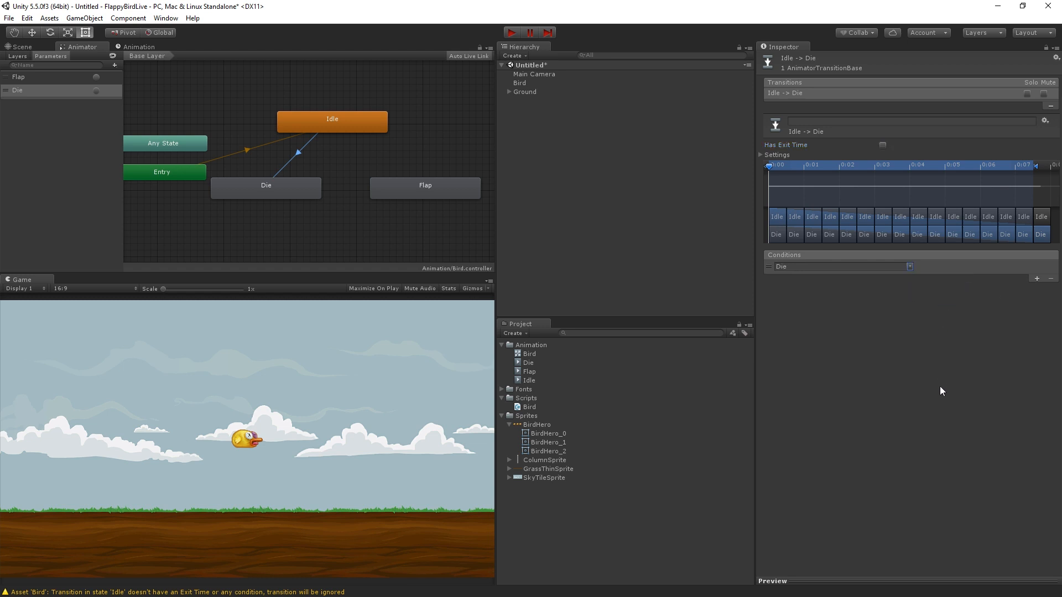
{"action": "mouse_move", "coordinate": [293, 208]}
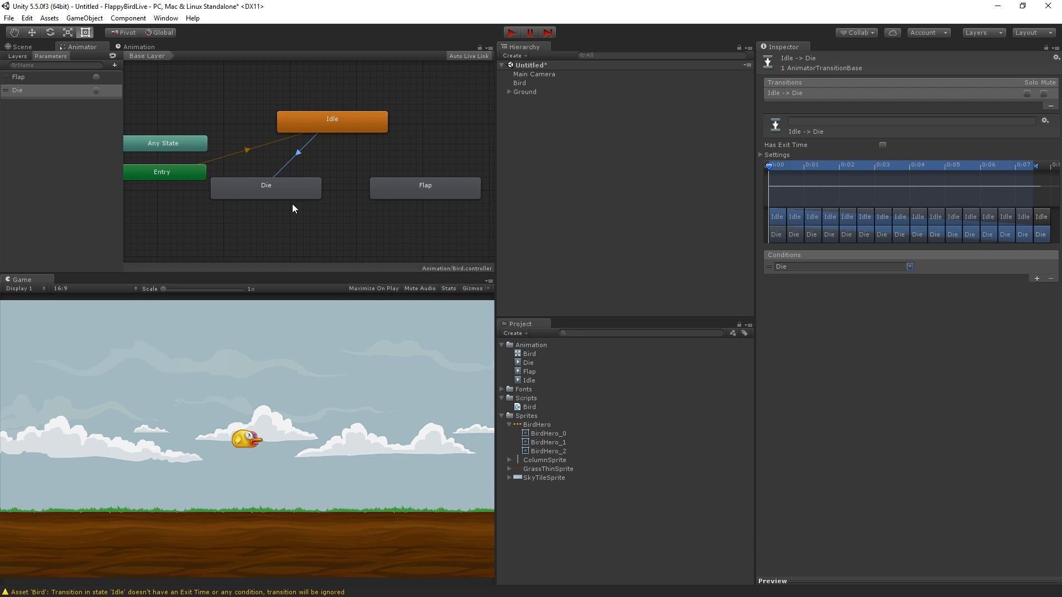
{"action": "mouse_move", "coordinate": [384, 377]}
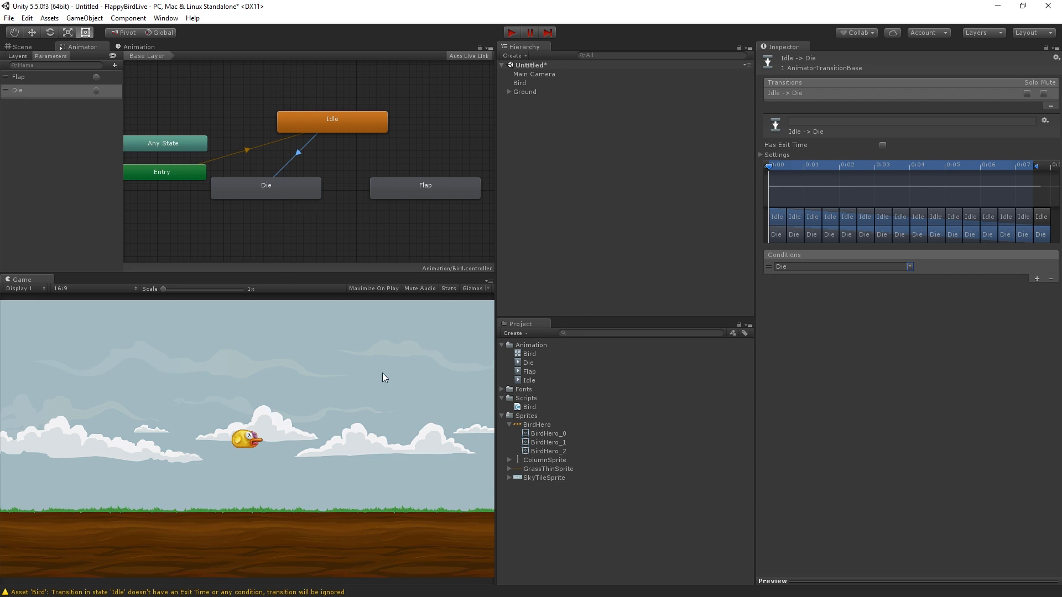
{"action": "mouse_move", "coordinate": [446, 370]}
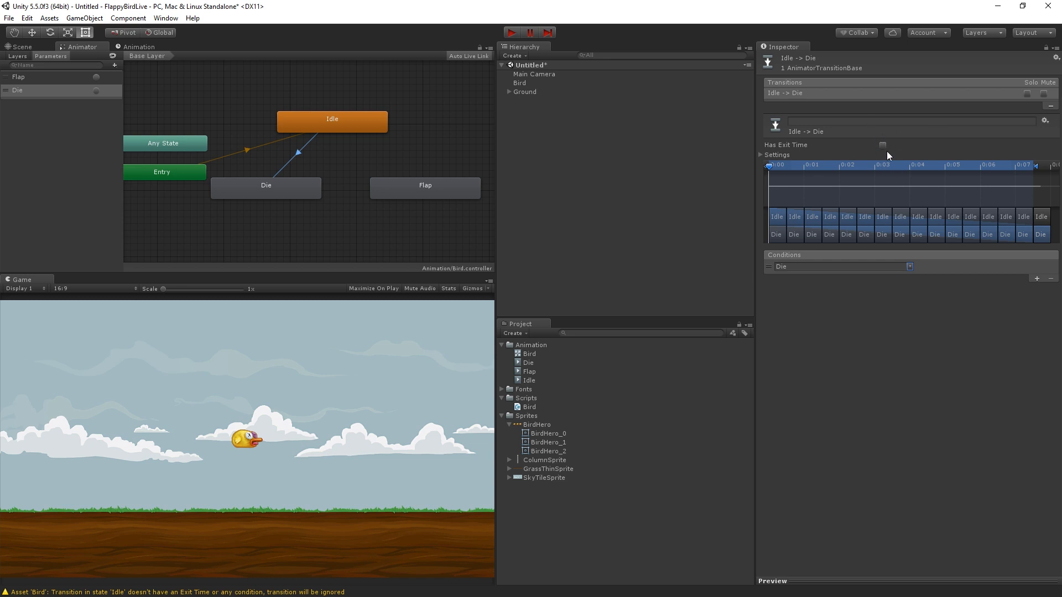
{"action": "mouse_move", "coordinate": [871, 285]}
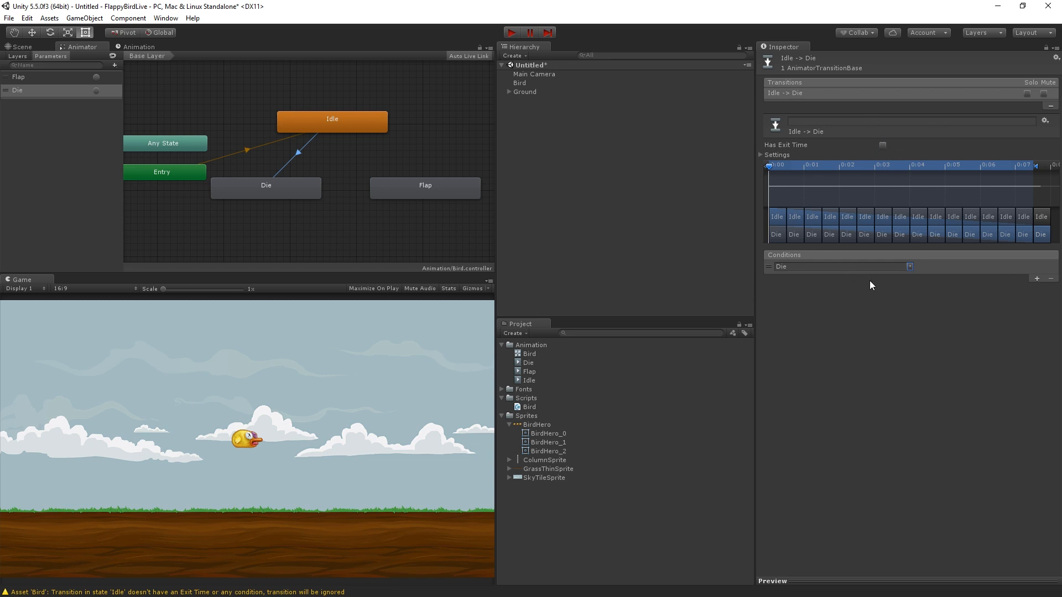
{"action": "mouse_move", "coordinate": [859, 295]}
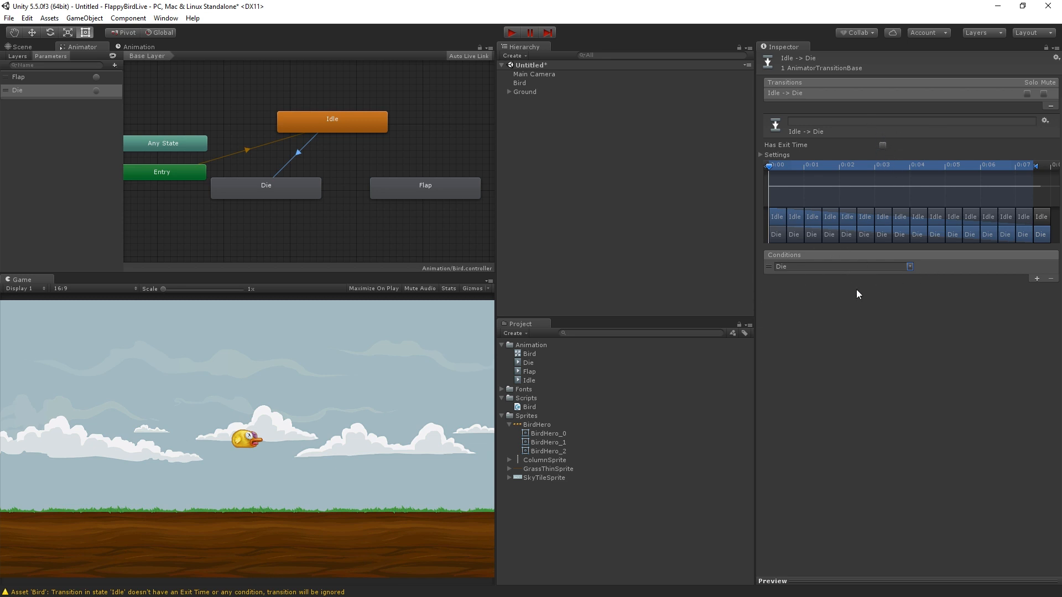
{"action": "mouse_move", "coordinate": [860, 294]}
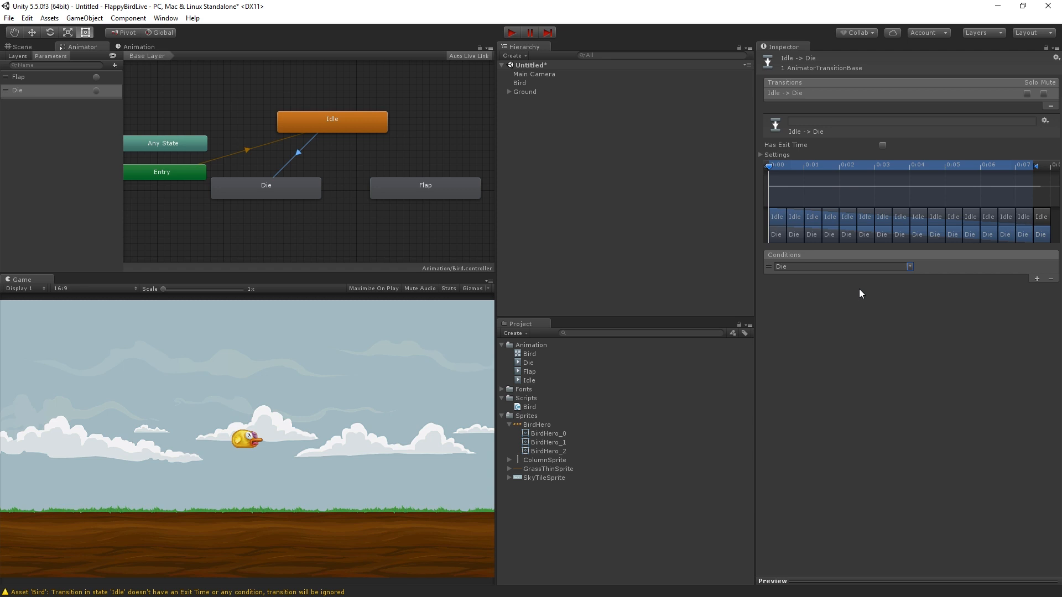
{"action": "mouse_move", "coordinate": [482, 595]}
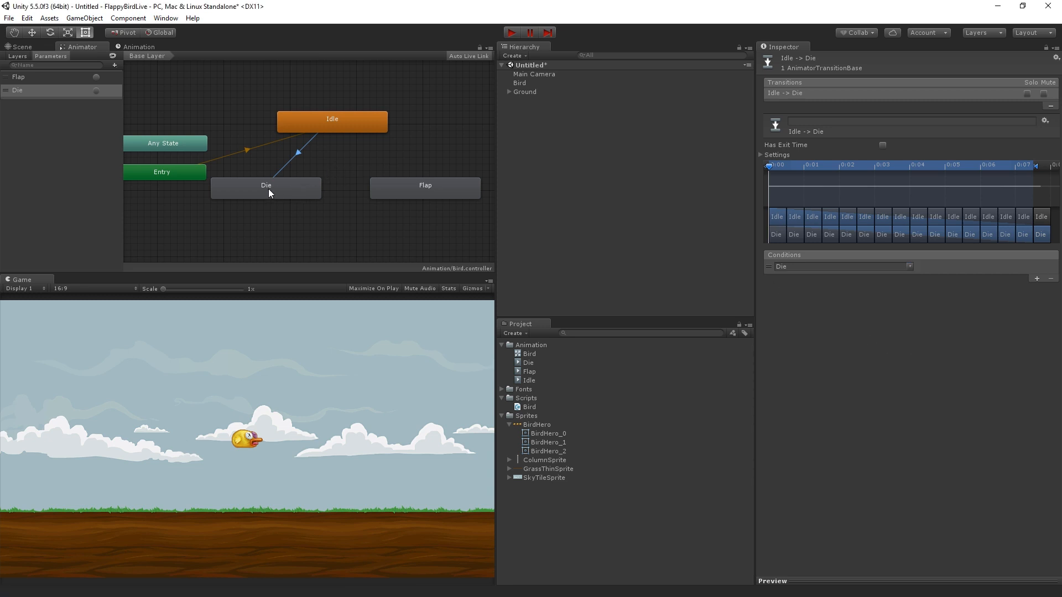
{"action": "mouse_move", "coordinate": [315, 219]}
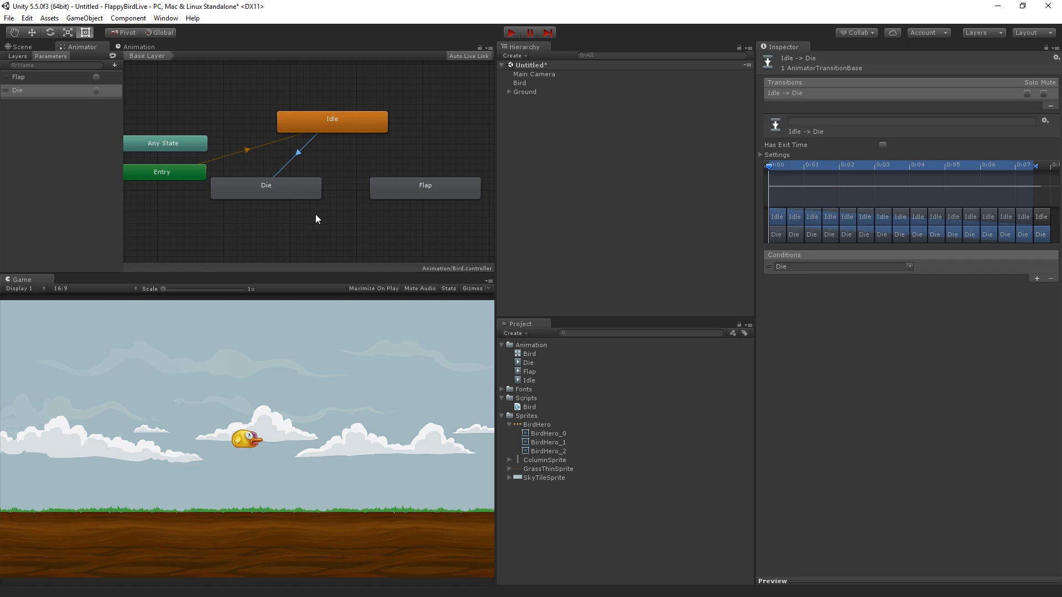
{"action": "mouse_move", "coordinate": [389, 370]}
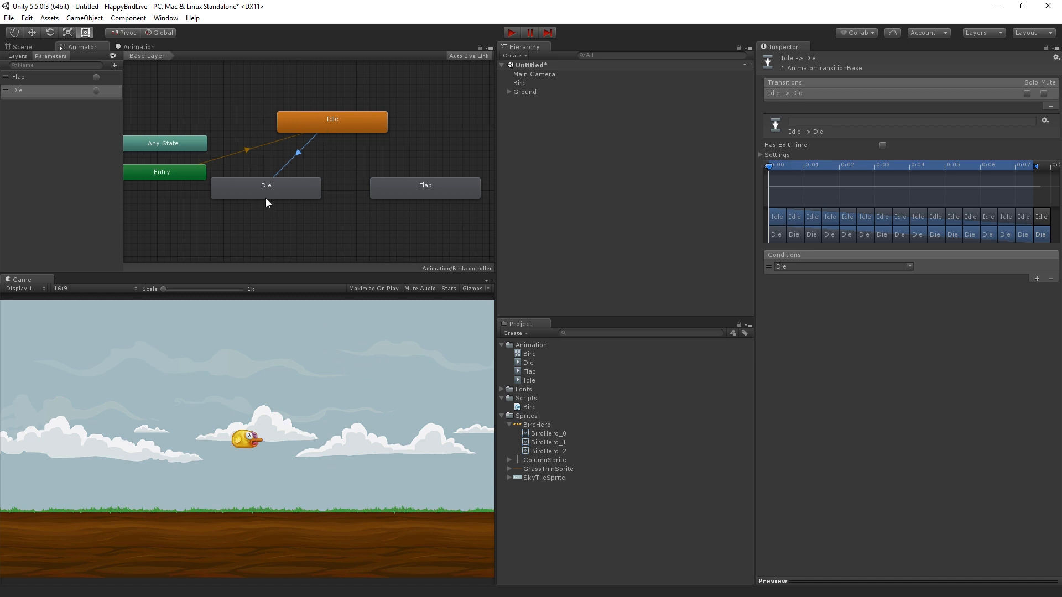
{"action": "mouse_move", "coordinate": [327, 173]}
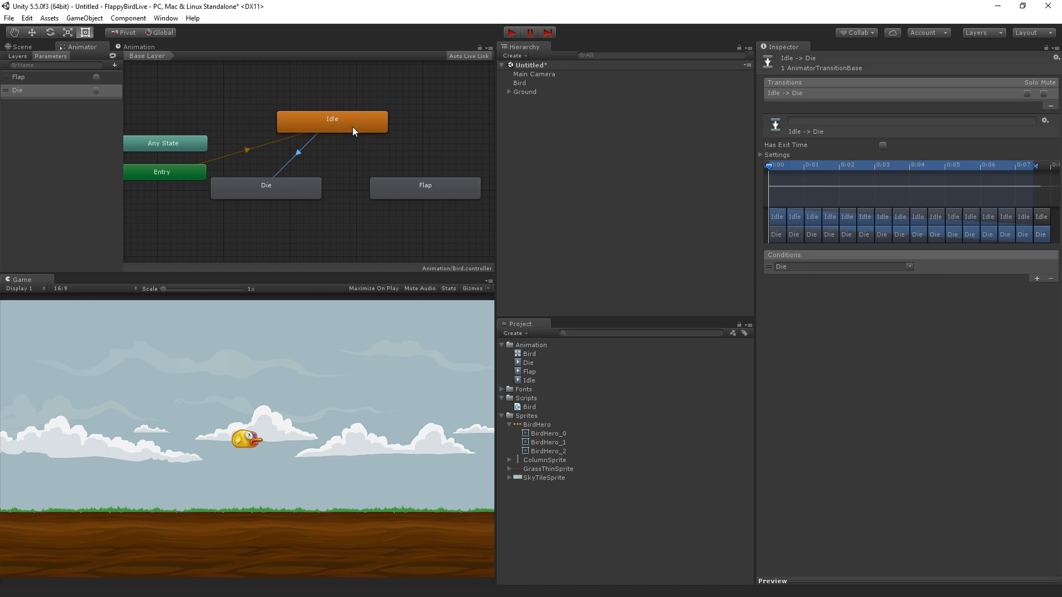
{"action": "mouse_move", "coordinate": [341, 128]}
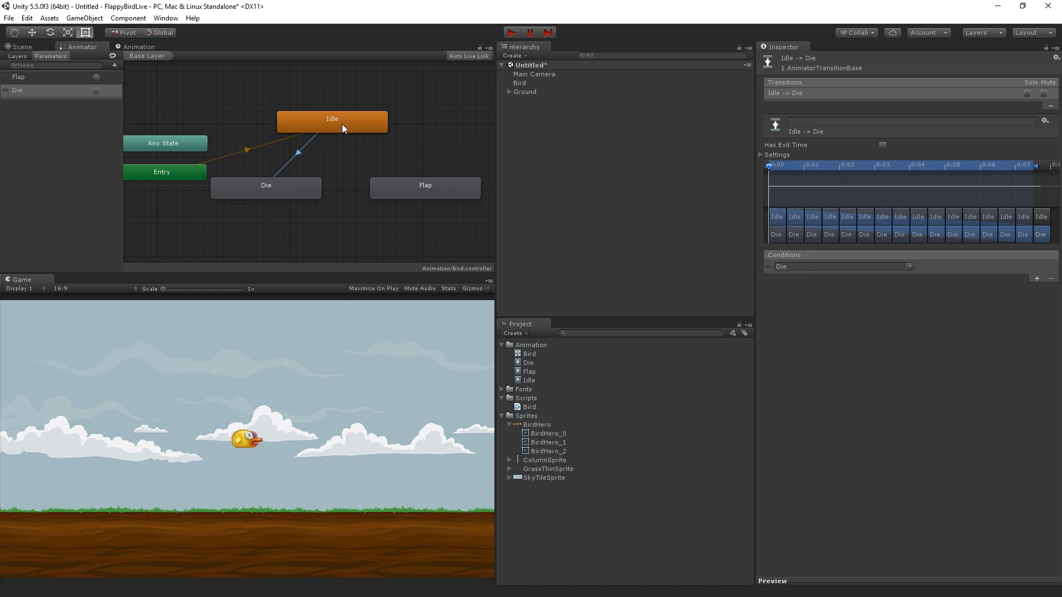
Create an Idle to Flap transition with exit time off and the Flap trigger as condition.
{"action": "right_click", "coordinate": [332, 122]}
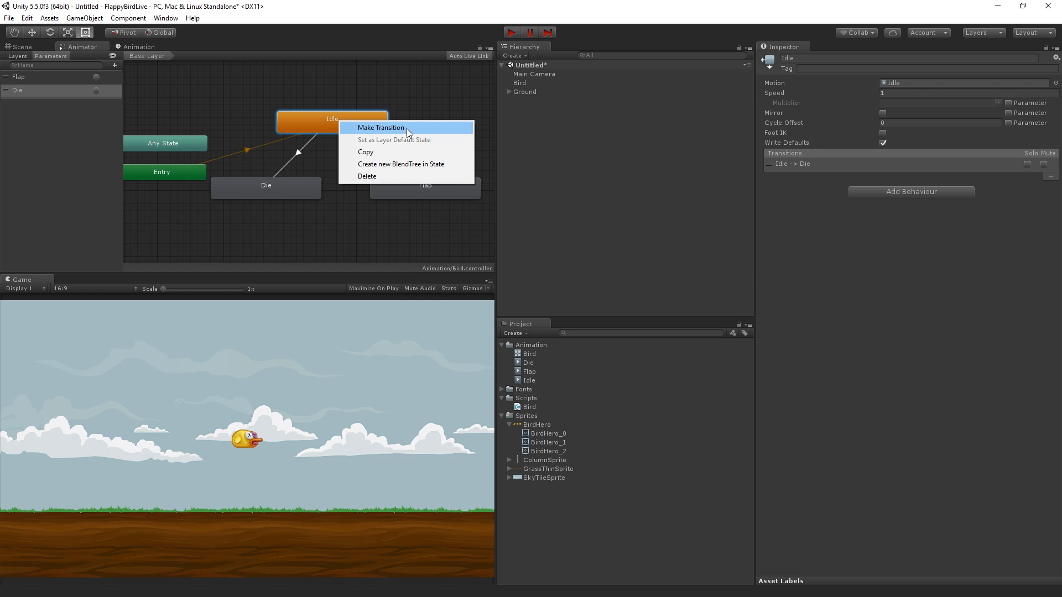
{"action": "left_click", "coordinate": [381, 127]}
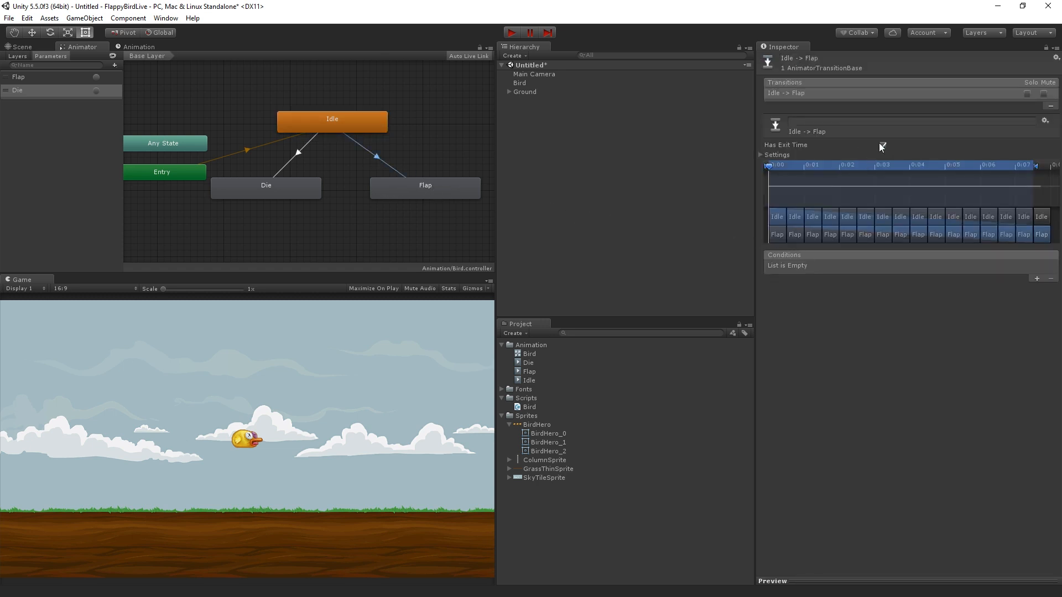
{"action": "left_click", "coordinate": [881, 144]}
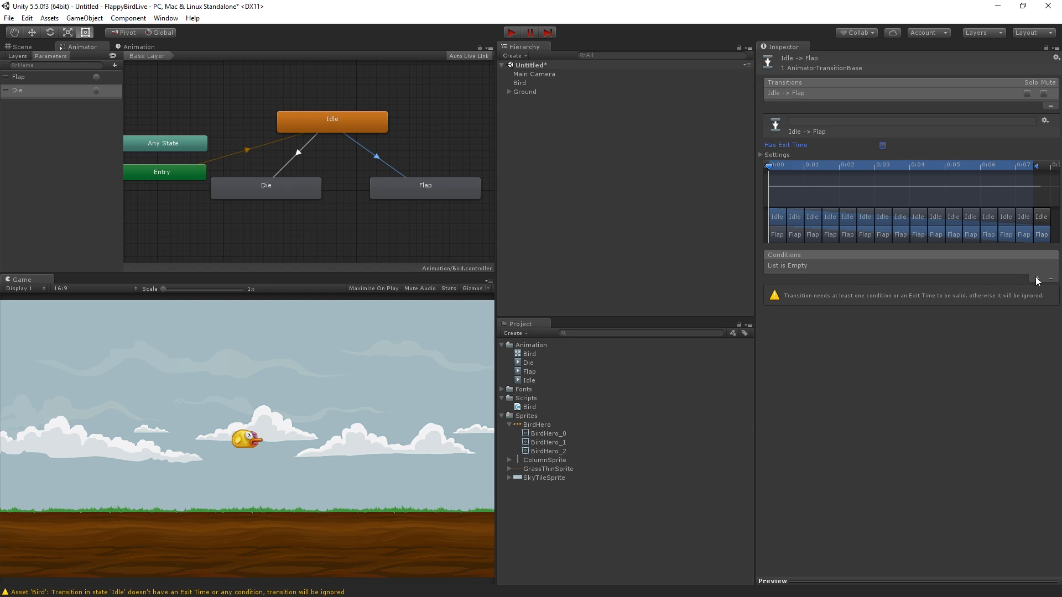
{"action": "left_click", "coordinate": [1036, 280]}
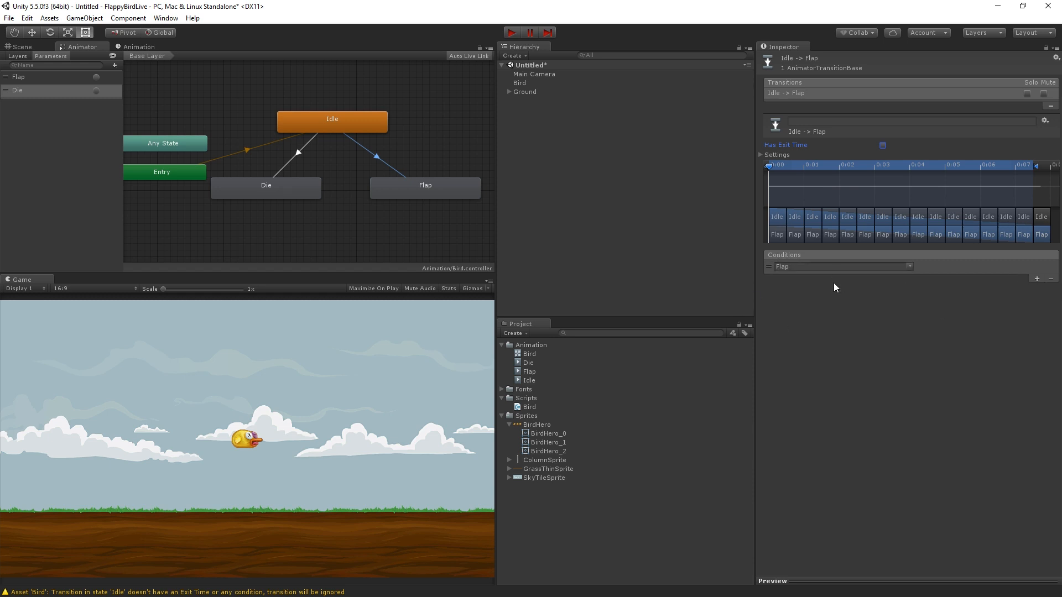
{"action": "mouse_move", "coordinate": [807, 263]}
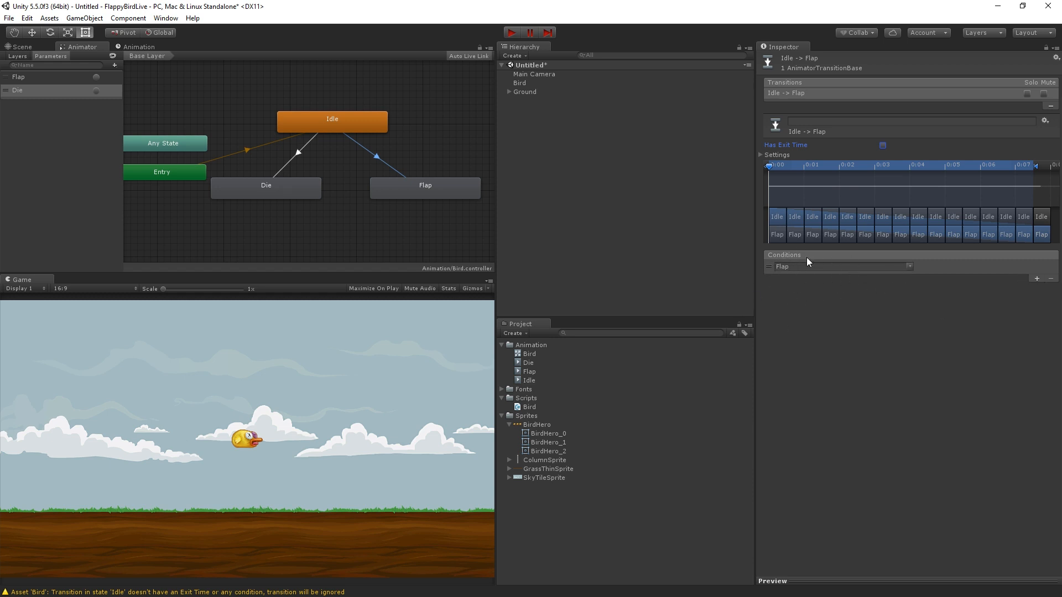
{"action": "mouse_move", "coordinate": [345, 246]}
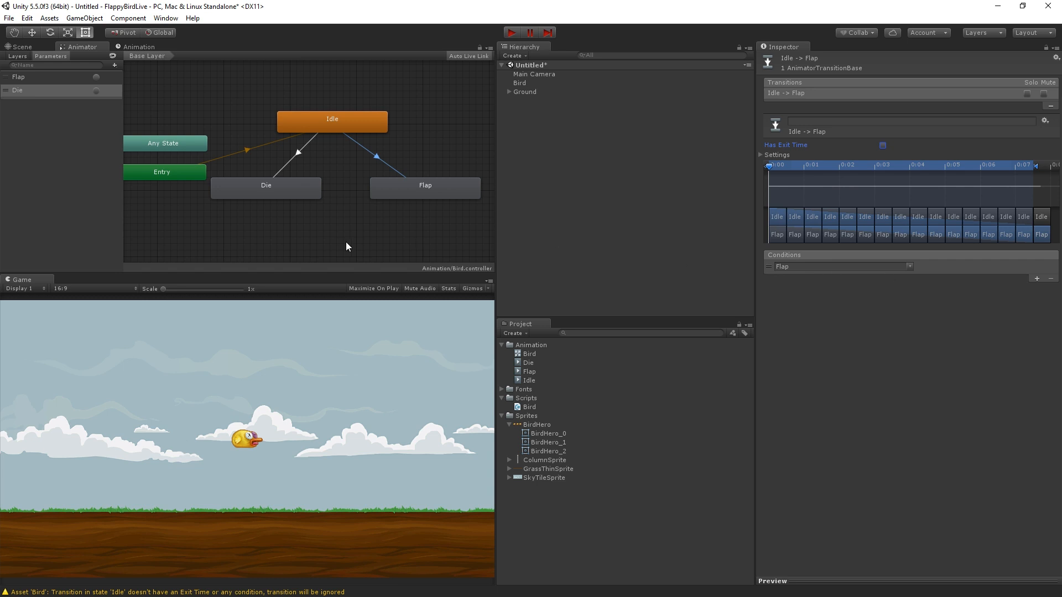
Create a return transition from Flap to Idle, keeping exit time and no conditions.
{"action": "right_click", "coordinate": [425, 188]}
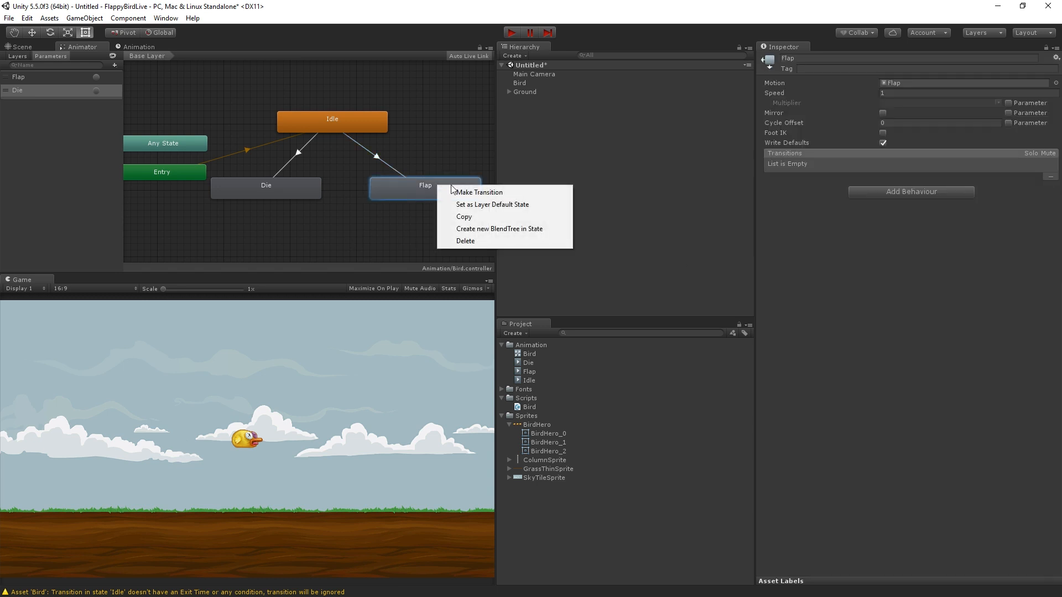
{"action": "left_click", "coordinate": [479, 192]}
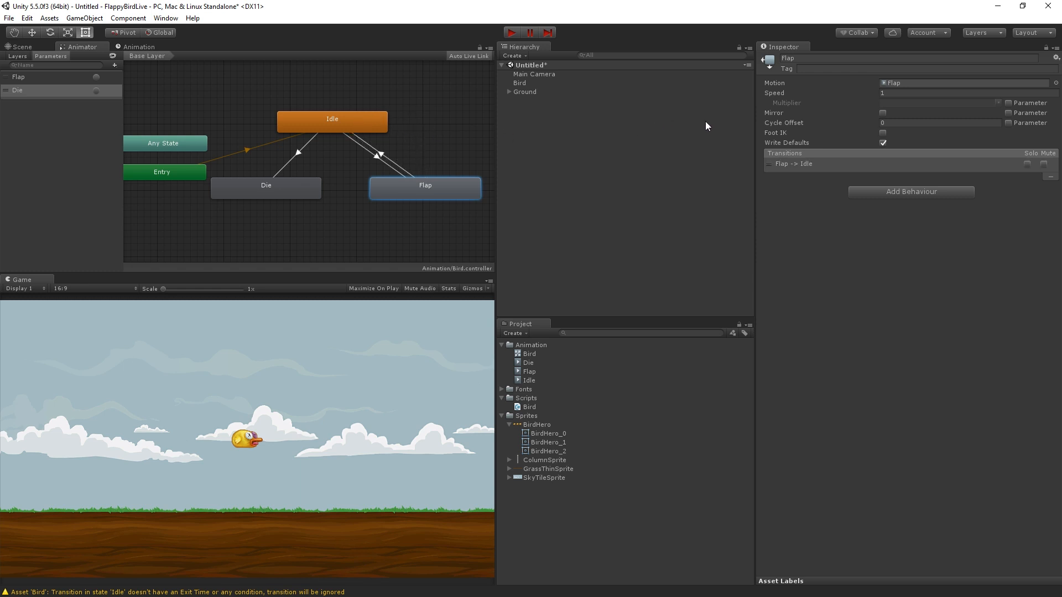
{"action": "left_click", "coordinate": [386, 156]}
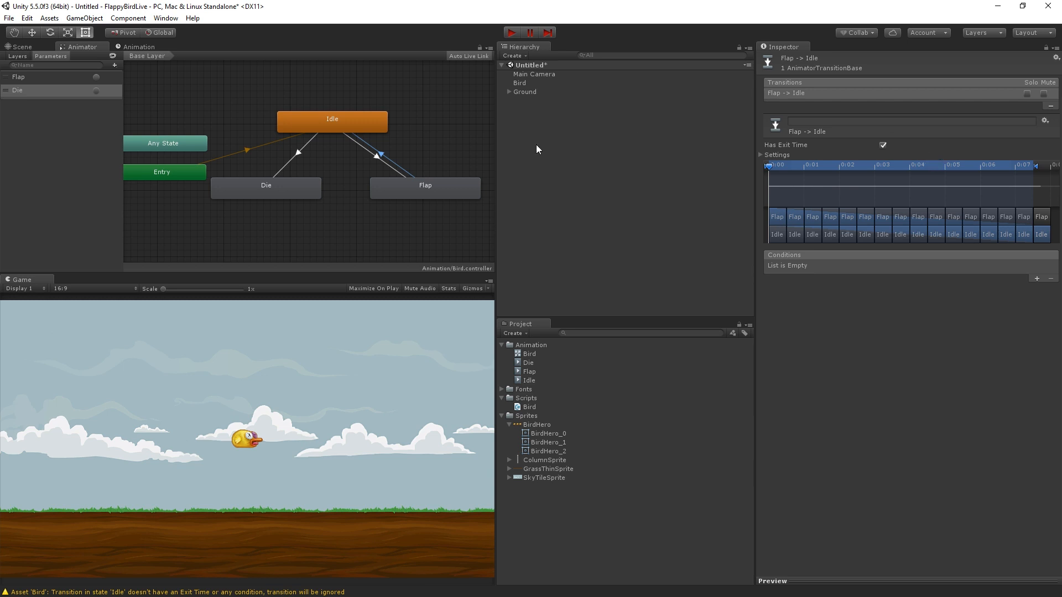
{"action": "mouse_move", "coordinate": [422, 200]}
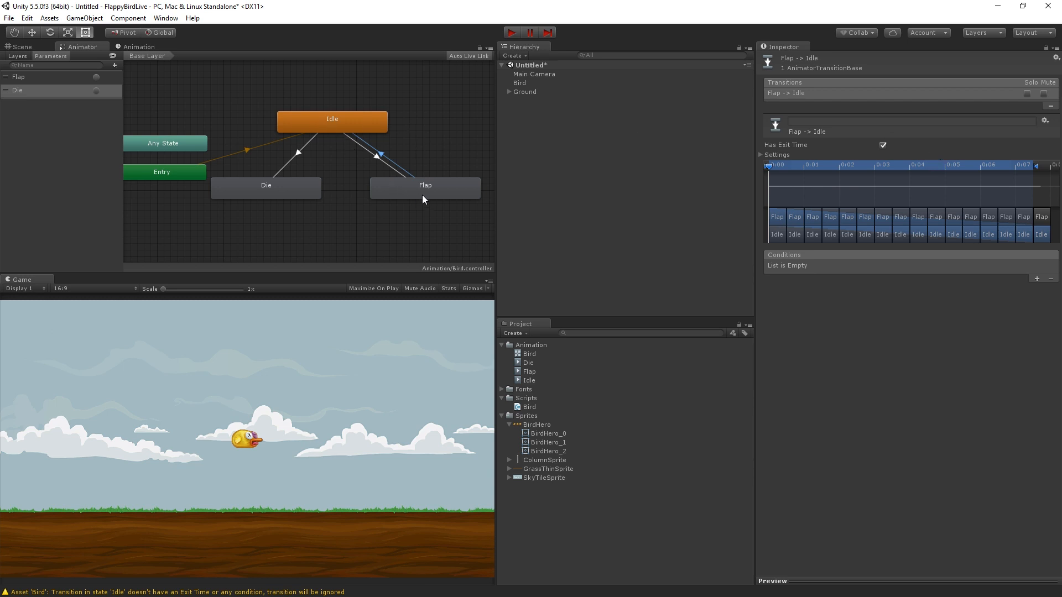
{"action": "mouse_move", "coordinate": [428, 177]}
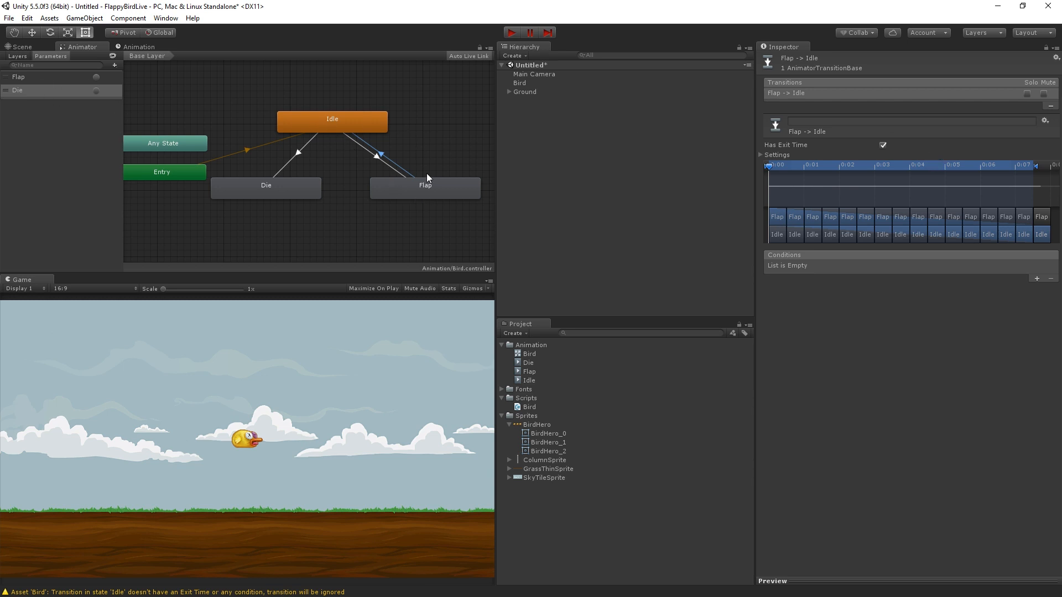
{"action": "mouse_move", "coordinate": [424, 197]}
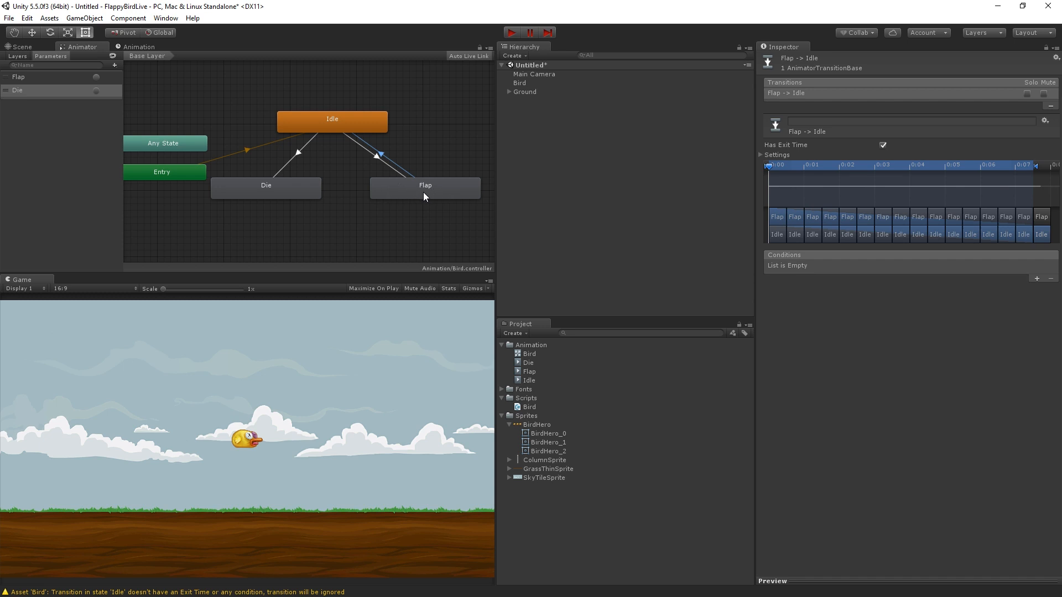
{"action": "mouse_move", "coordinate": [445, 203]}
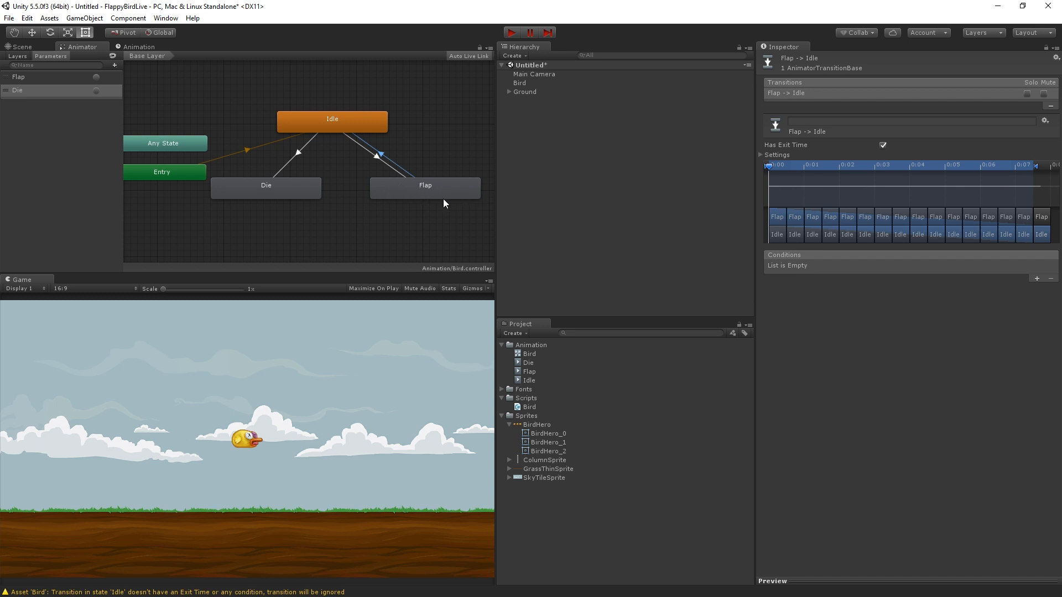
{"action": "mouse_move", "coordinate": [324, 120]}
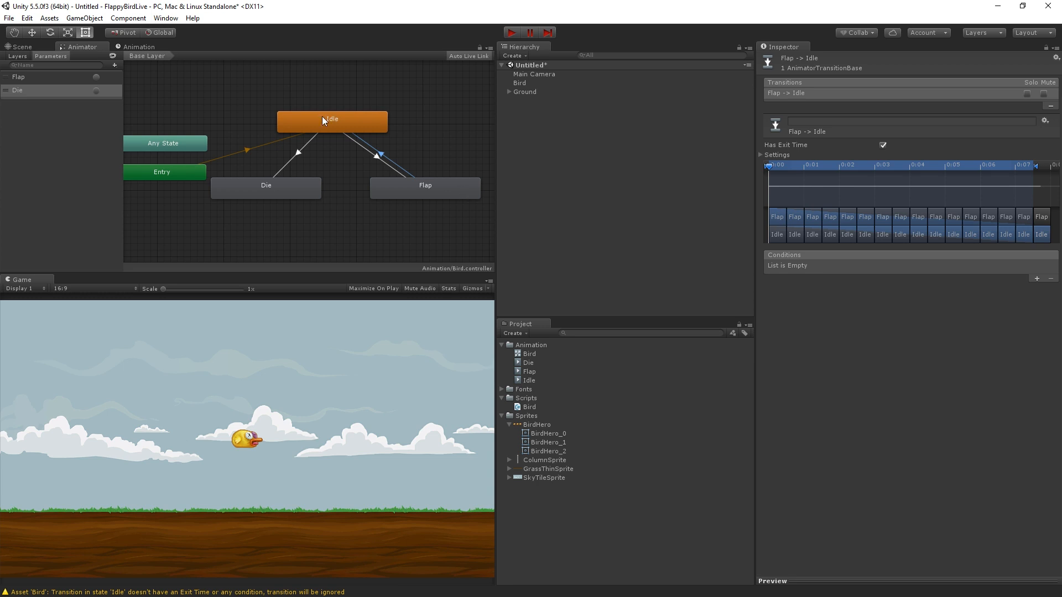
{"action": "mouse_move", "coordinate": [321, 121]}
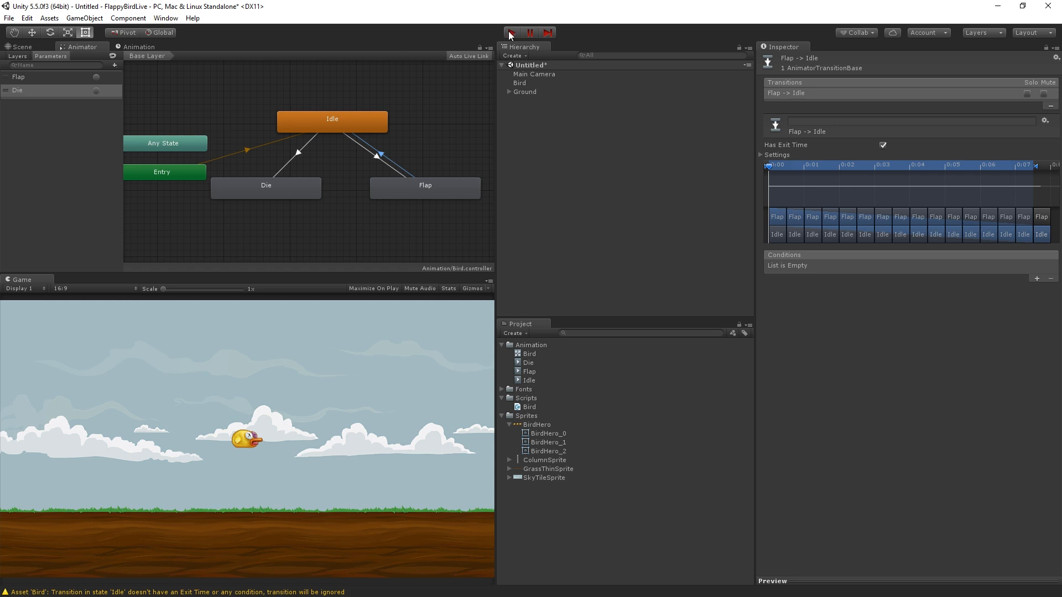
Check the Die clip in the Animation window, then start Play mode with the state graph showing.
{"action": "left_click", "coordinate": [139, 47]}
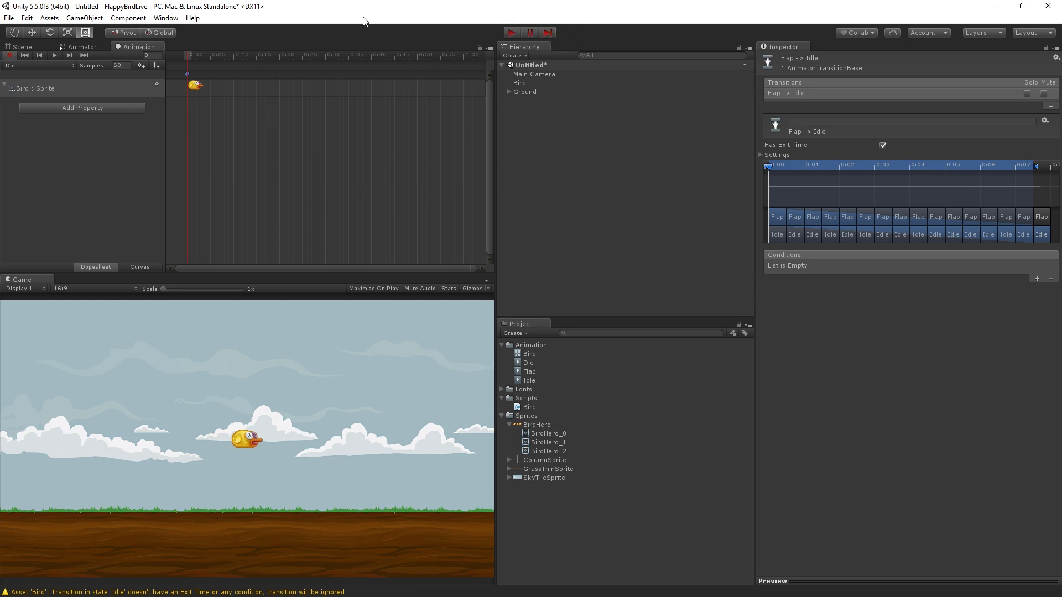
{"action": "left_click", "coordinate": [511, 32]}
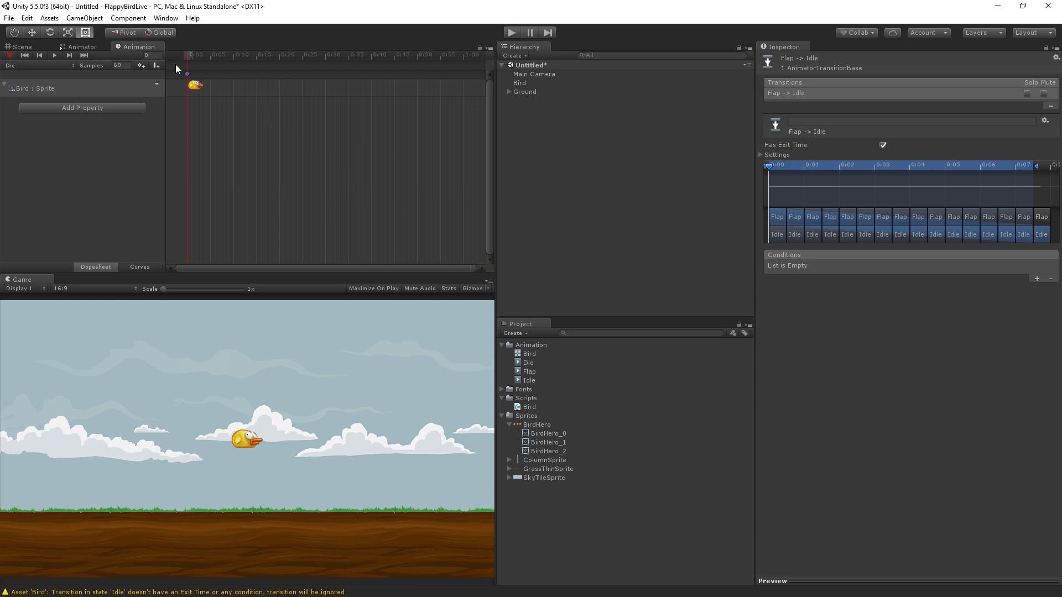
{"action": "mouse_move", "coordinate": [227, 98]}
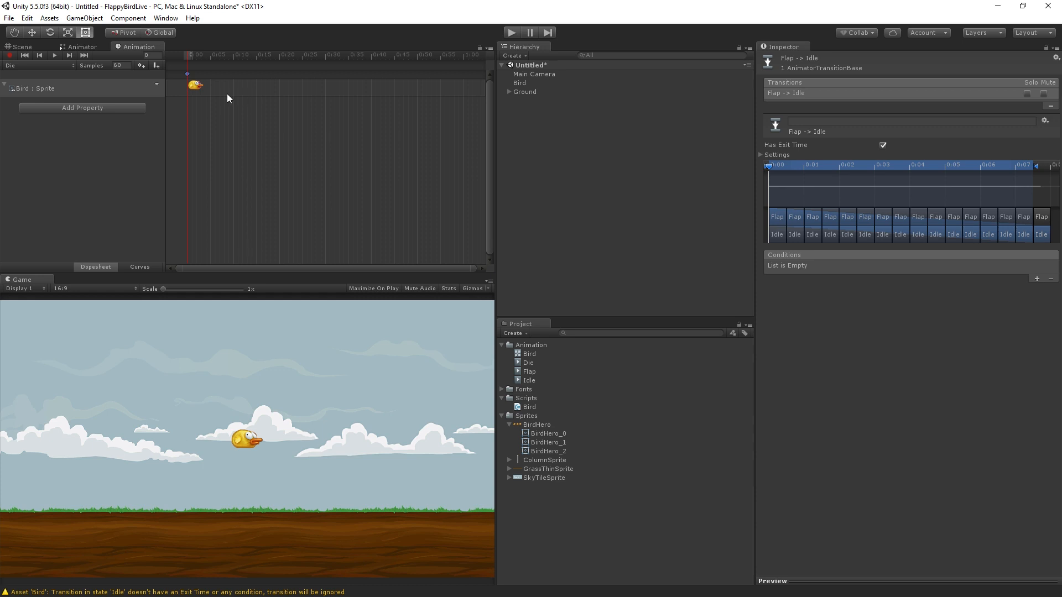
{"action": "mouse_move", "coordinate": [279, 125]}
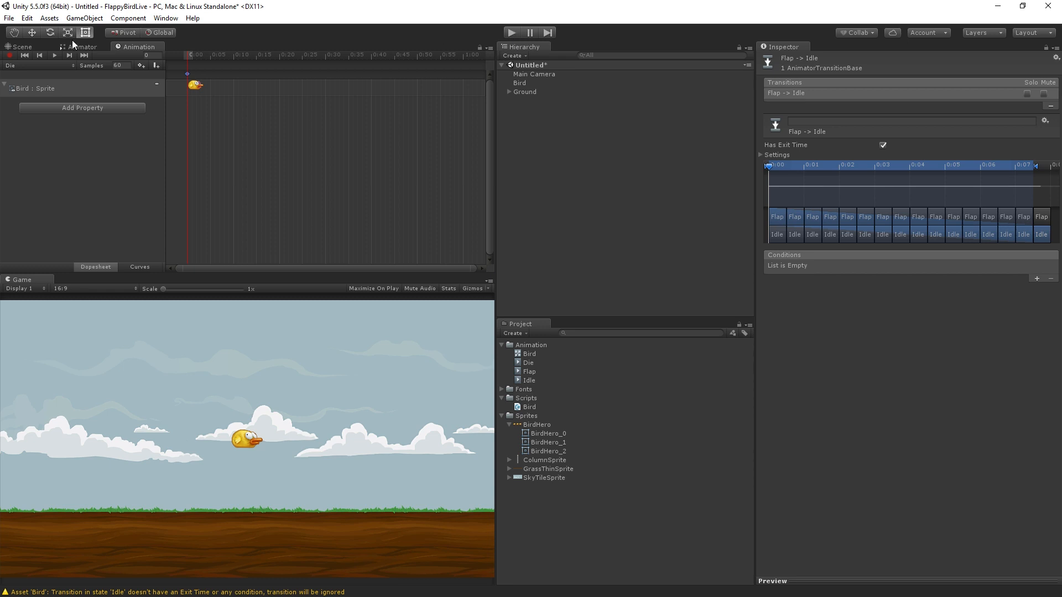
{"action": "left_click", "coordinate": [81, 47]}
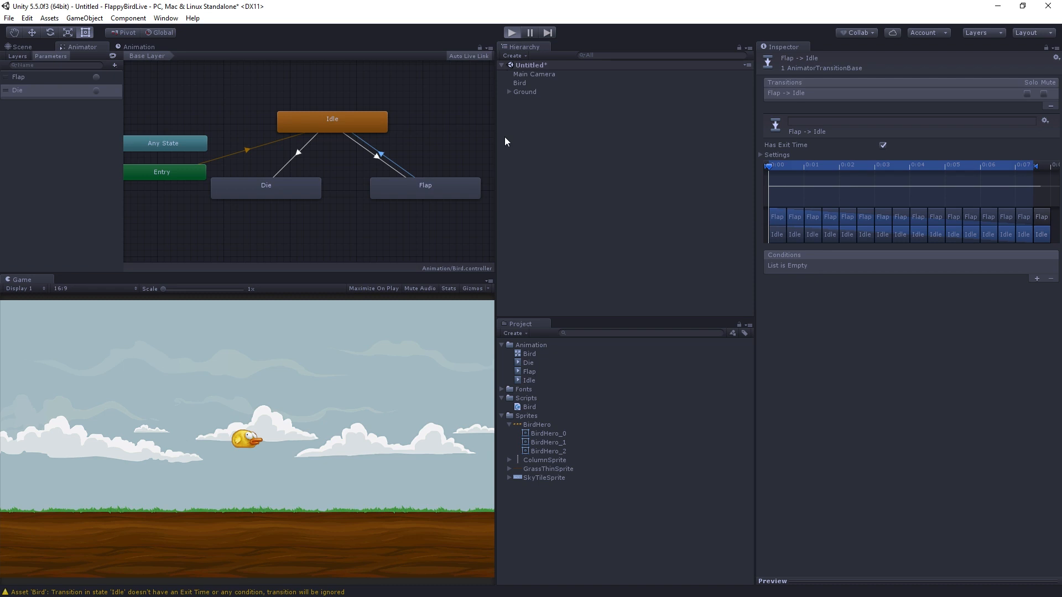
Test-run the game twice in Play mode to watch the Die and Flap transitions, then stop.
{"action": "left_click", "coordinate": [511, 32]}
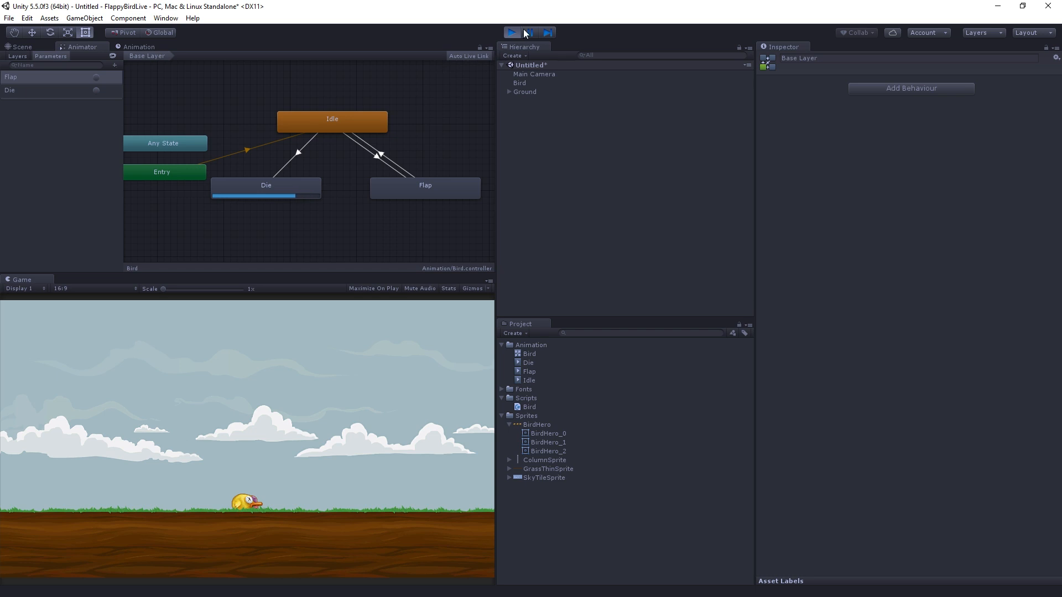
{"action": "left_click", "coordinate": [511, 32]}
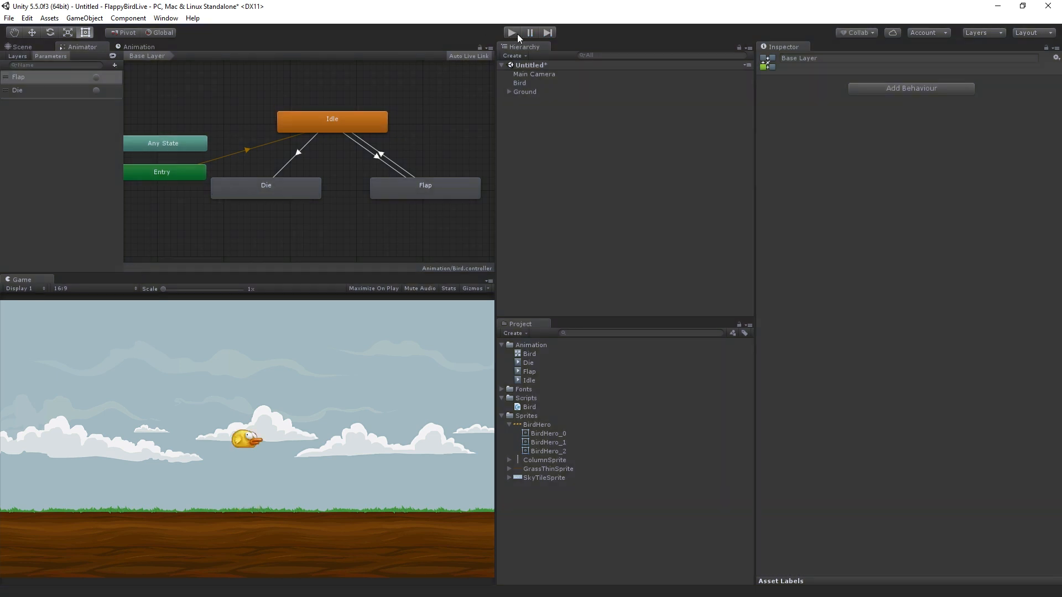
{"action": "left_click", "coordinate": [511, 32]}
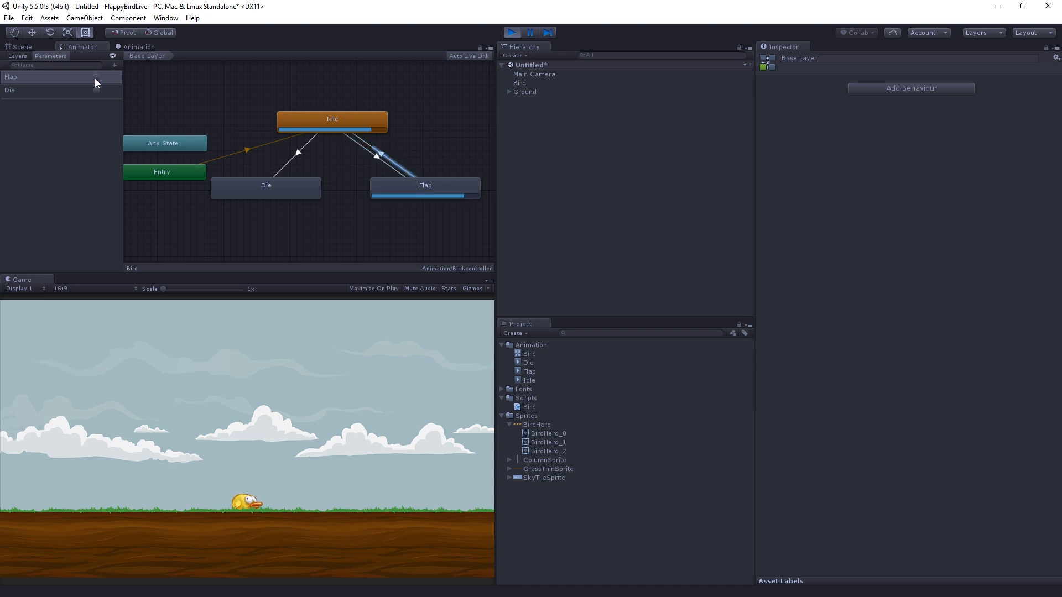
{"action": "left_click", "coordinate": [511, 32]}
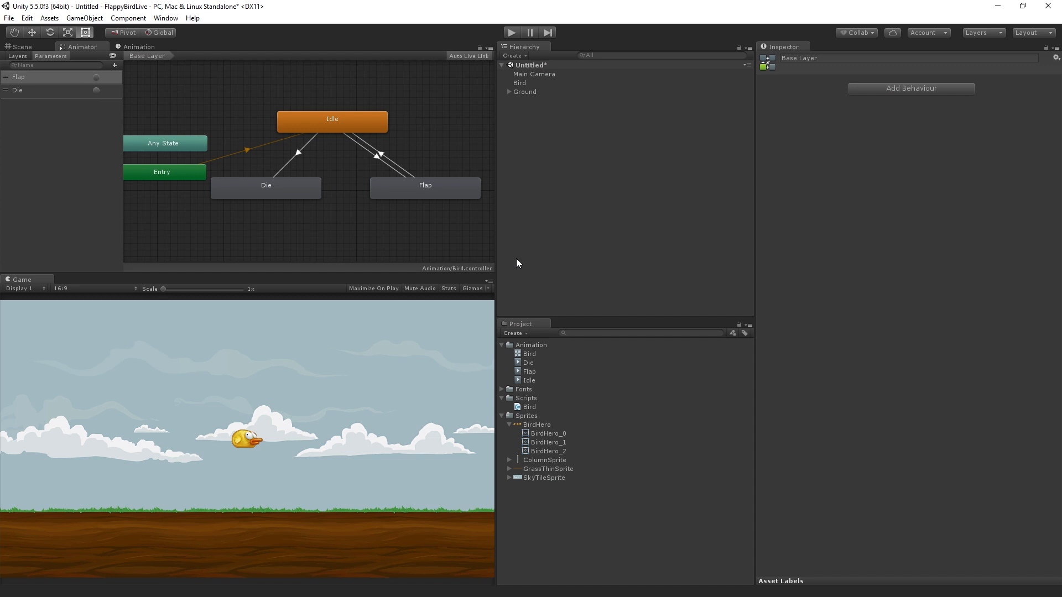
{"action": "mouse_move", "coordinate": [576, 246]}
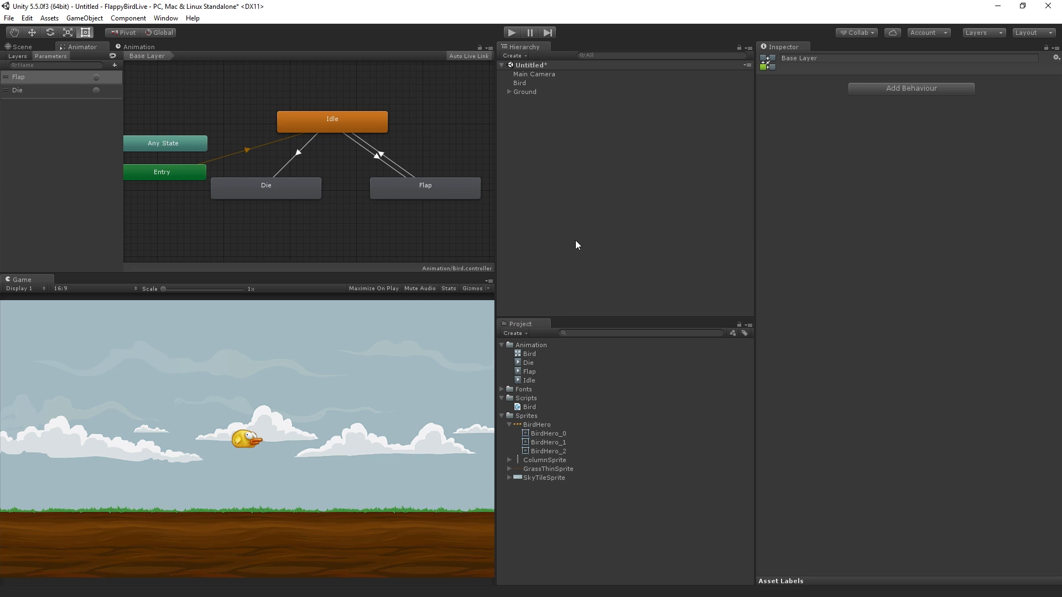
{"action": "mouse_move", "coordinate": [130, 143]}
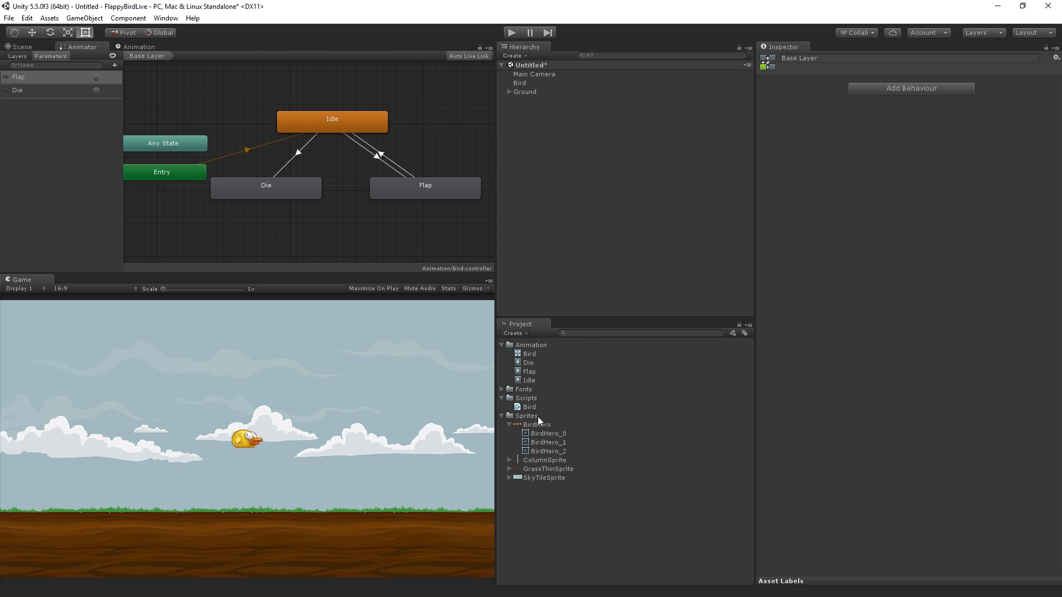
In Bird.cs declare 'private Animator anim;' below the rb2d field.
{"action": "left_click", "coordinate": [529, 407]}
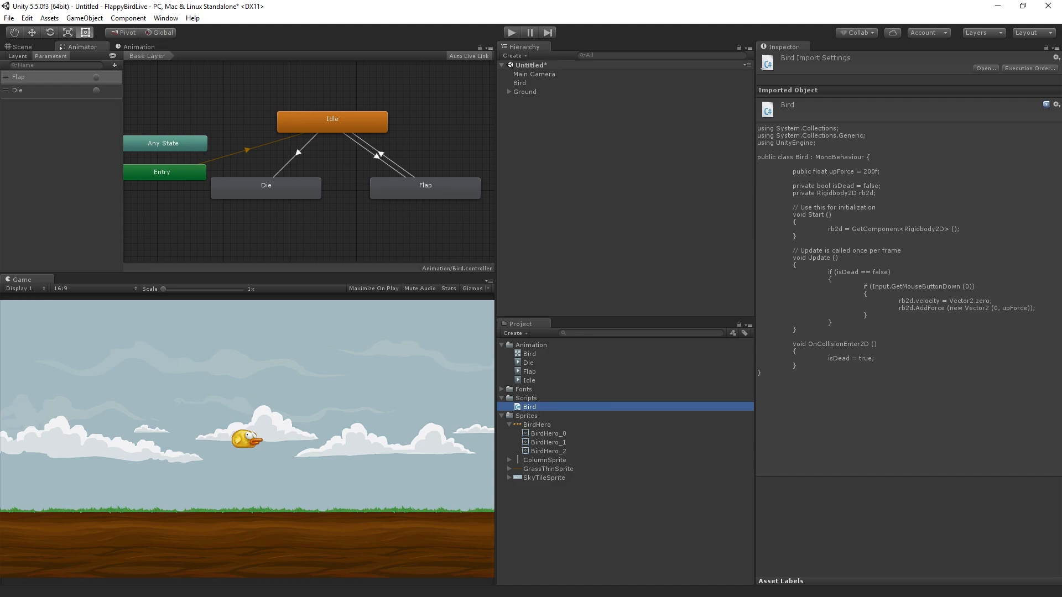
{"action": "double_click", "coordinate": [528, 405]}
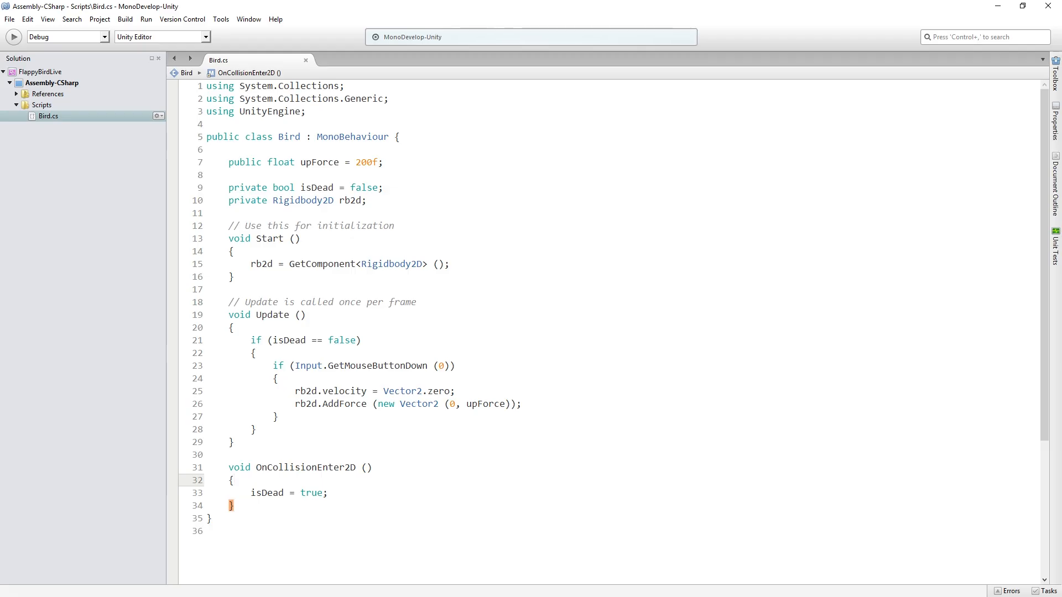
{"action": "left_click", "coordinate": [300, 200]}
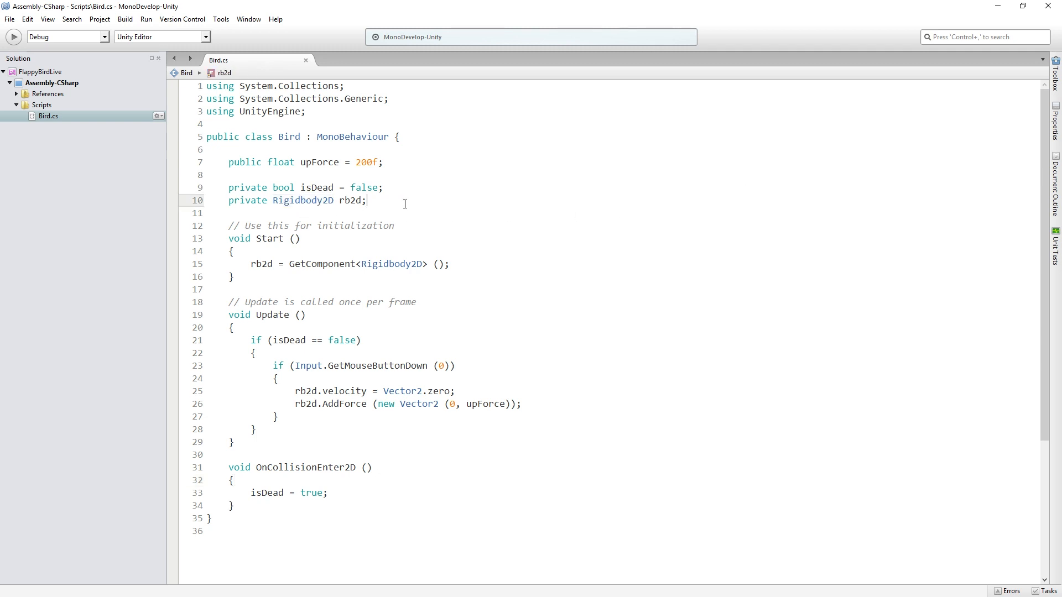
{"action": "type", "text": "private"}
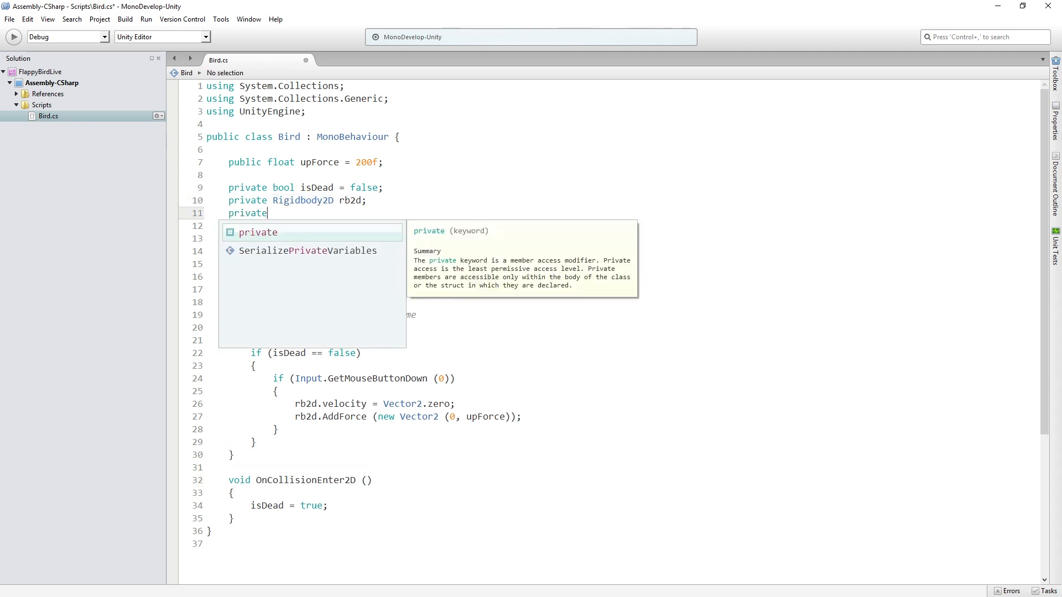
{"action": "type", "text": "Animator"}
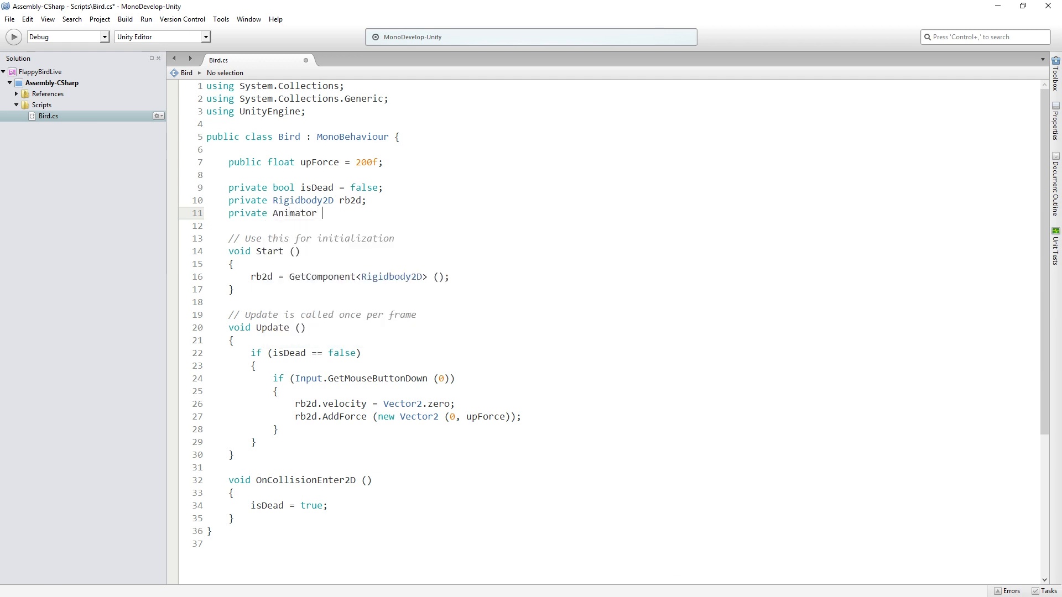
{"action": "type", "text": "anim"}
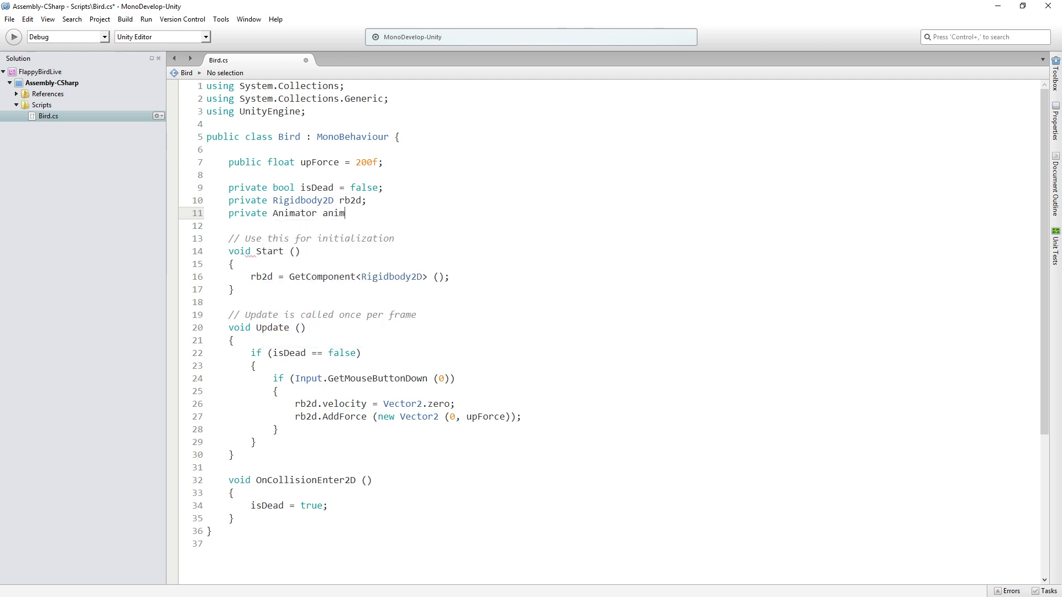
{"action": "type", "text": ";"}
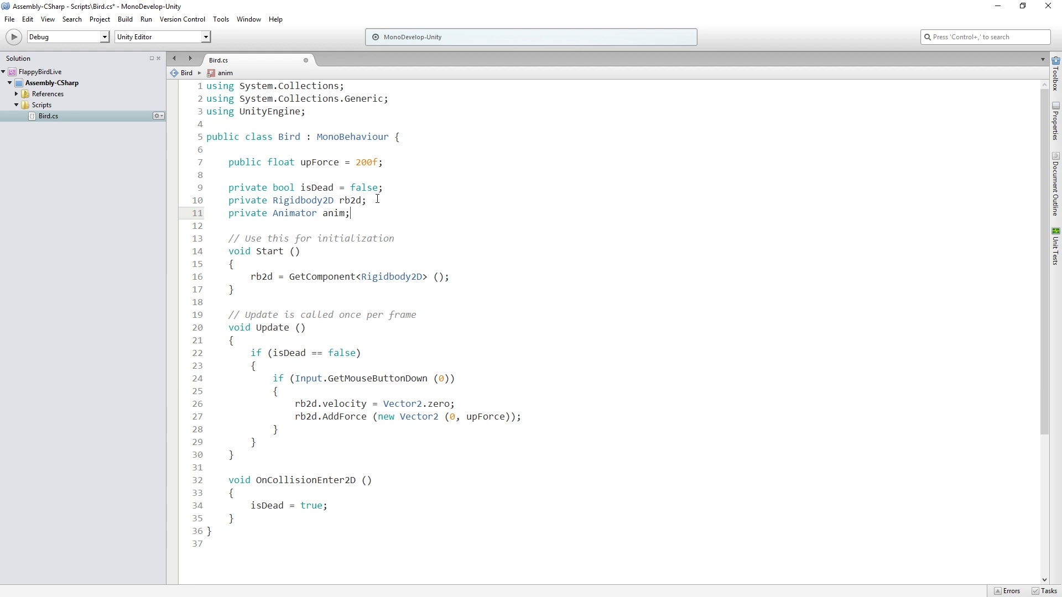
In Start() assign 'anim = GetComponent<Animator>();'.
{"action": "left_click", "coordinate": [483, 276]}
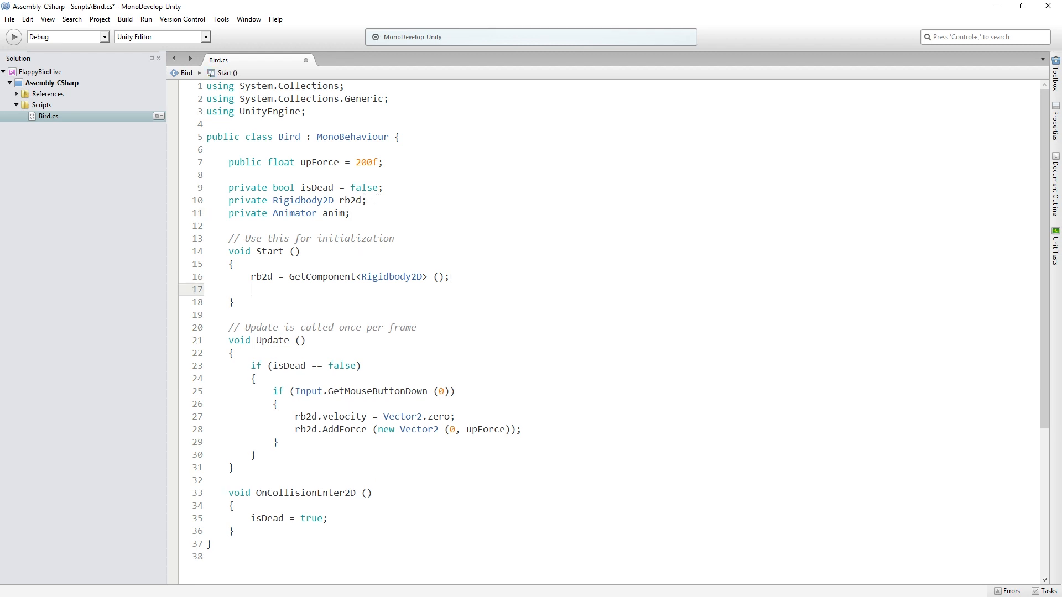
{"action": "type", "text": "anim ="}
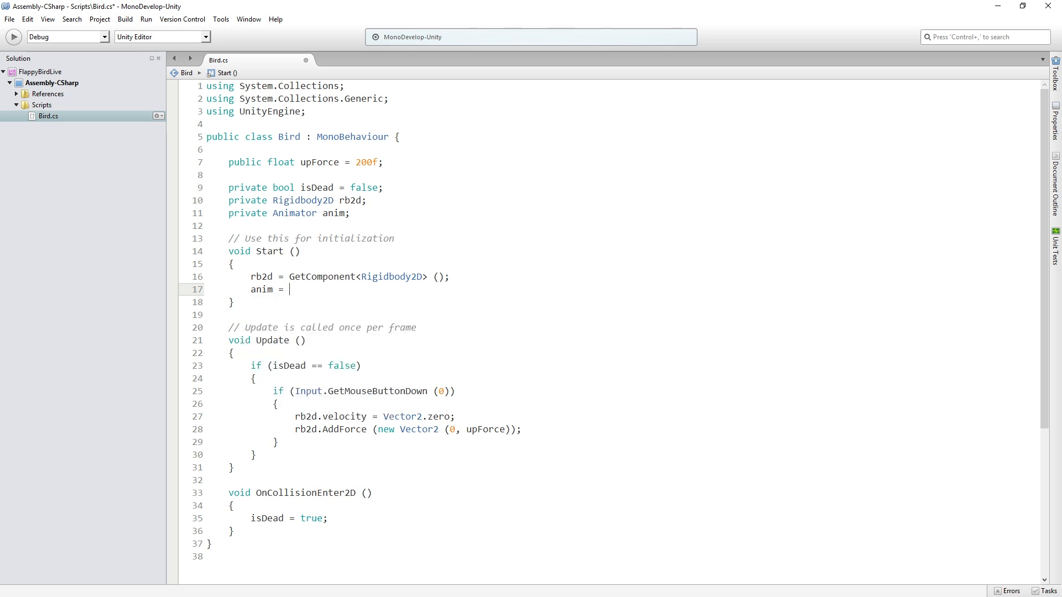
{"action": "type", "text": "GetComponent<"}
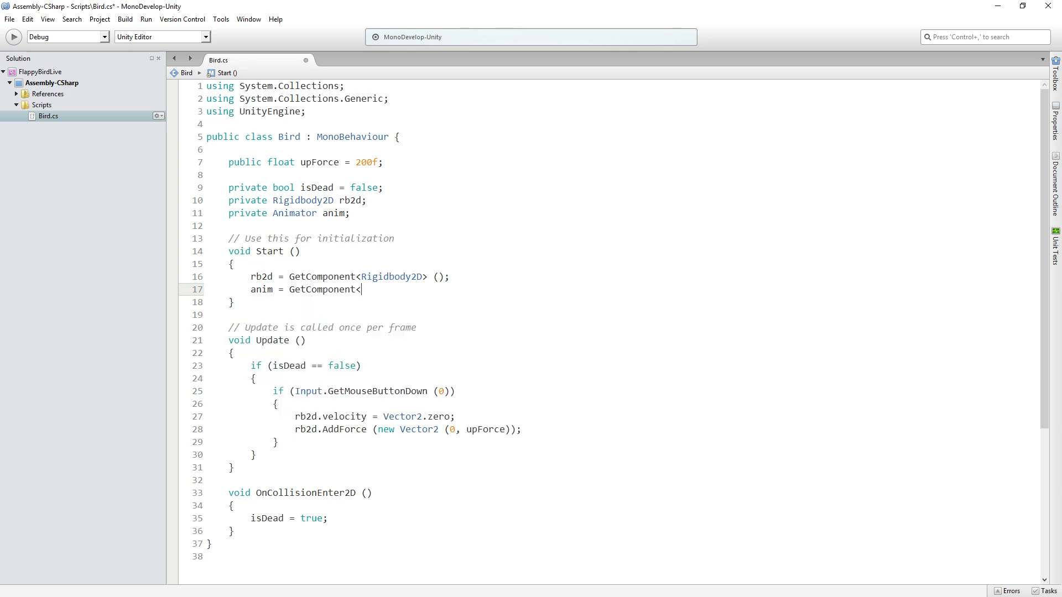
{"action": "type", "text": "Animator> ();"}
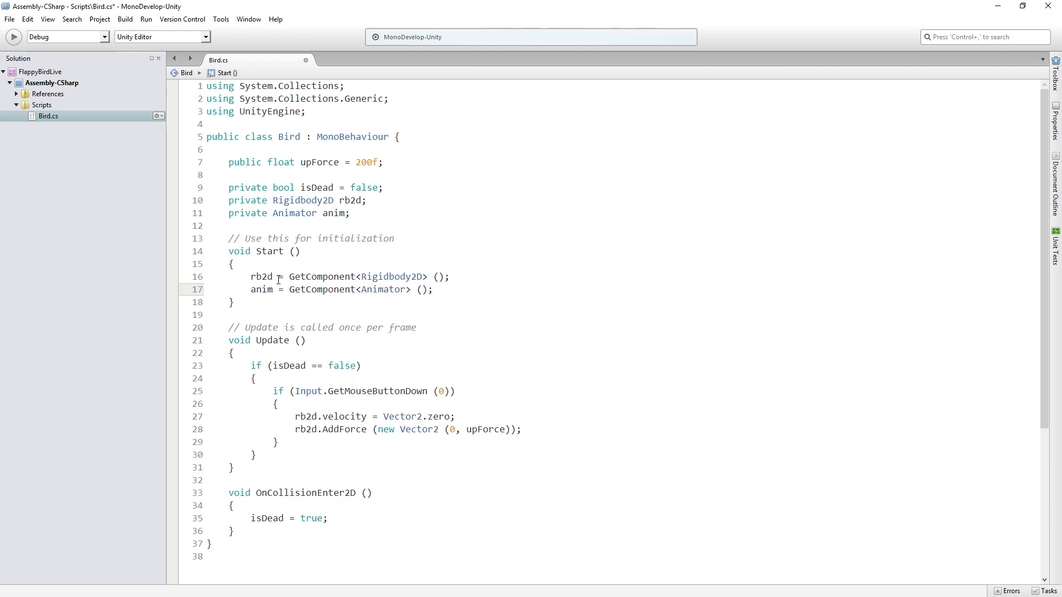
{"action": "double_click", "coordinate": [261, 289]}
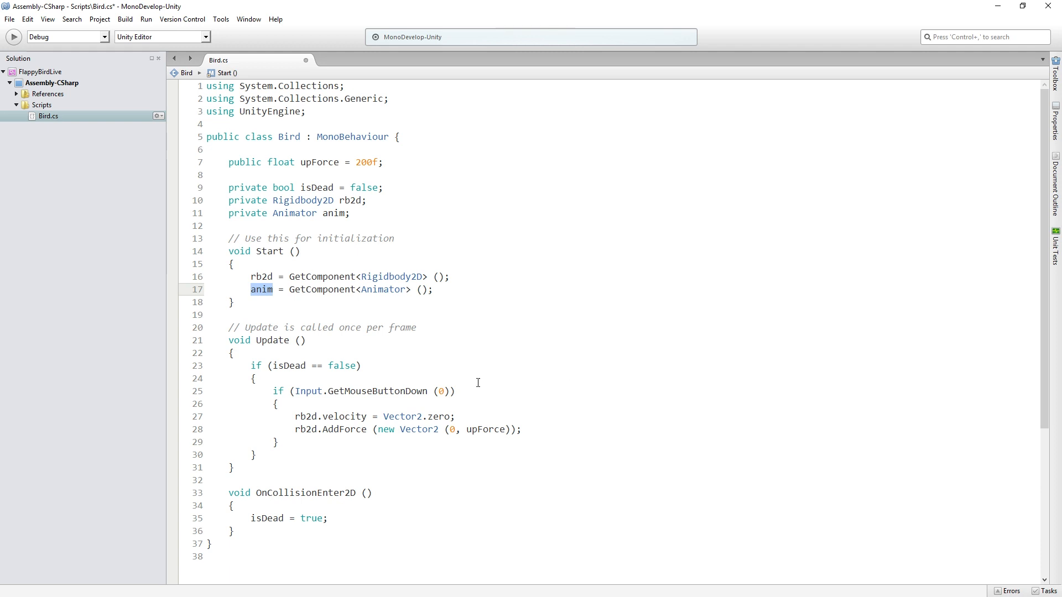
{"action": "mouse_move", "coordinate": [323, 317]}
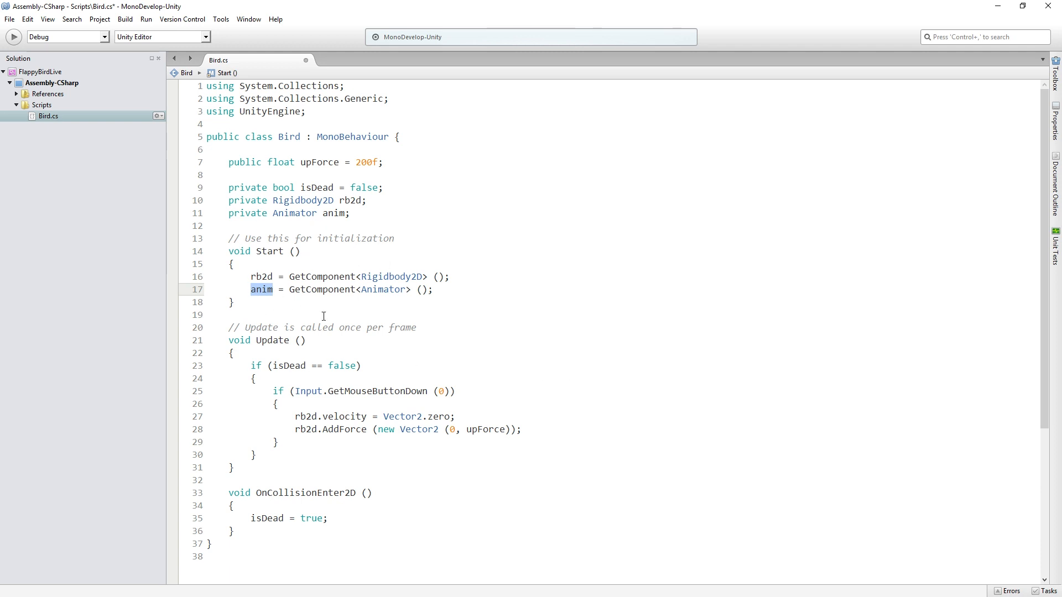
{"action": "mouse_move", "coordinate": [457, 406]}
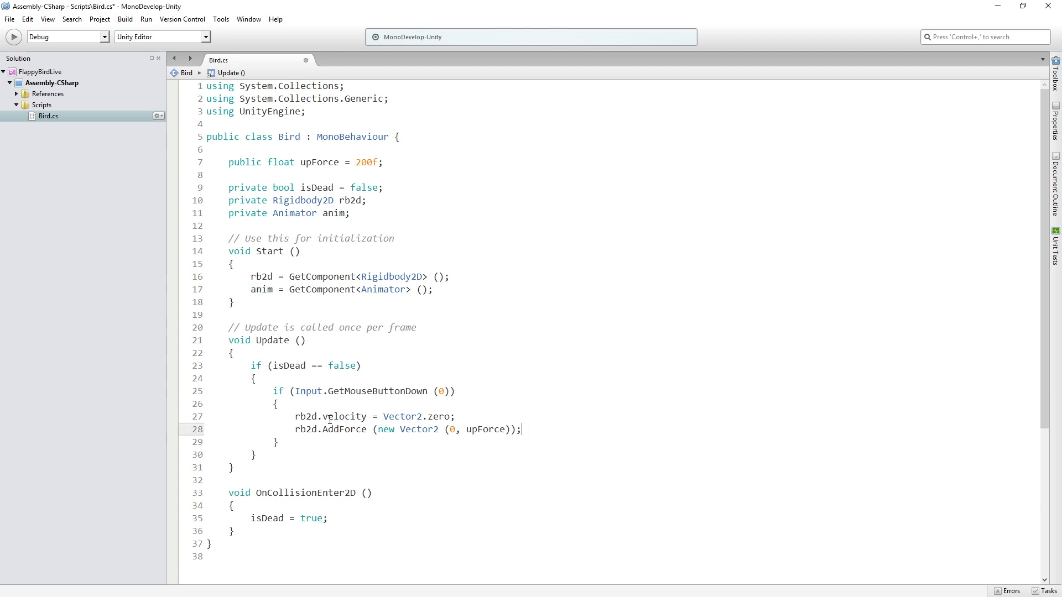
Add 'anim.SetTrigger("Flap");' after rb2d.AddForce in Update.
{"action": "key", "text": "enter"}
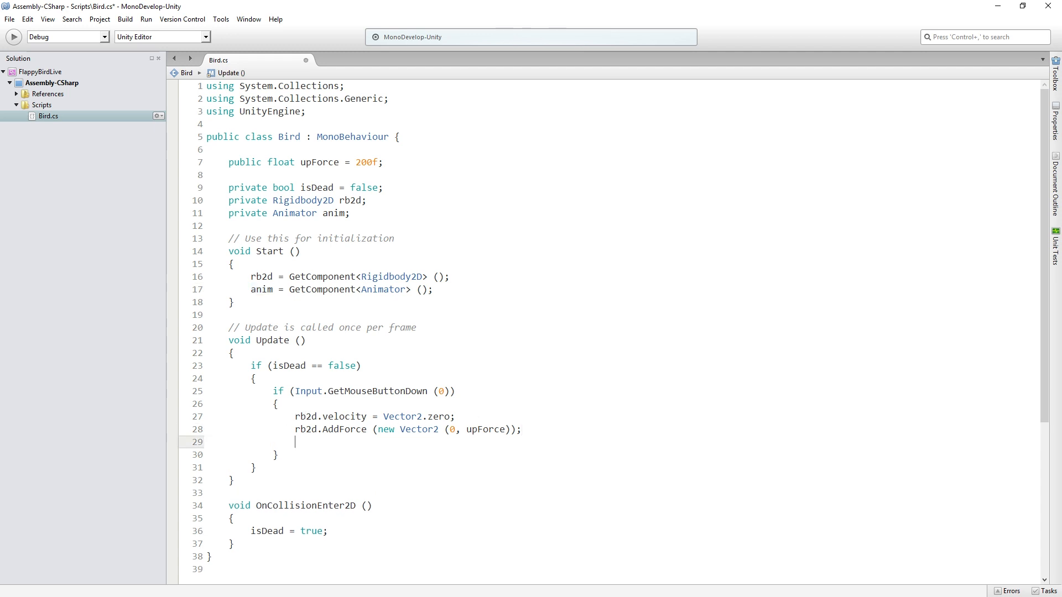
{"action": "type", "text": "anim."}
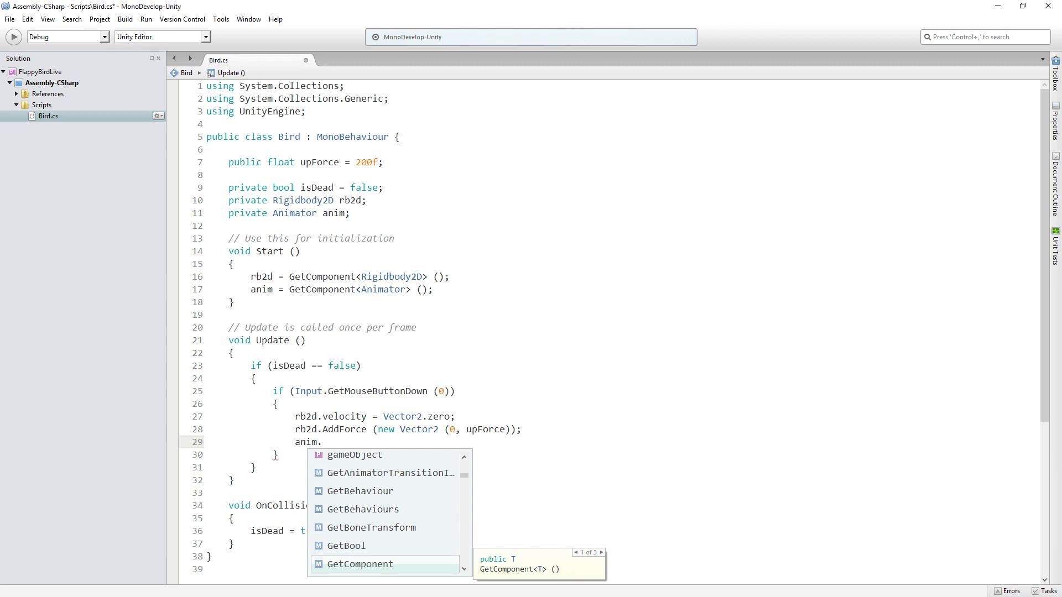
{"action": "type", "text": "Set"}
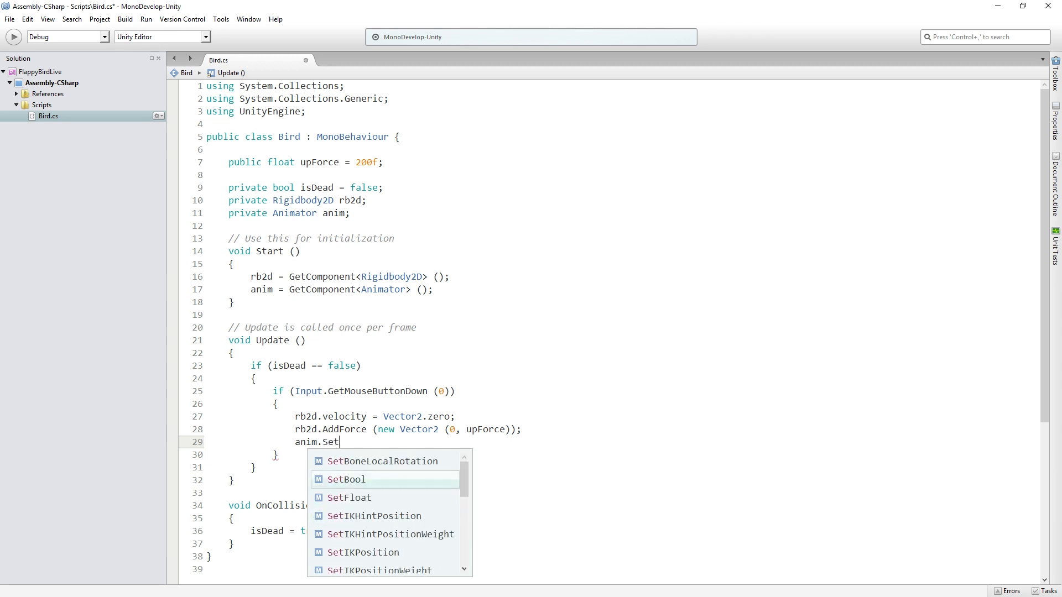
{"action": "type", "text": "Trigger"}
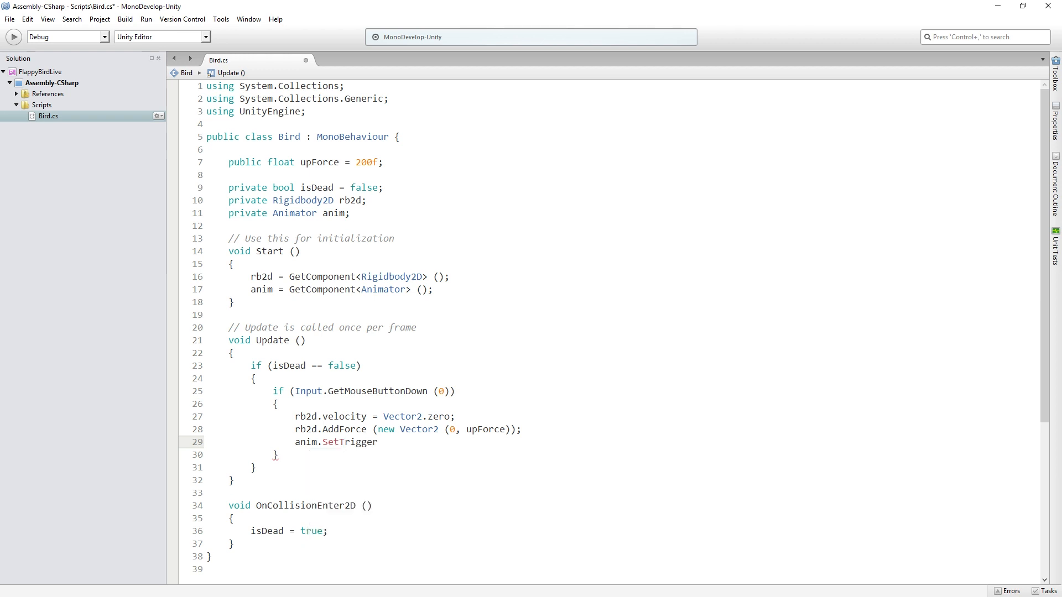
{"action": "type", "text": "("}
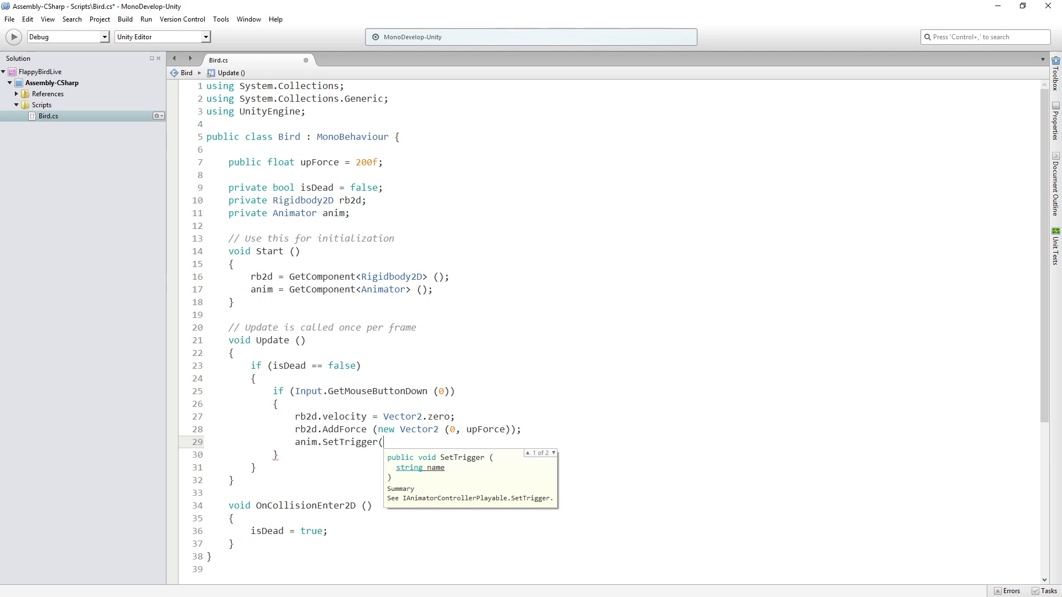
{"action": "type", "text": "\""}
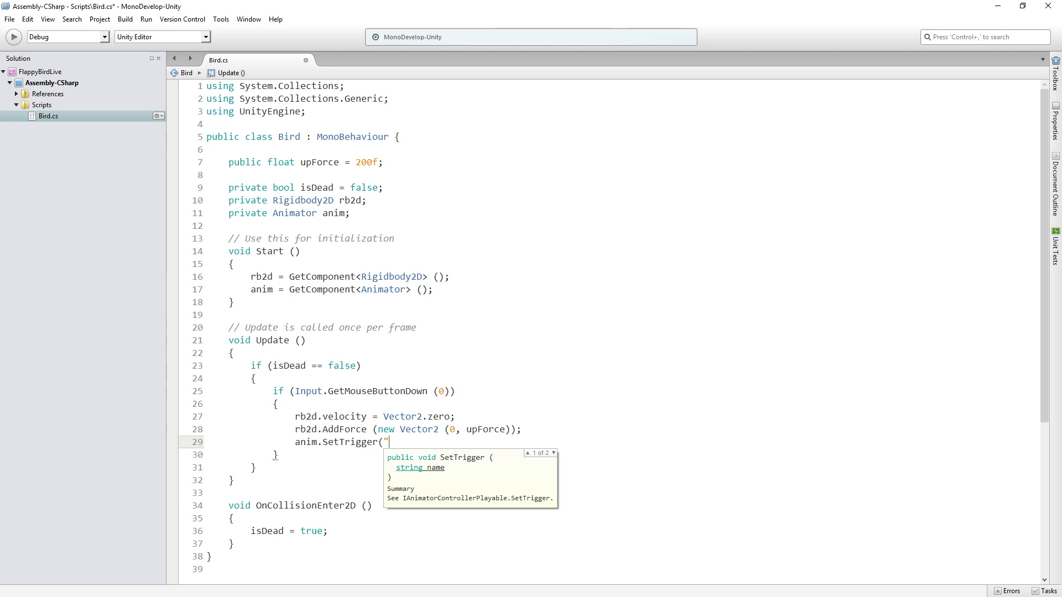
{"action": "type", "text": "Flap"}
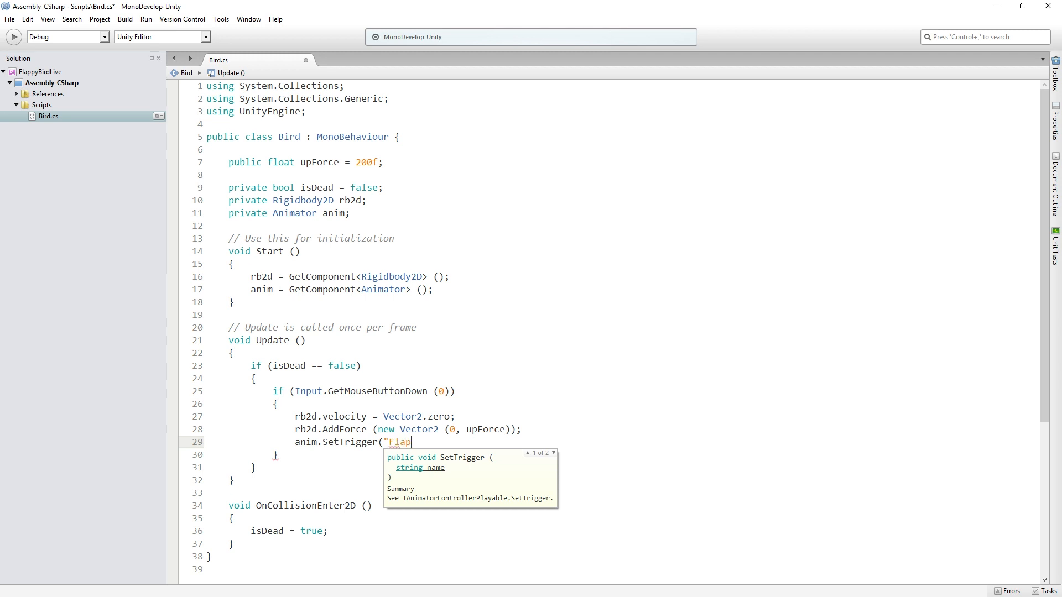
{"action": "type", "text": "\""}
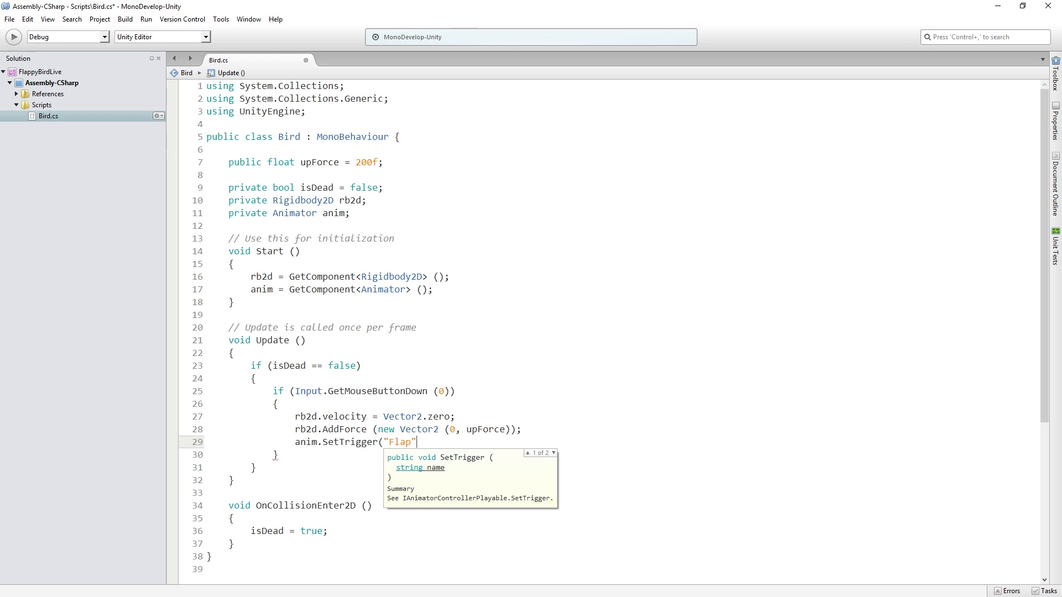
{"action": "type", "text": "\");"}
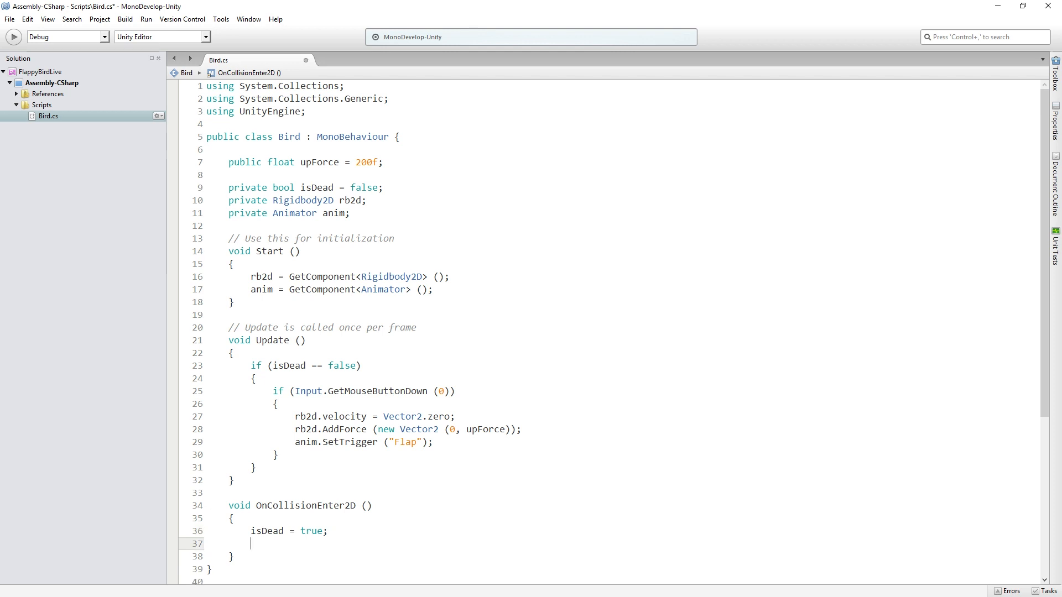
Add 'anim.SetTrigger("Die");' in OnCollisionEnter2D, save the script and return to Unity.
{"action": "type", "text": "anim."}
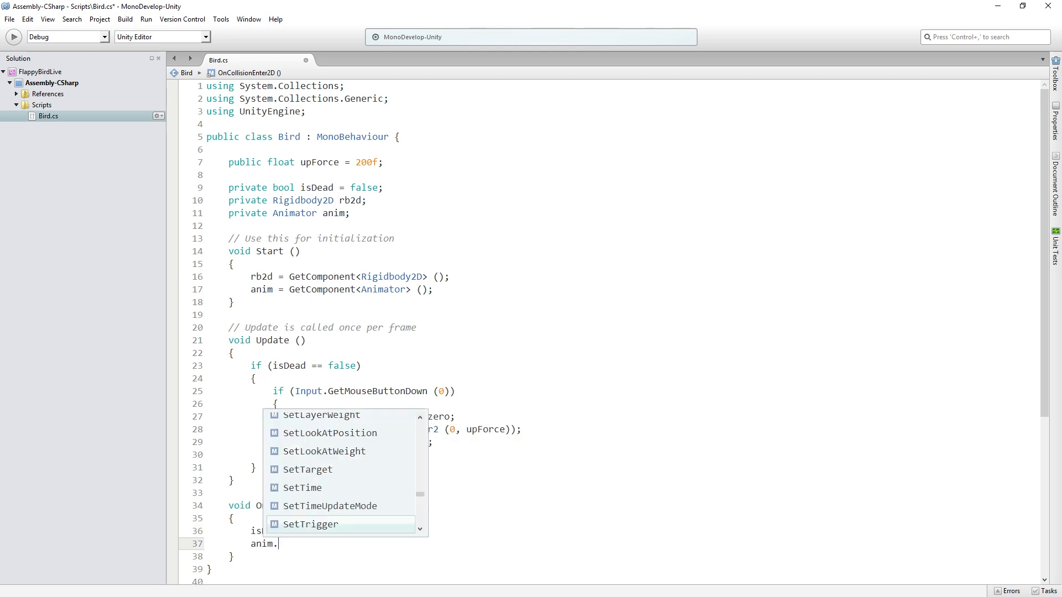
{"action": "type", "text": "SetTrigger("}
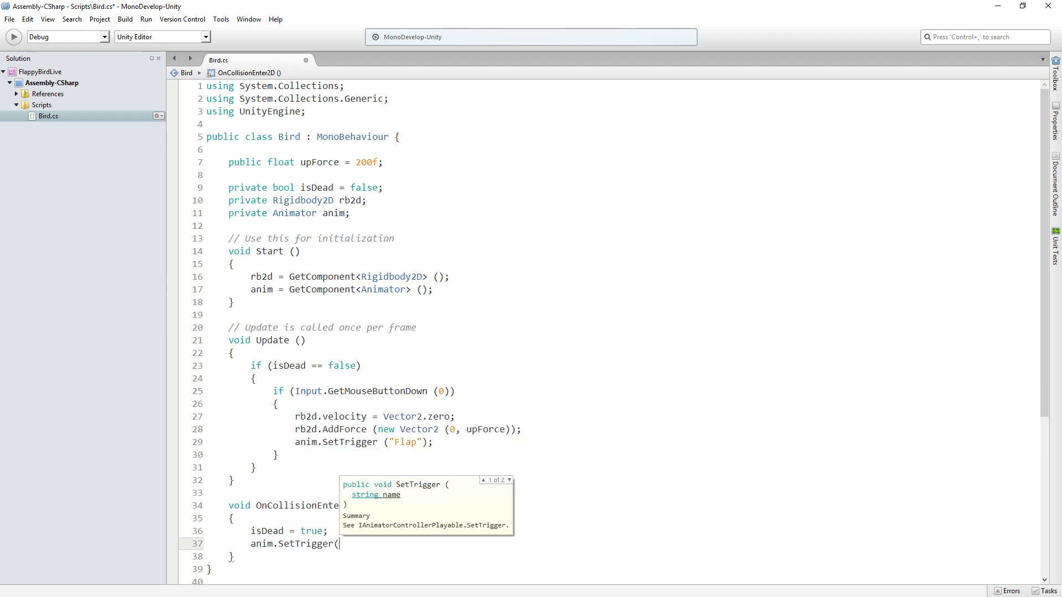
{"action": "type", "text": "\"Die\")"}
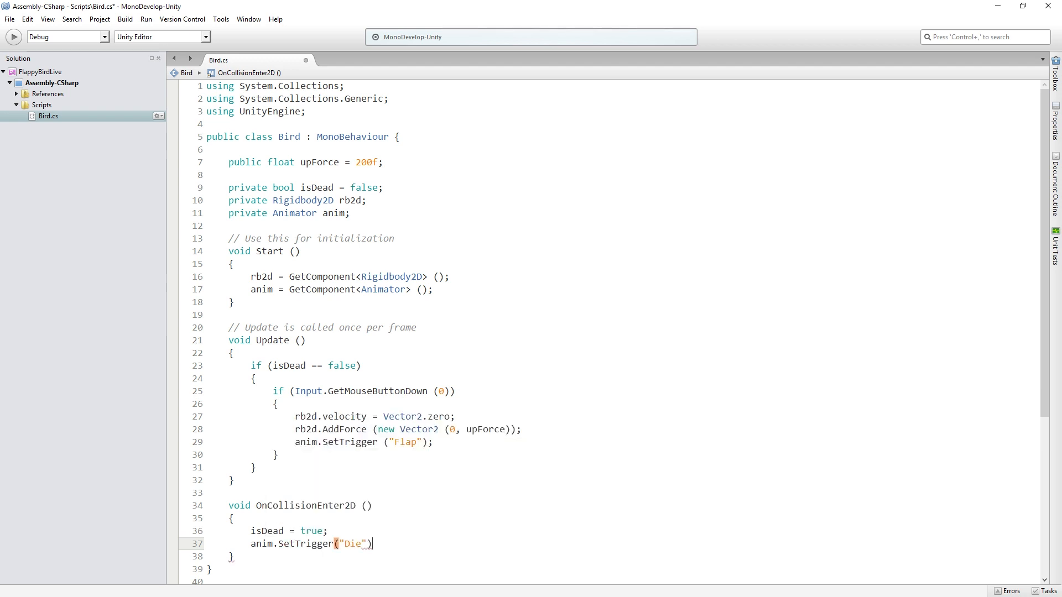
{"action": "type", "text": ";"}
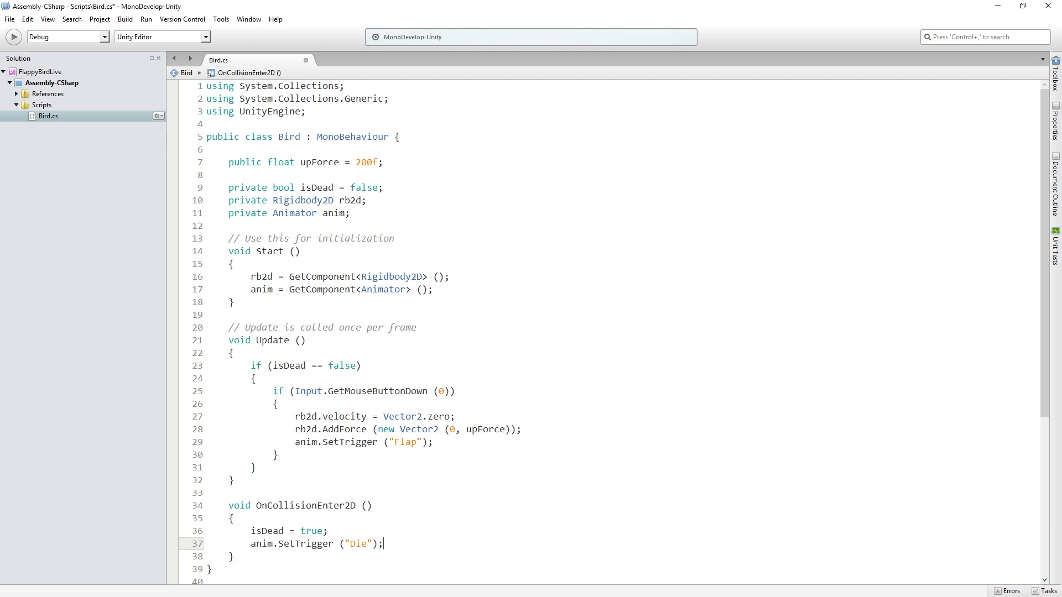
{"action": "key", "text": "ctrl+s"}
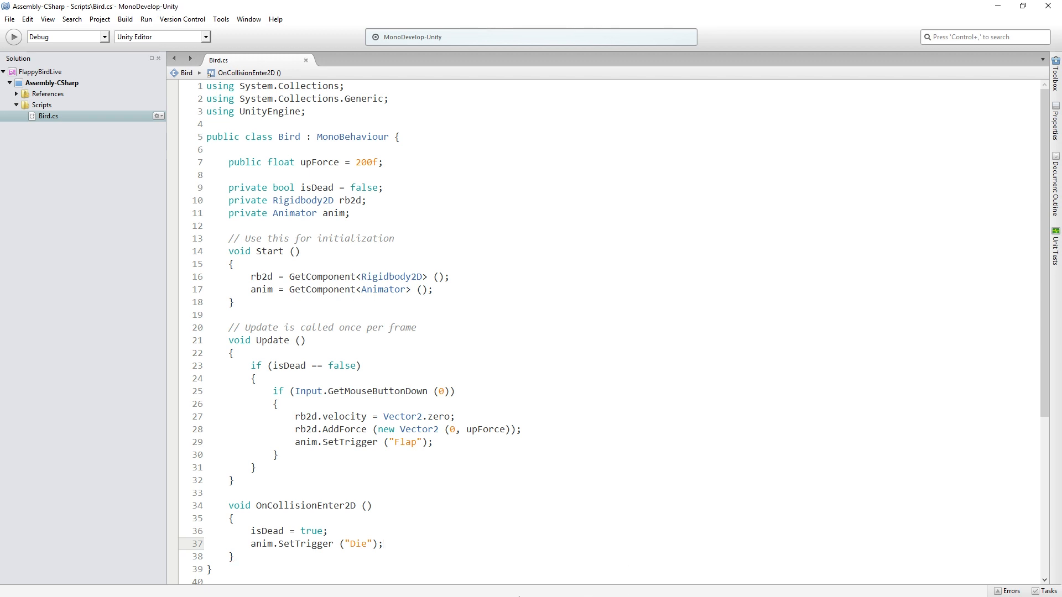
{"action": "left_click", "coordinate": [385, 544]}
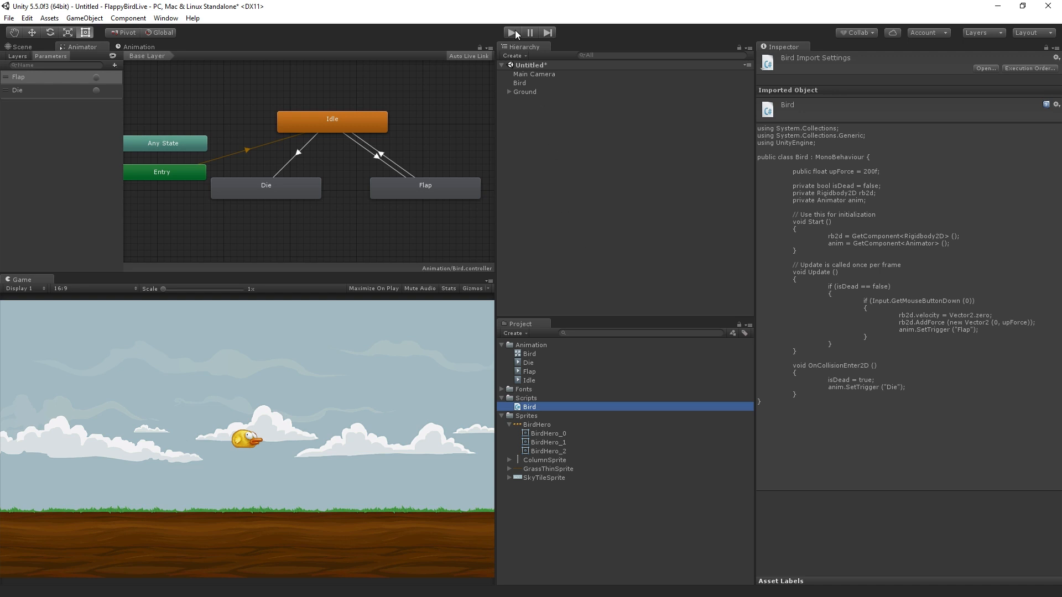
Enter play mode to test the bird's Flap and Die animations.
{"action": "left_click", "coordinate": [513, 33]}
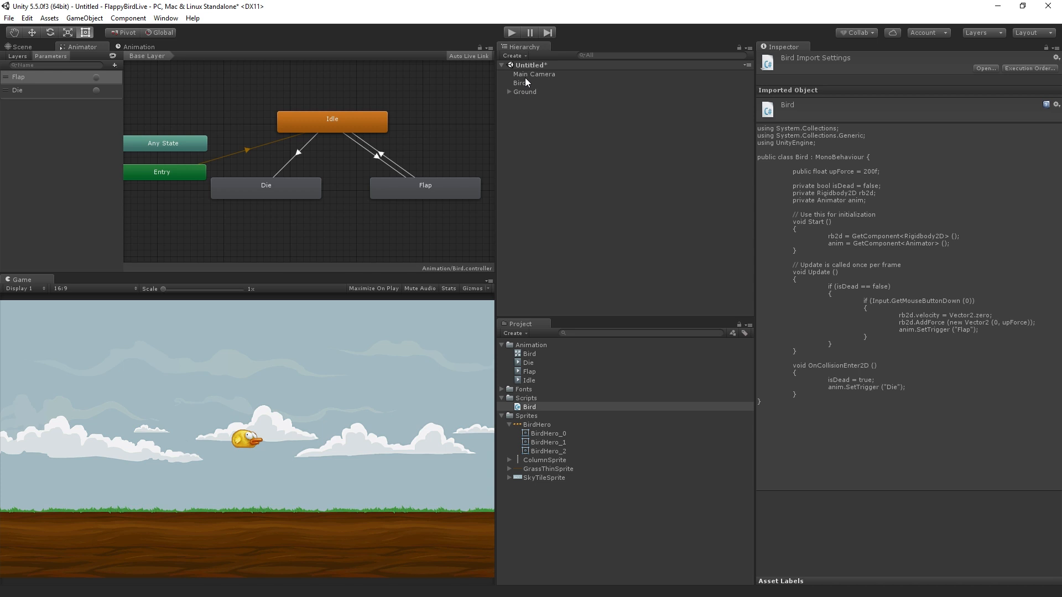
{"action": "mouse_move", "coordinate": [529, 83]}
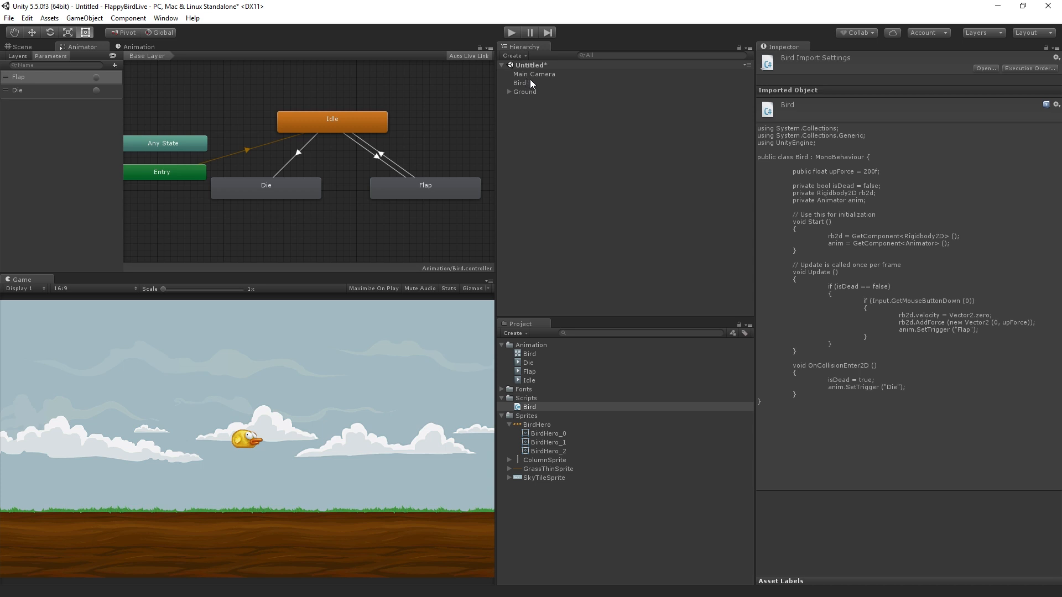
{"action": "mouse_move", "coordinate": [532, 86]}
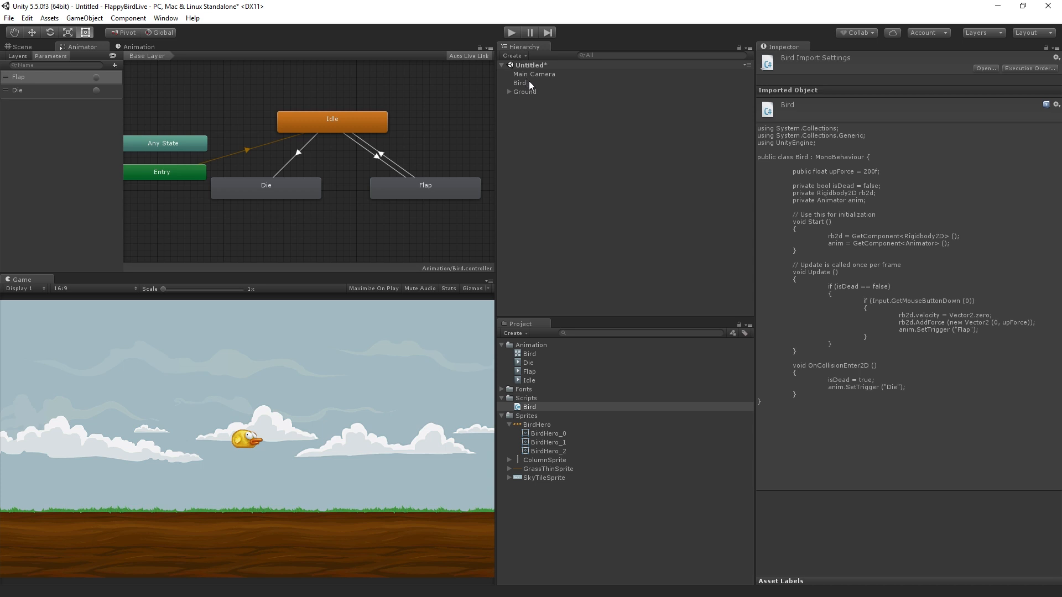